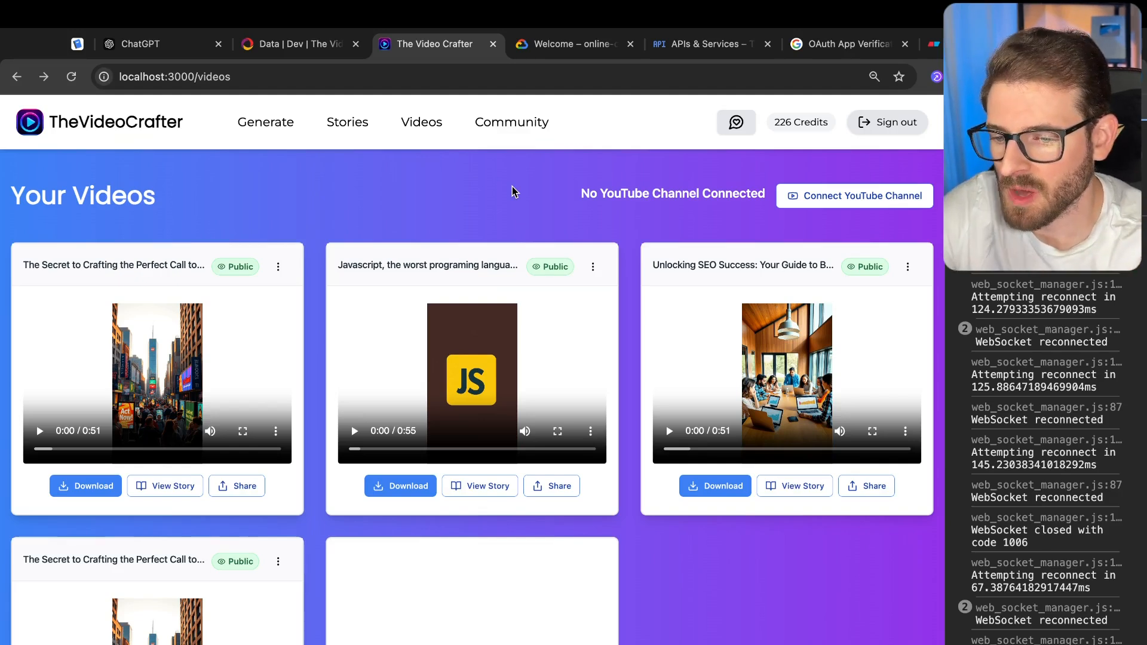
mouse_move(505, 208)
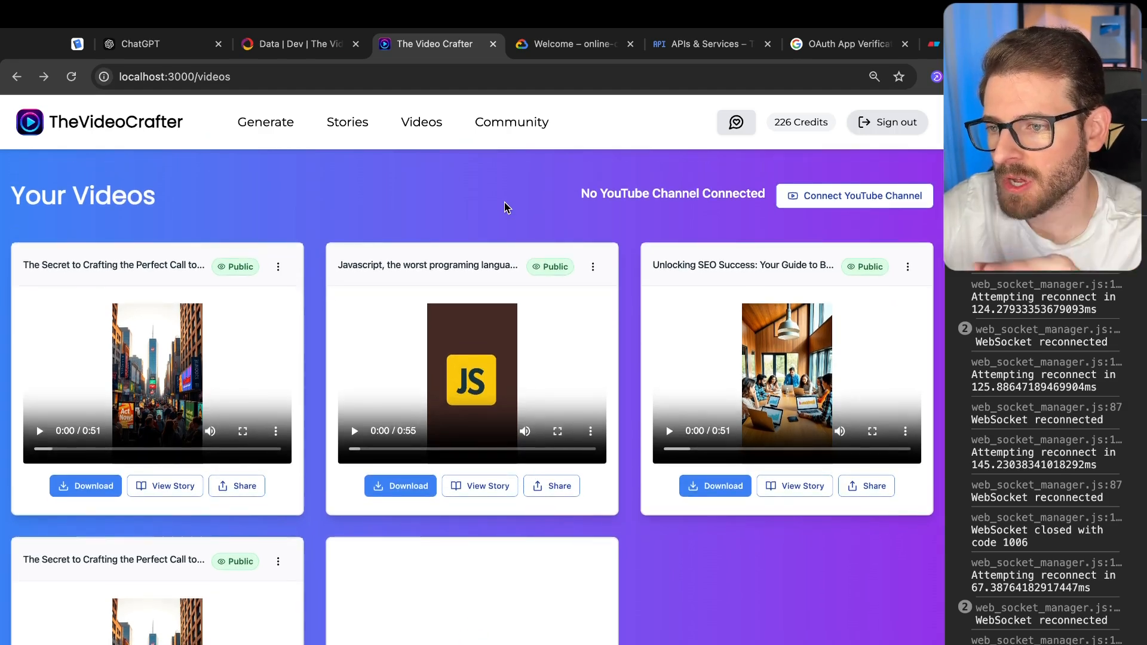
mouse_move(466, 198)
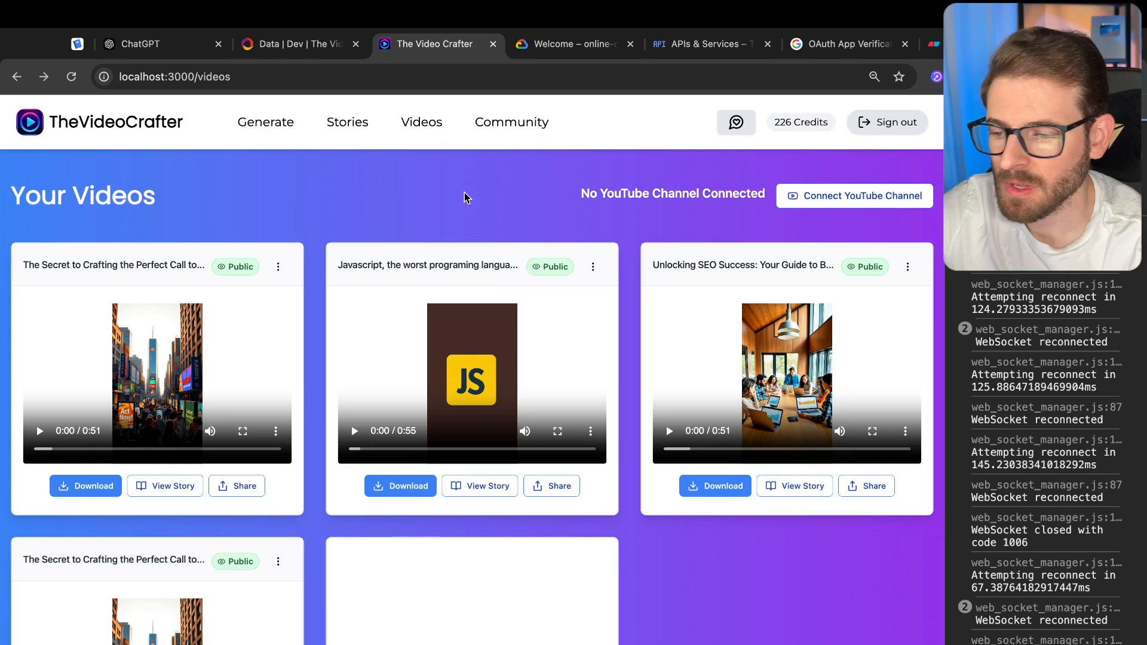
mouse_move(351, 197)
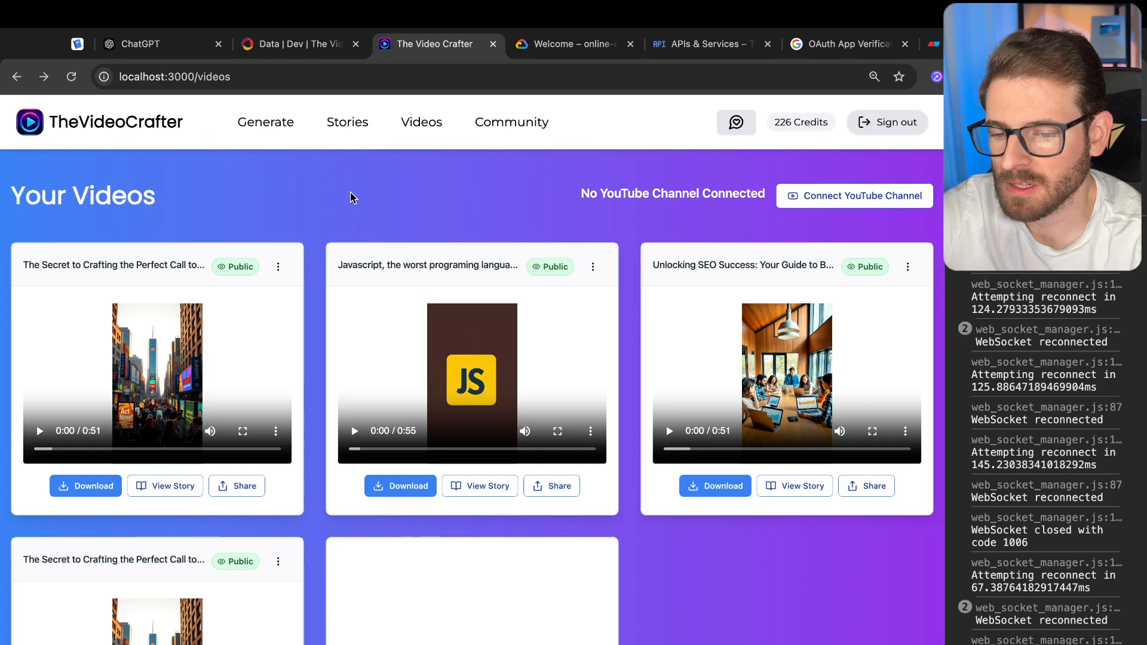
mouse_move(229, 165)
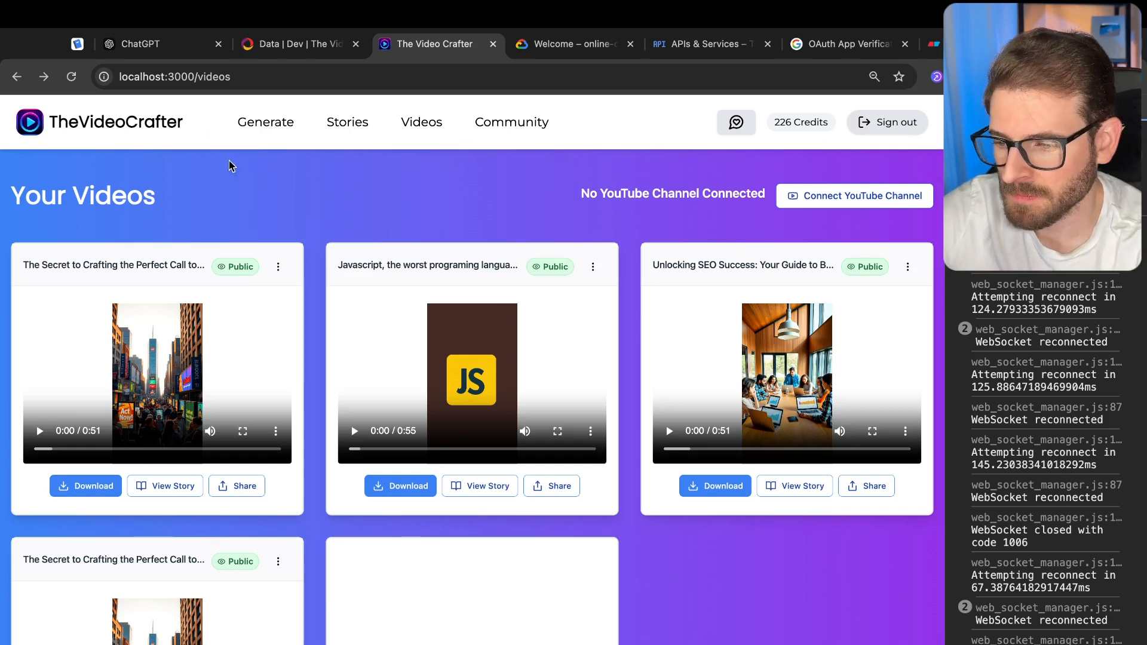
mouse_move(450, 198)
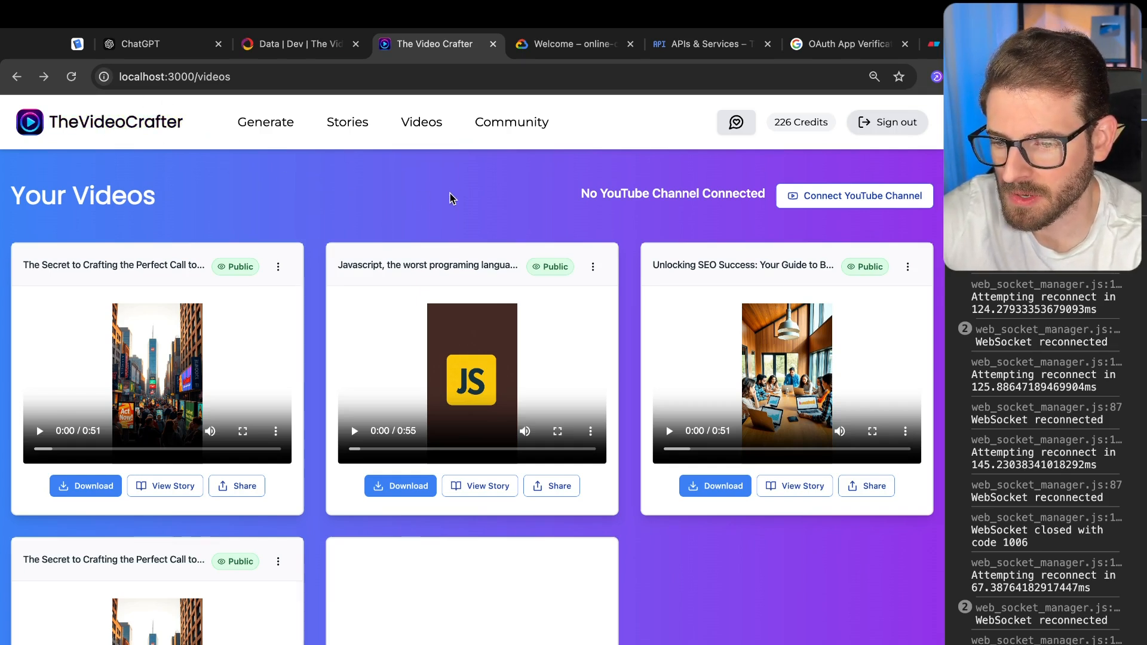
mouse_move(215, 212)
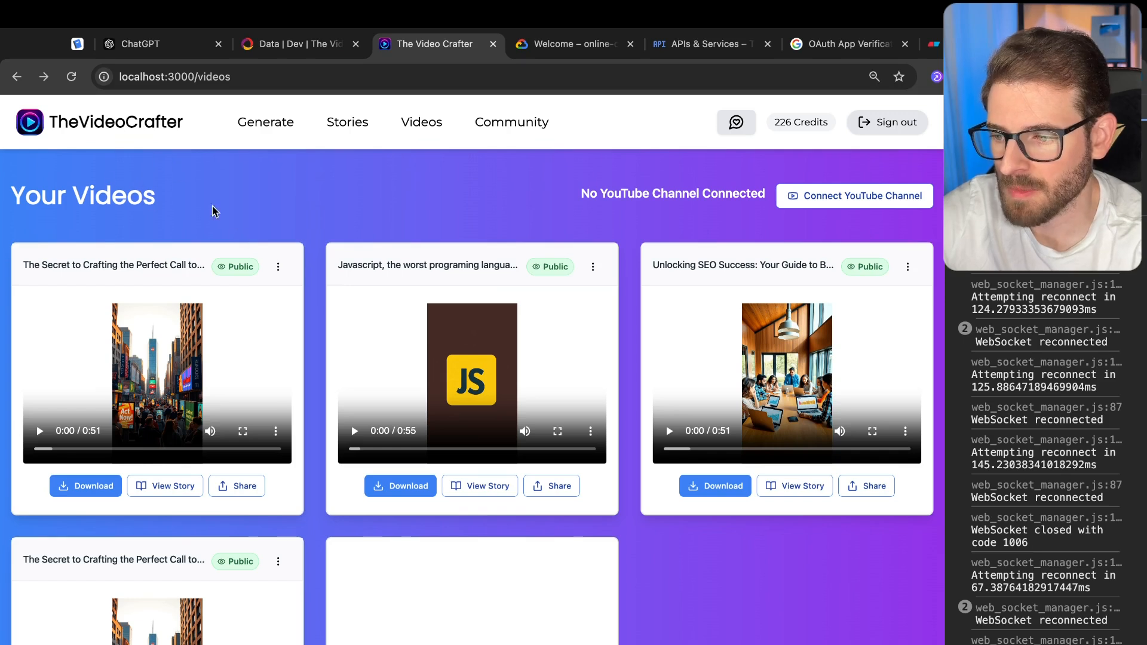
mouse_move(854, 202)
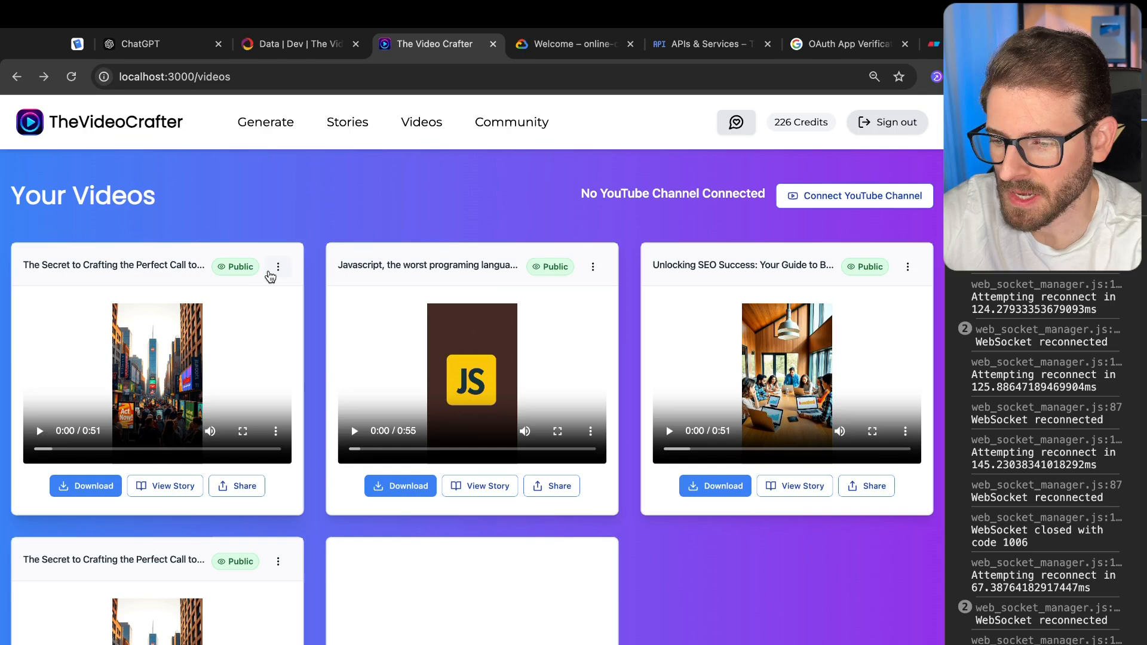
Post the first video to YouTube from its menu and accept the Connect to YouTube prompt
click(277, 267)
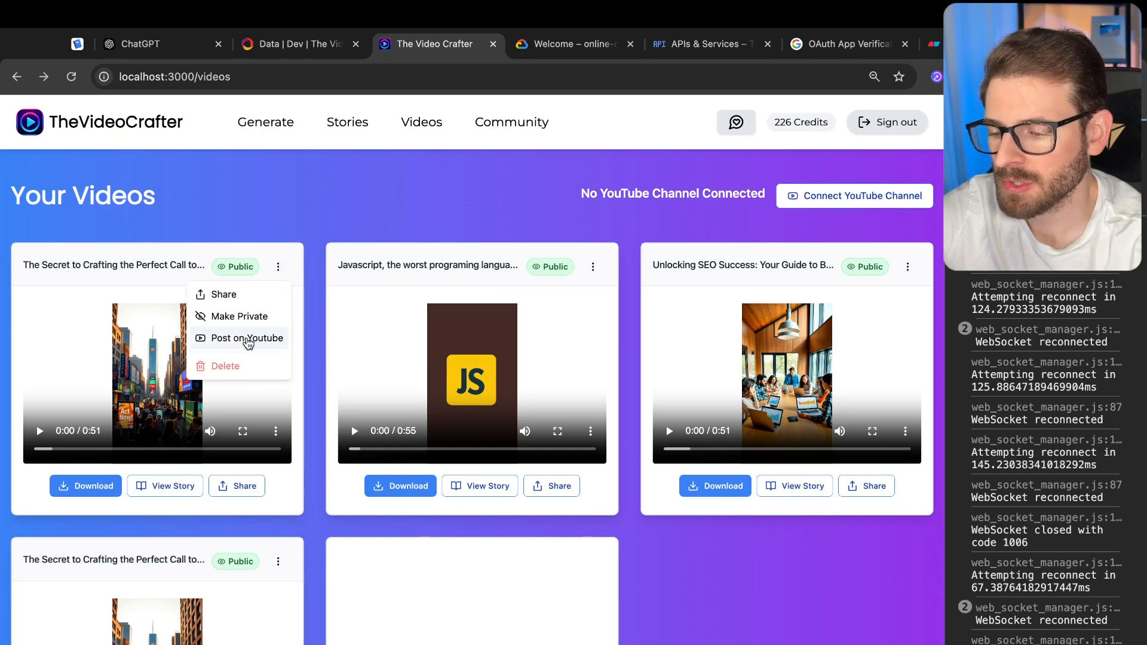
click(300, 44)
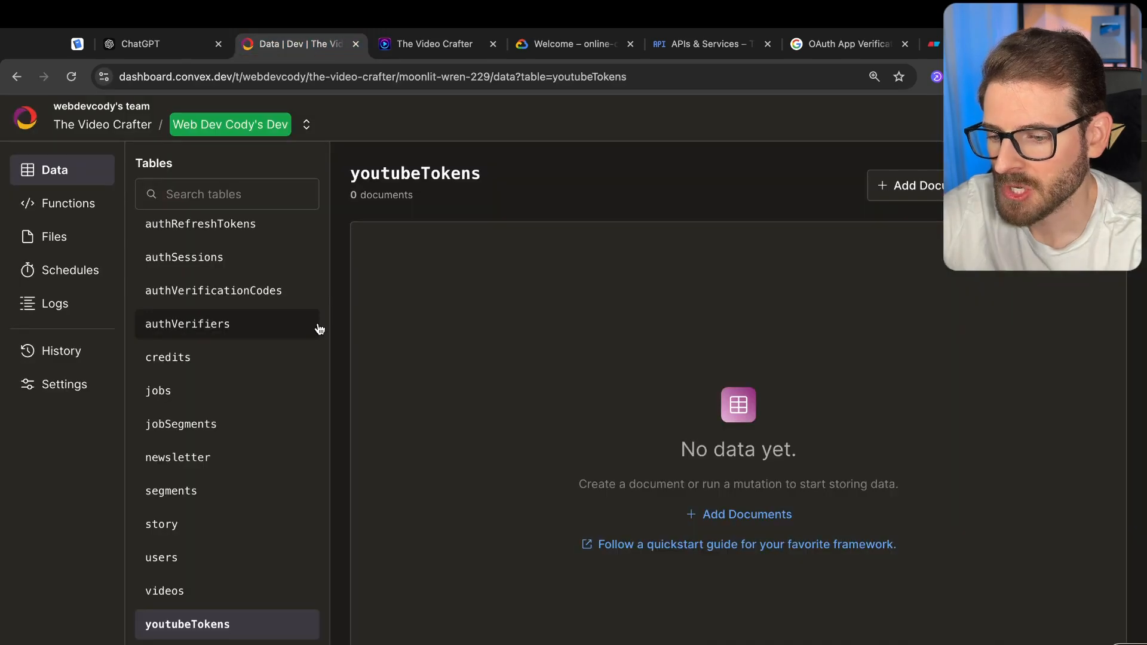
mouse_move(347, 626)
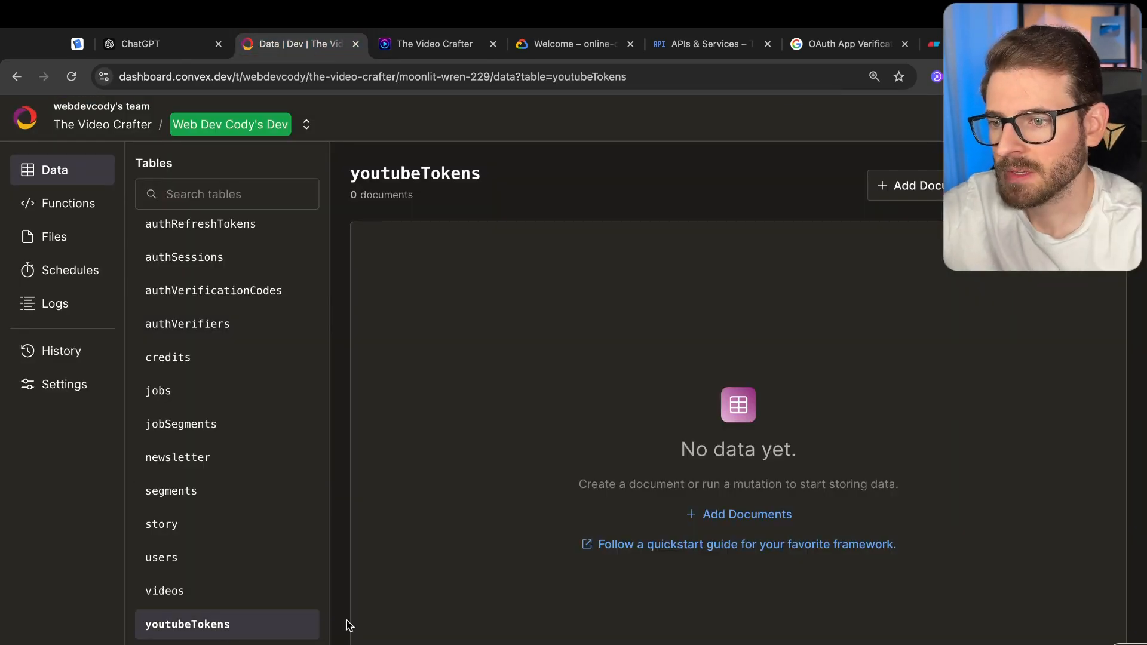
mouse_move(504, 232)
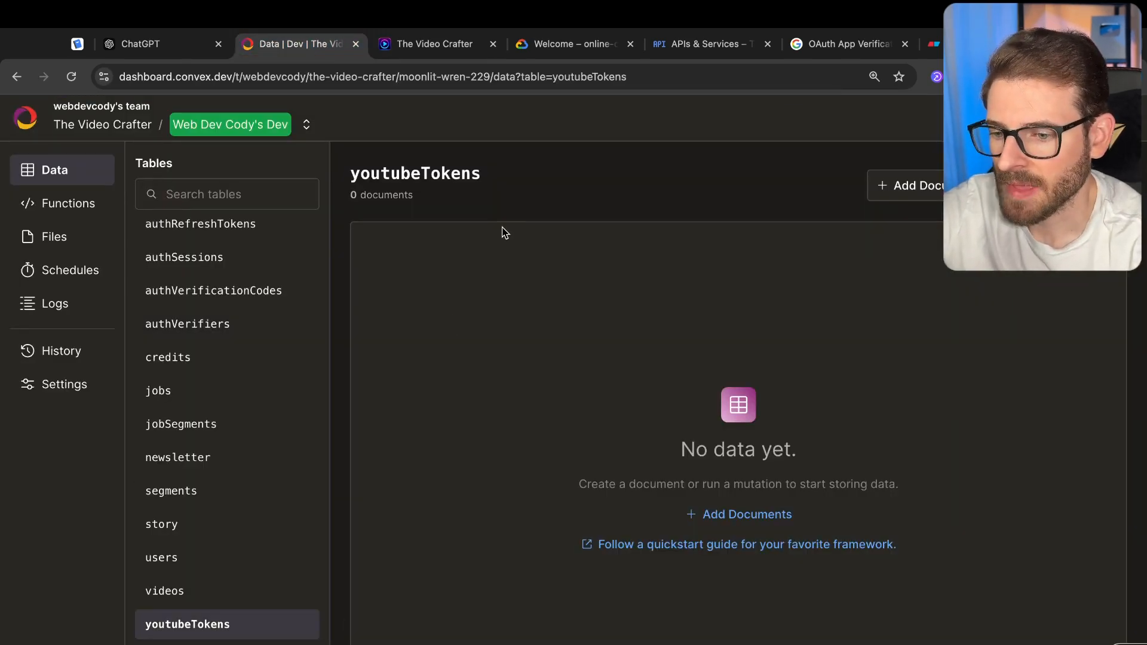
click(435, 43)
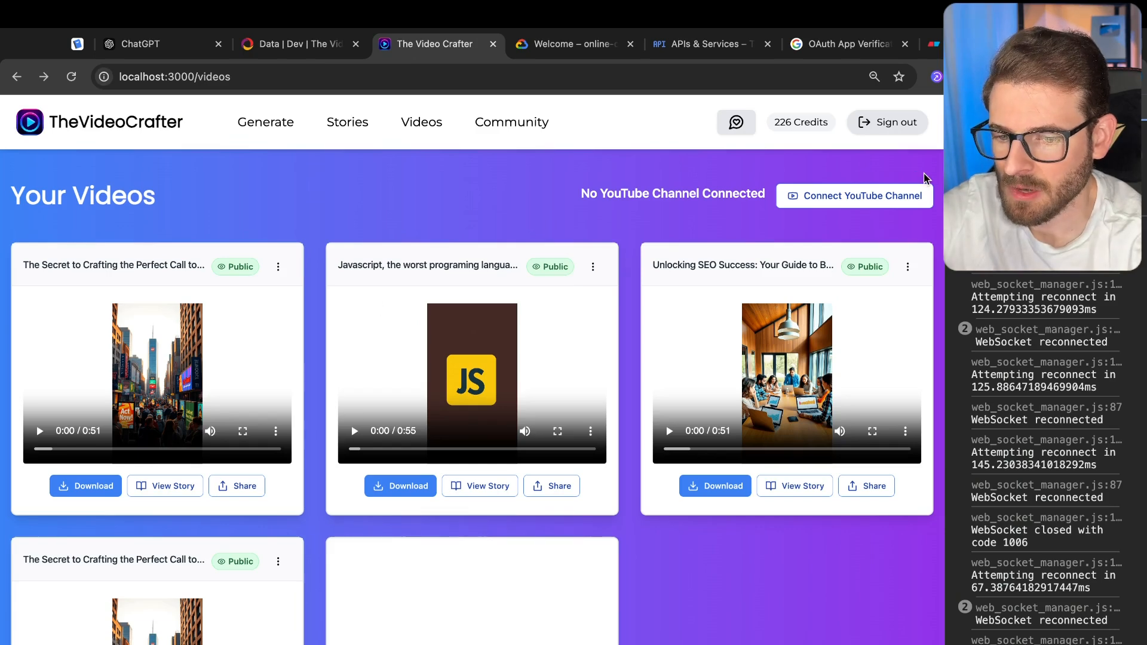
mouse_move(277, 301)
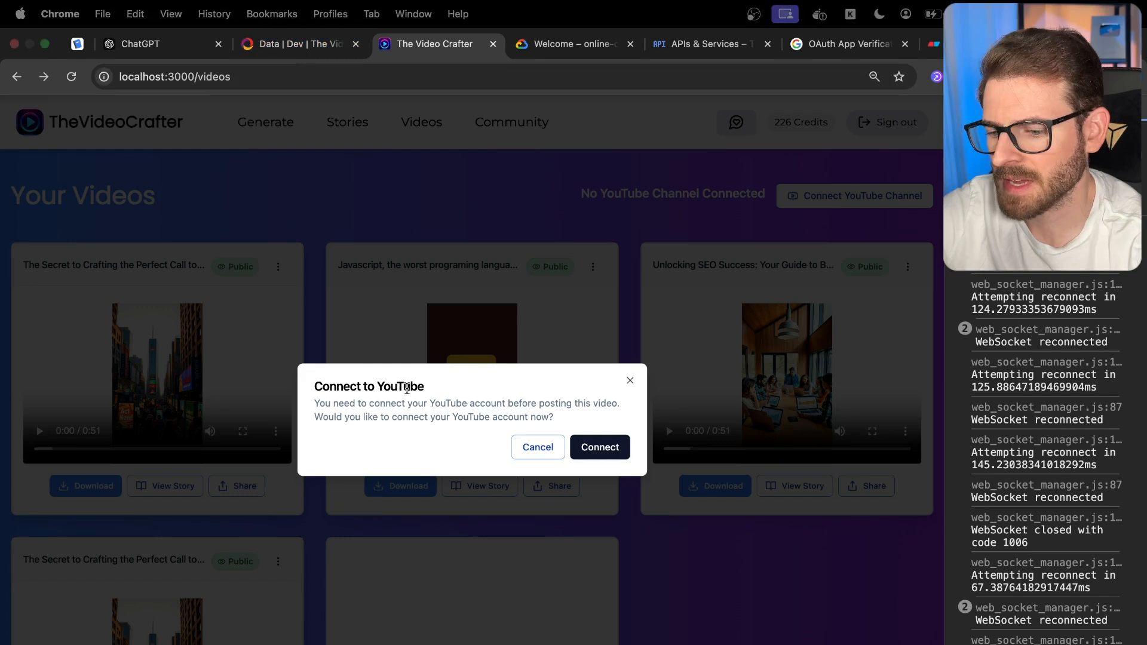
mouse_move(471, 433)
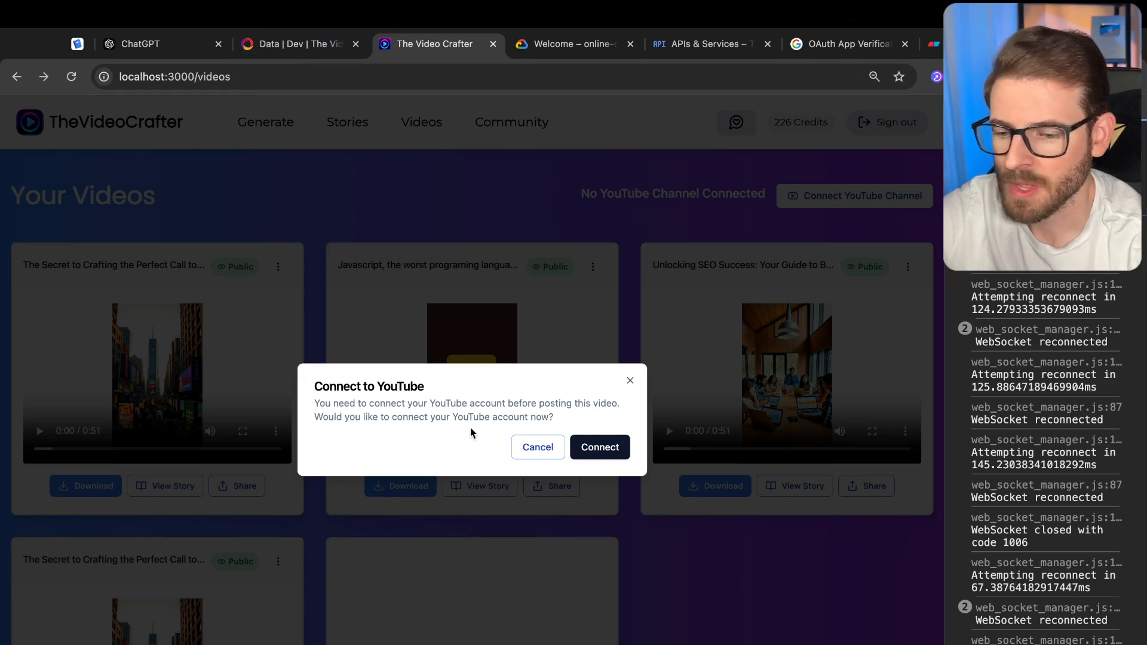
click(599, 447)
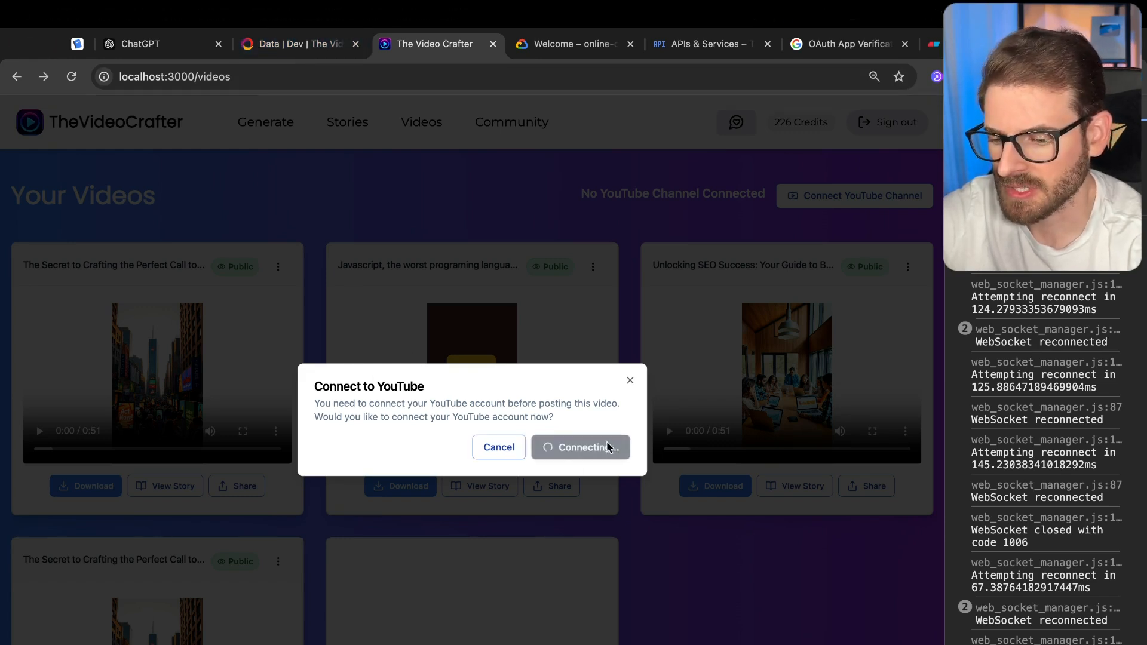
mouse_move(545, 297)
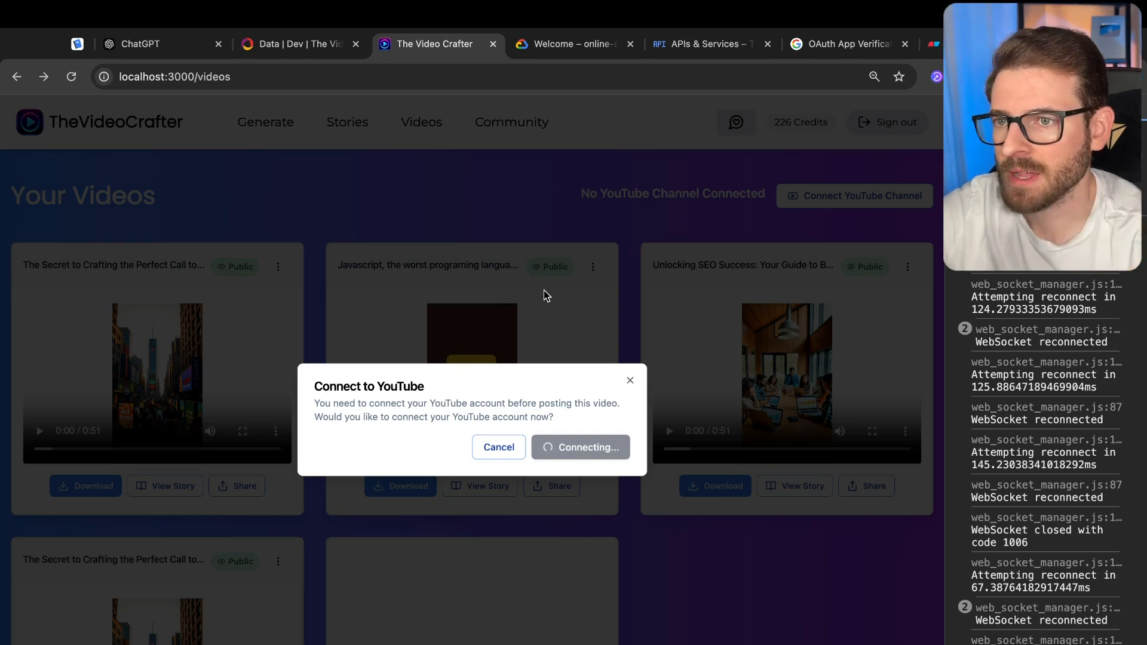
Pick the Google account, then the Marketing in Minutes brand account
click(579, 447)
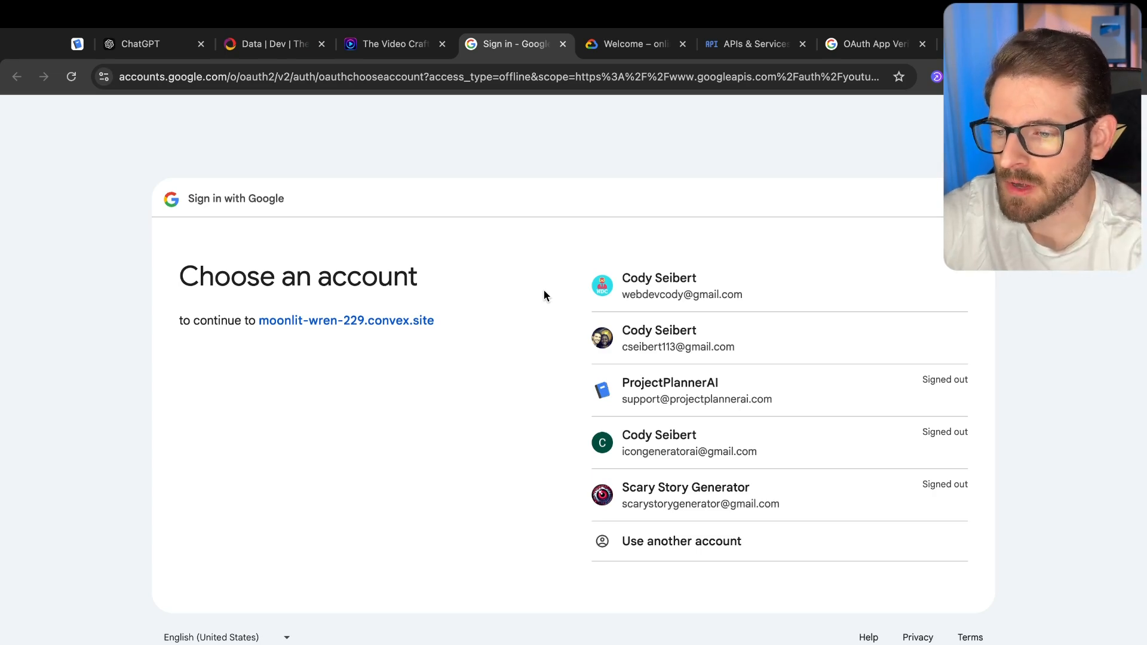
mouse_move(655, 255)
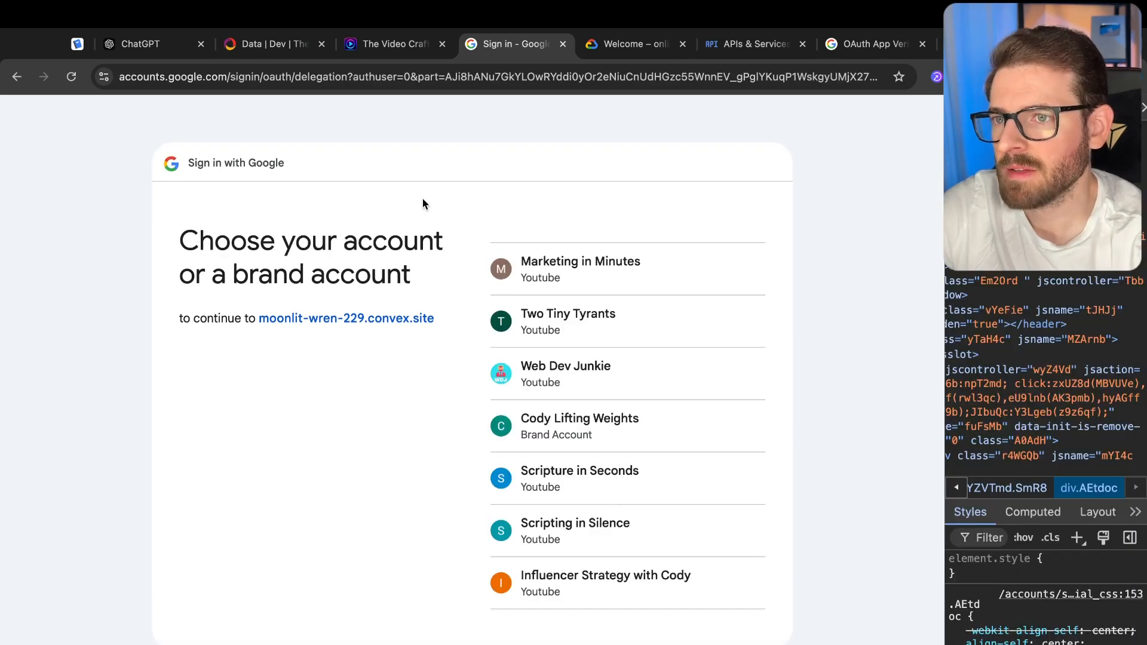
mouse_move(606, 281)
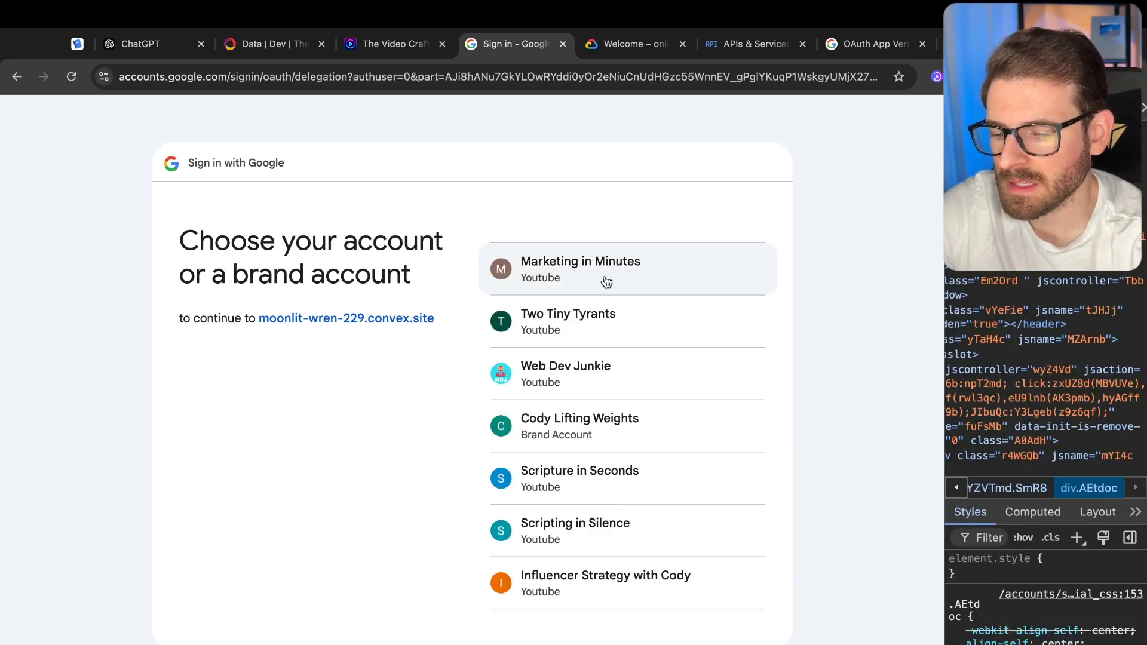
mouse_move(612, 430)
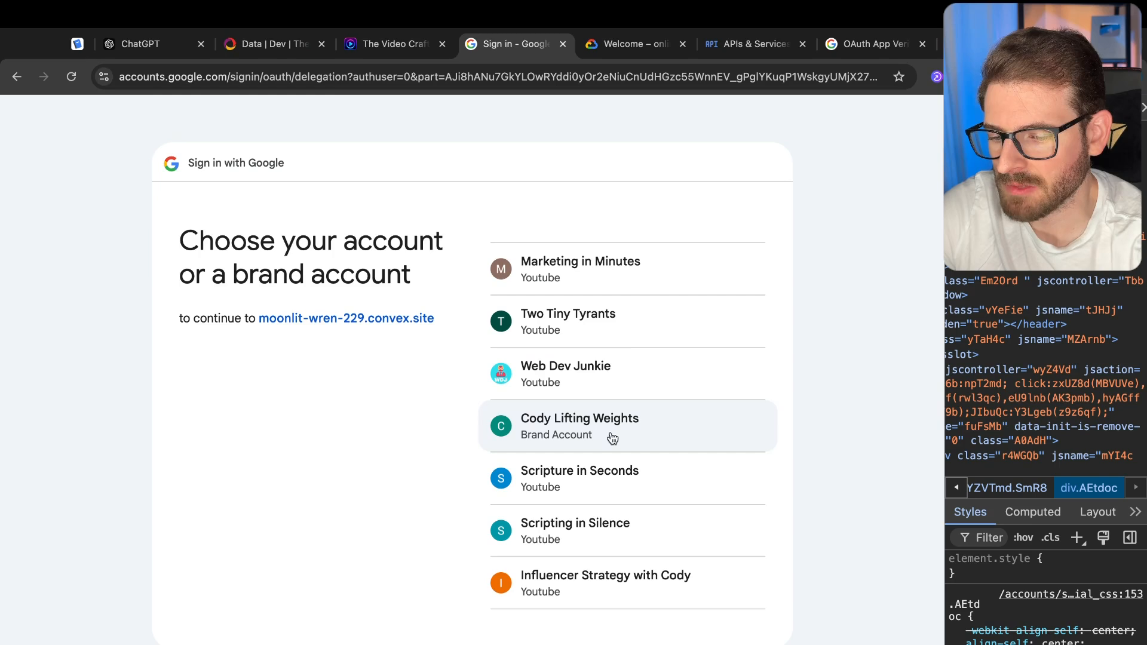
mouse_move(638, 305)
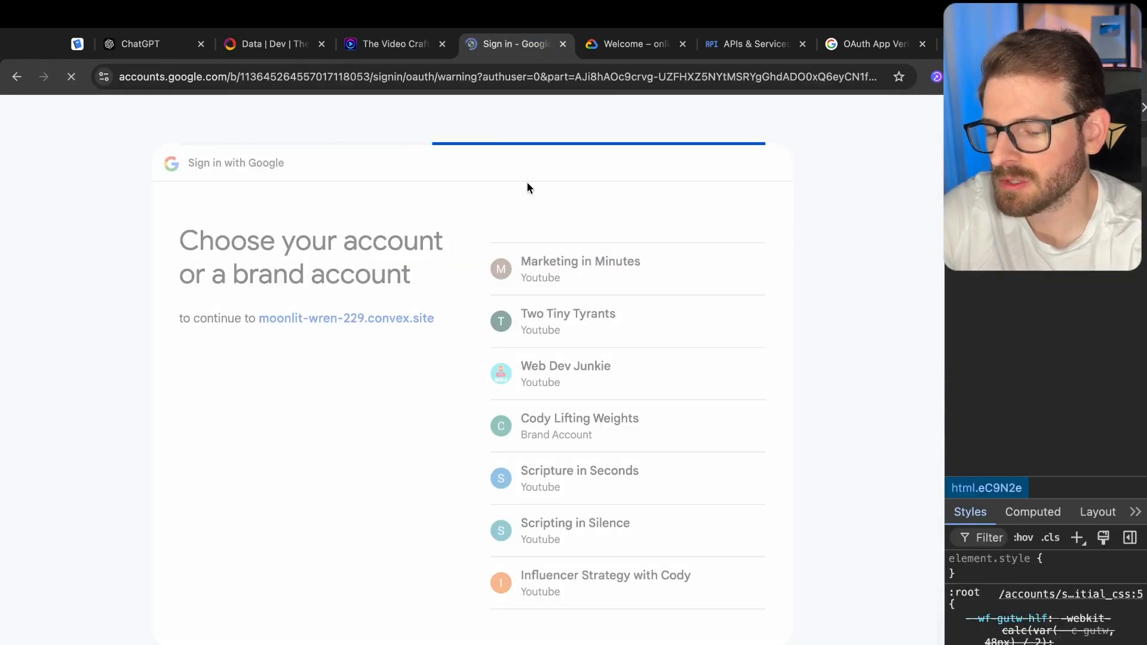
click(579, 269)
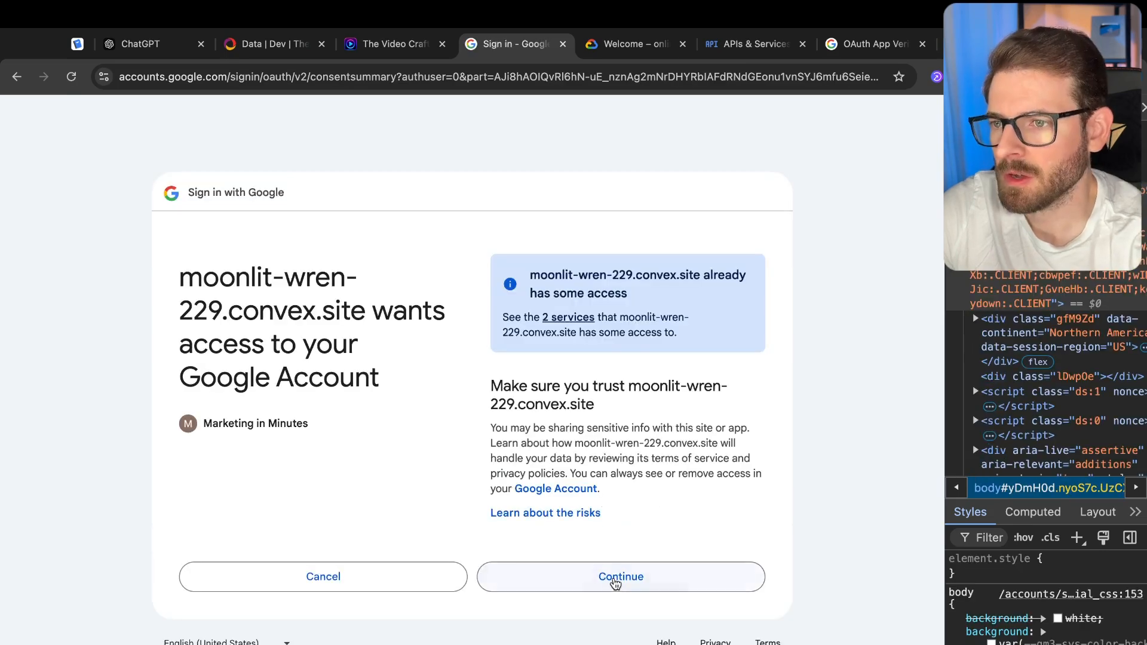
Grant TheVideoCrafter access to the Marketing in Minutes channel on the consent screen
click(620, 577)
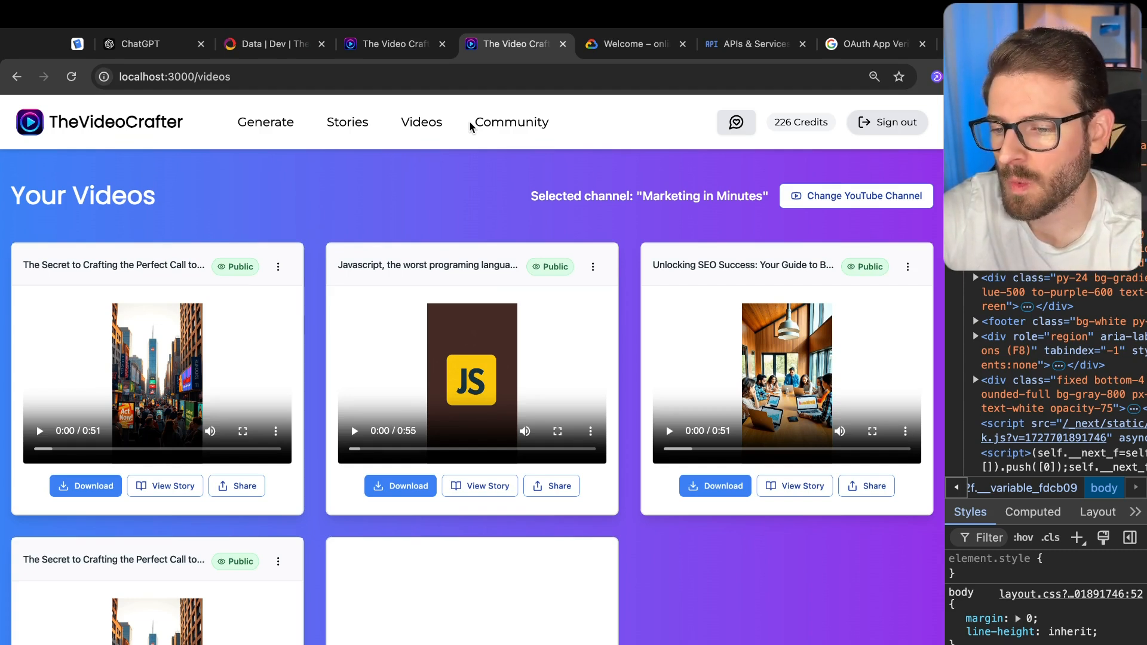
mouse_move(346, 121)
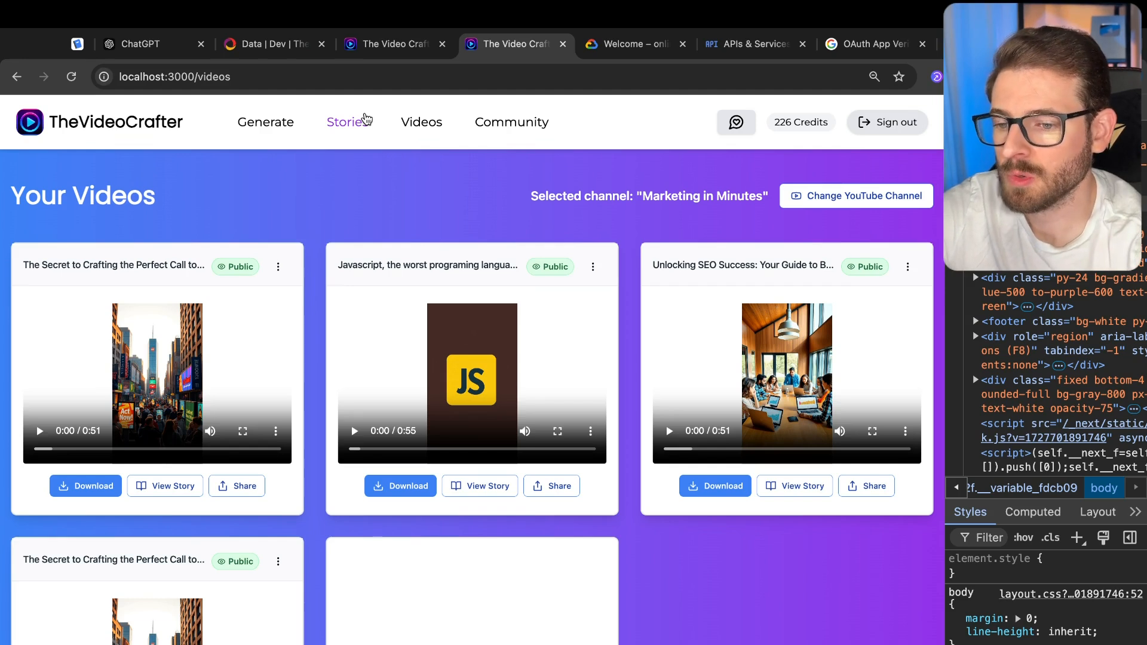
mouse_move(371, 162)
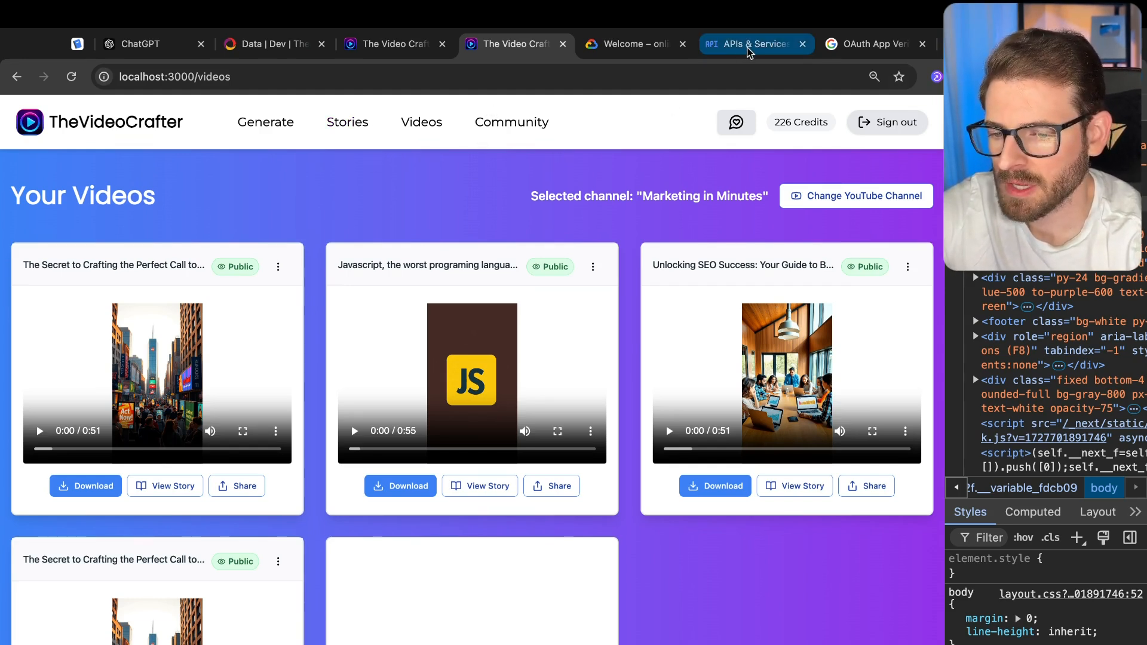
Review the single stored token in Convex's youtubeTokens table, then return to TheVideoCrafter
click(274, 44)
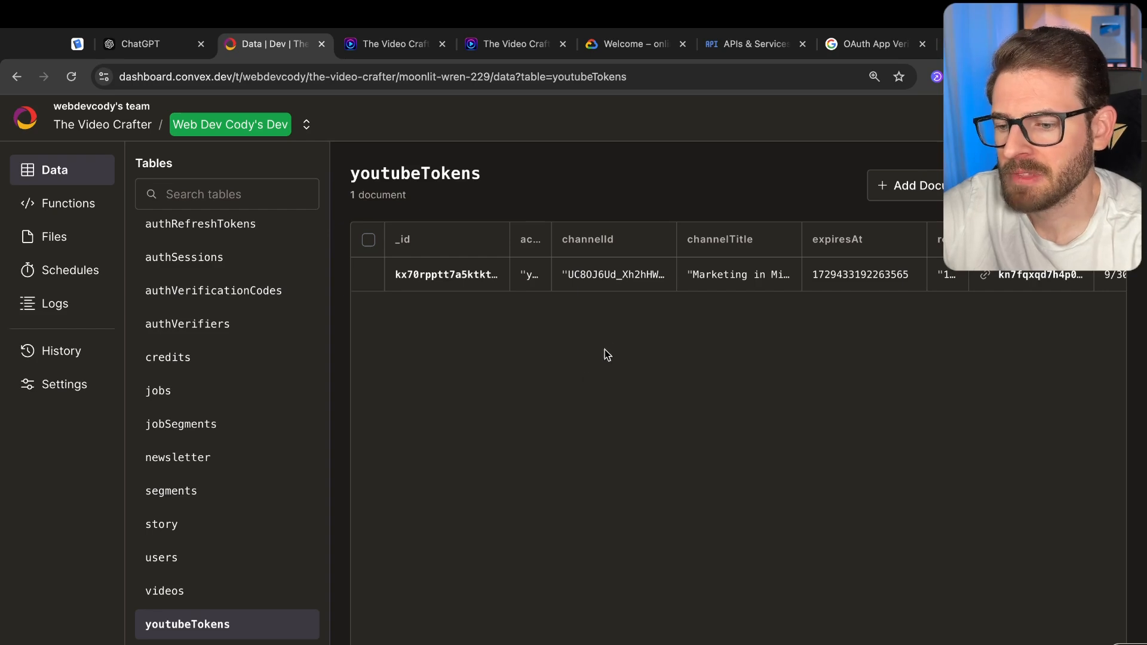
mouse_move(551, 239)
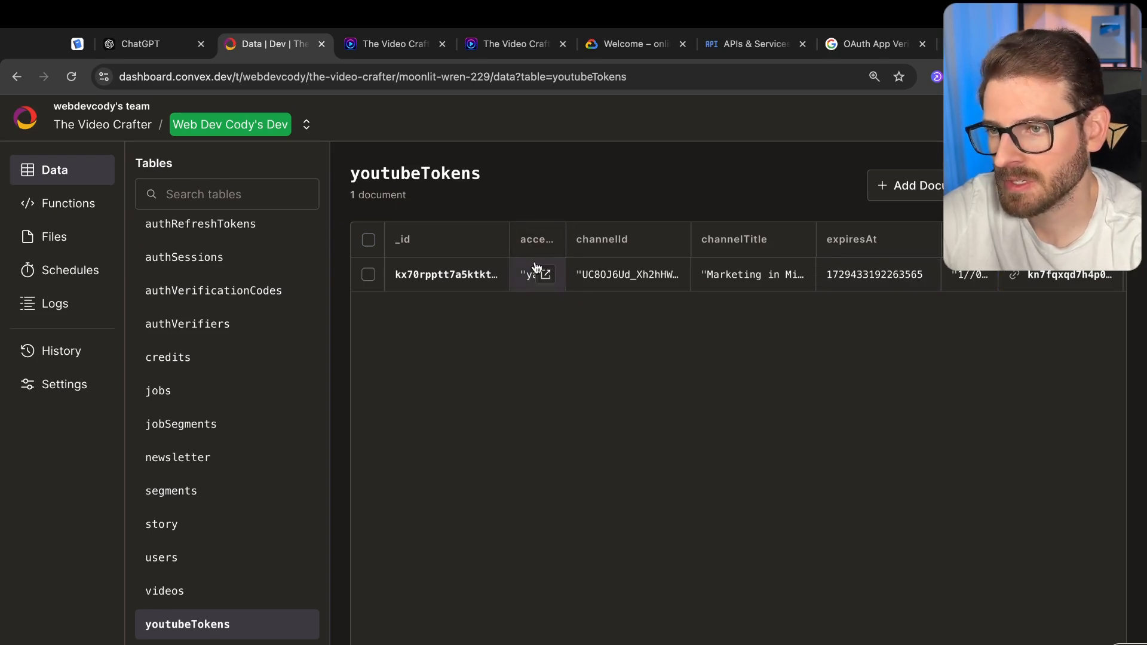
mouse_move(937, 325)
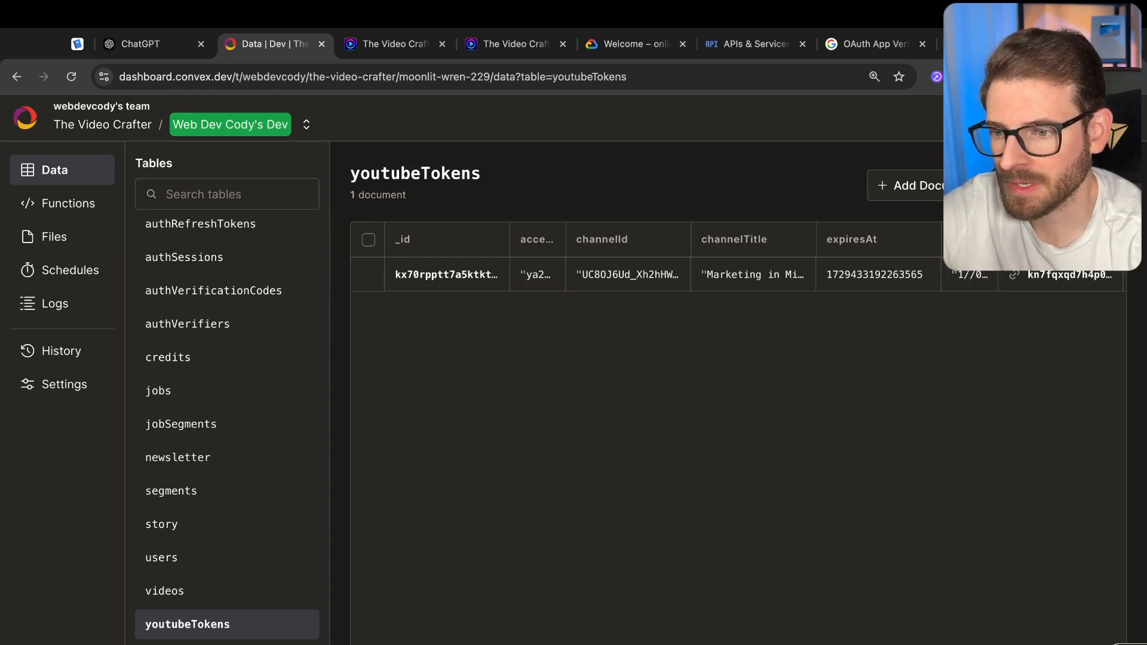
mouse_move(548, 380)
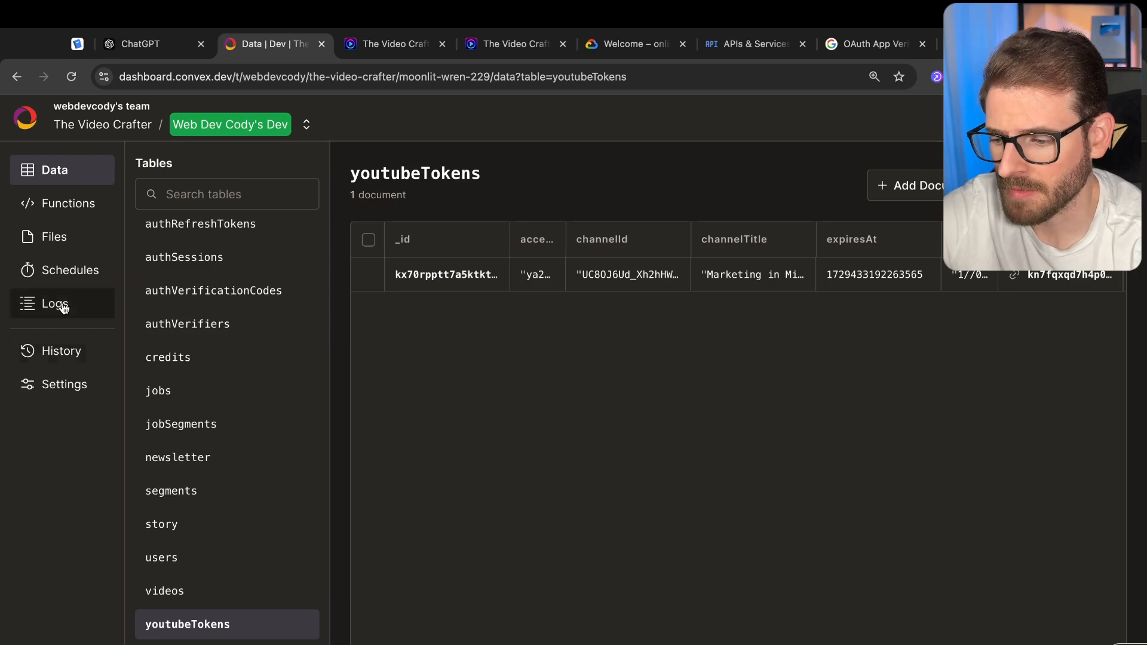
mouse_move(473, 304)
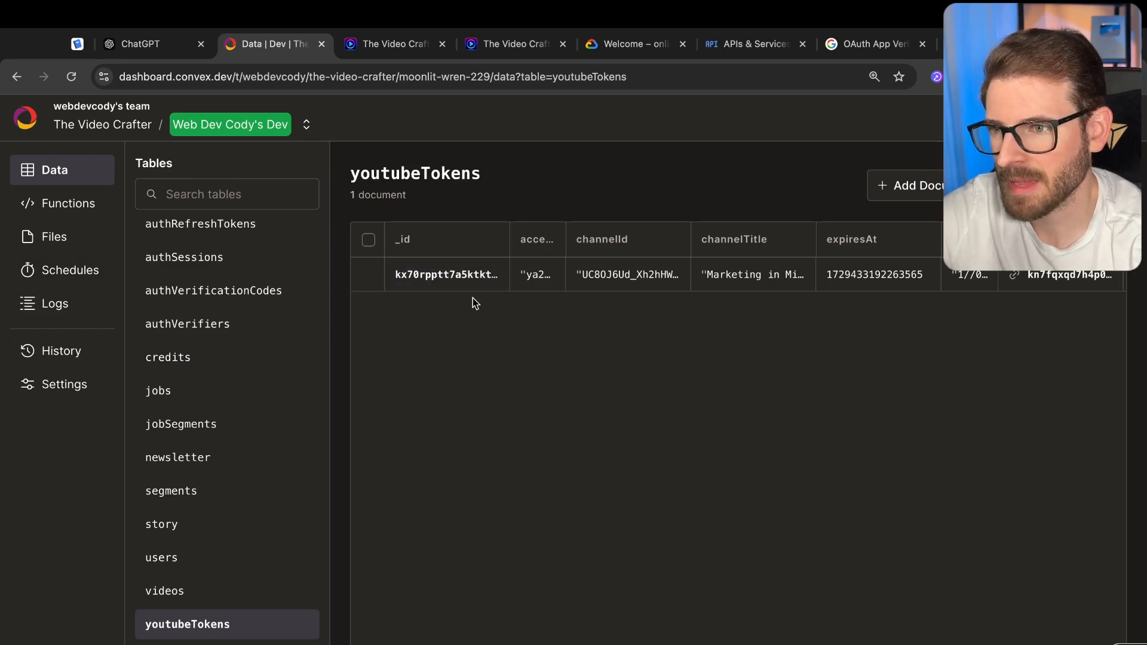
mouse_move(593, 322)
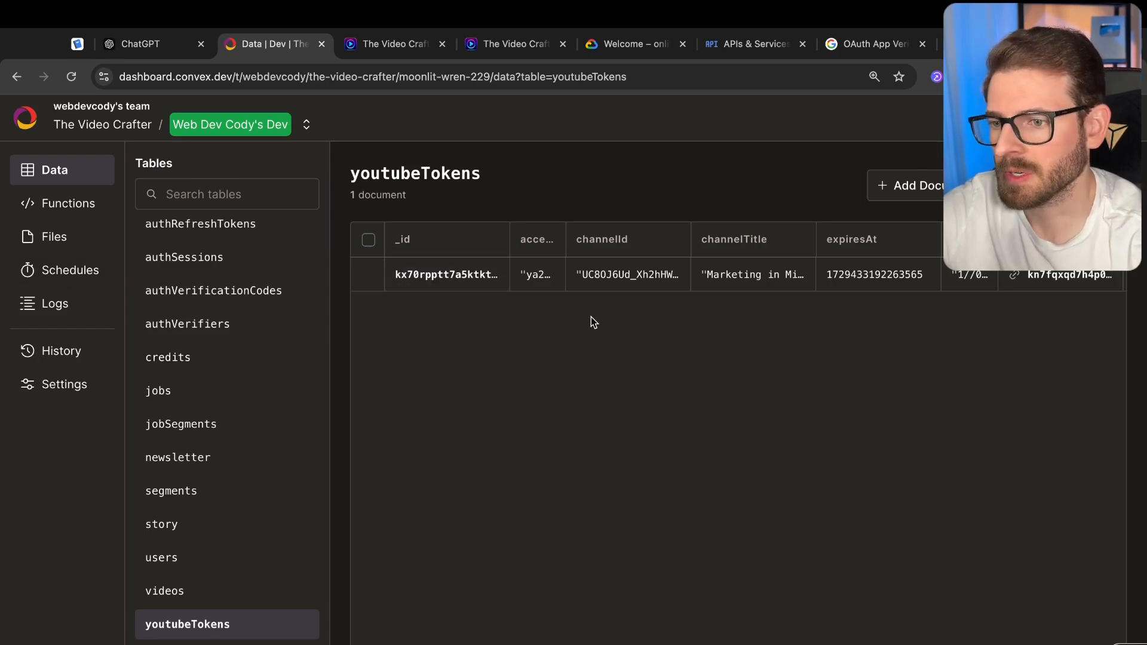
mouse_move(504, 228)
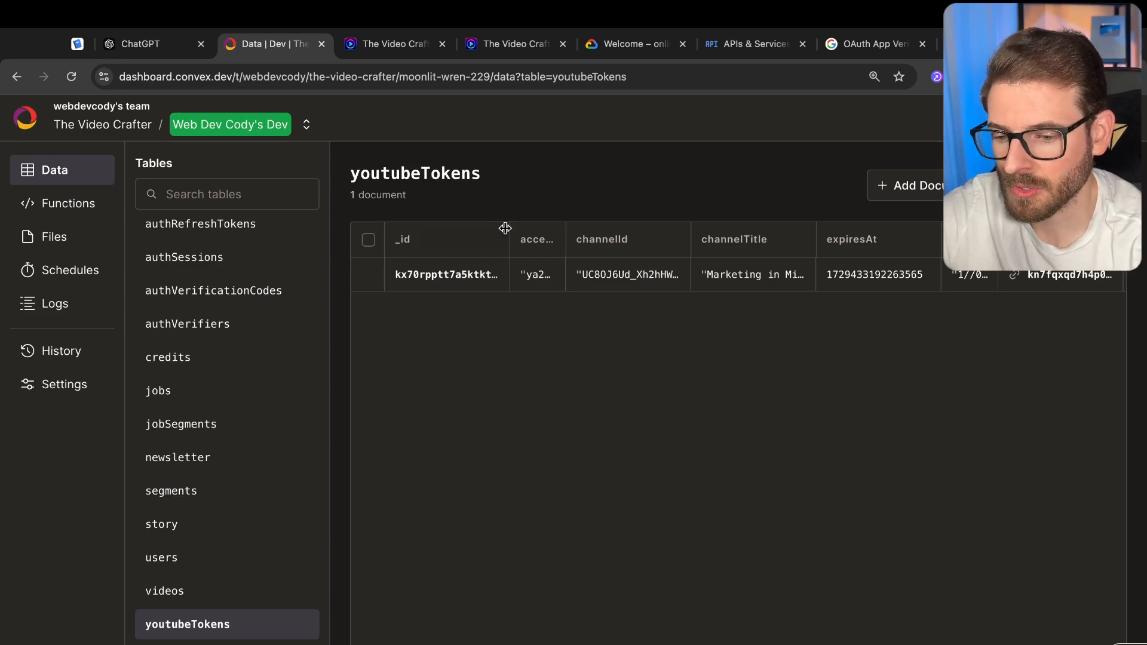
mouse_move(894, 369)
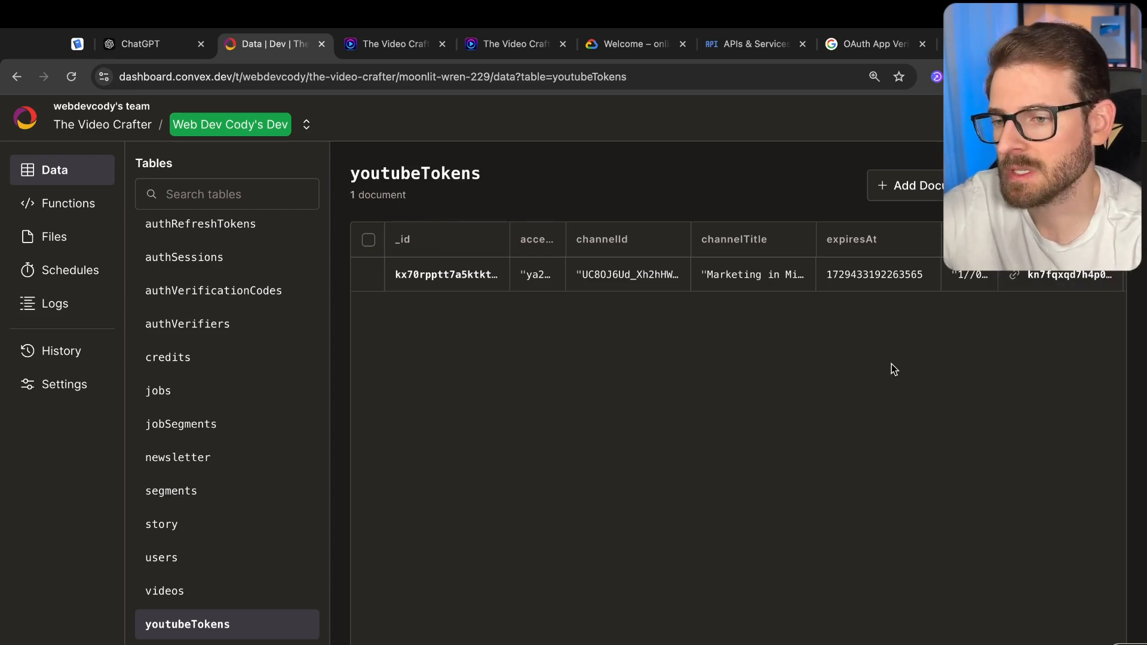
mouse_move(812, 371)
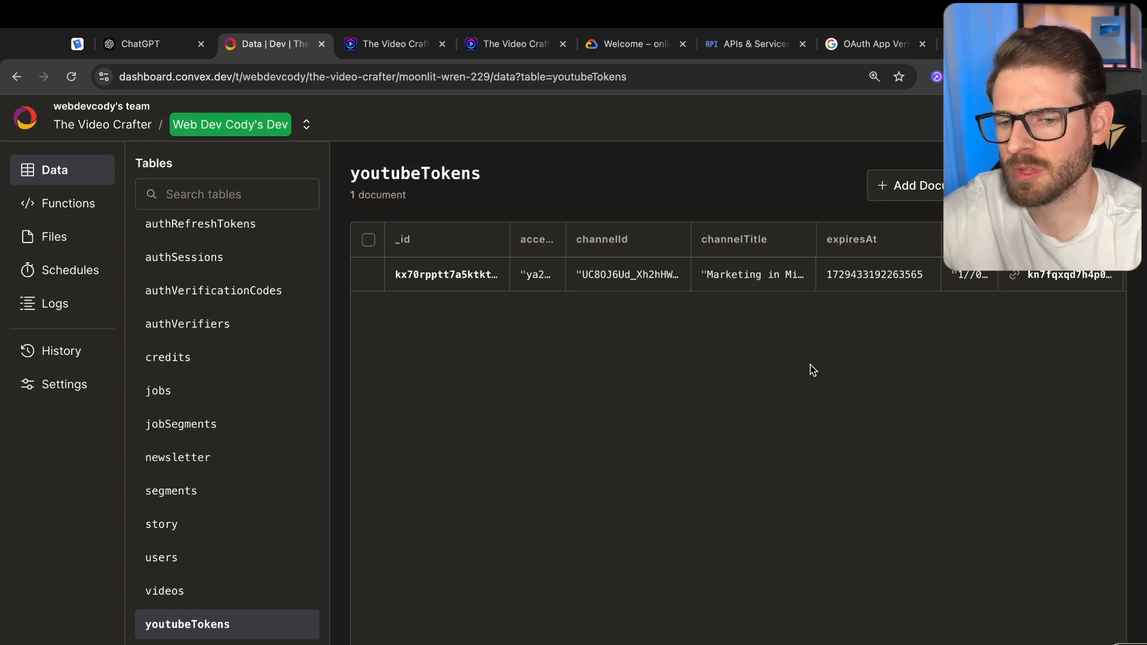
mouse_move(622, 234)
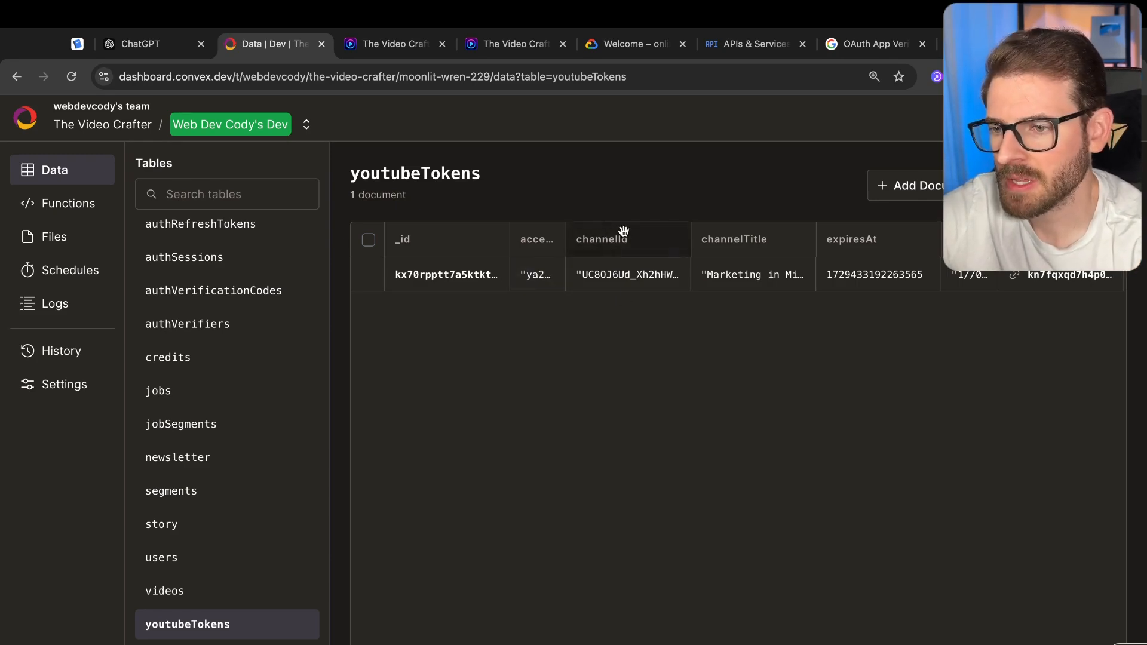
mouse_move(765, 239)
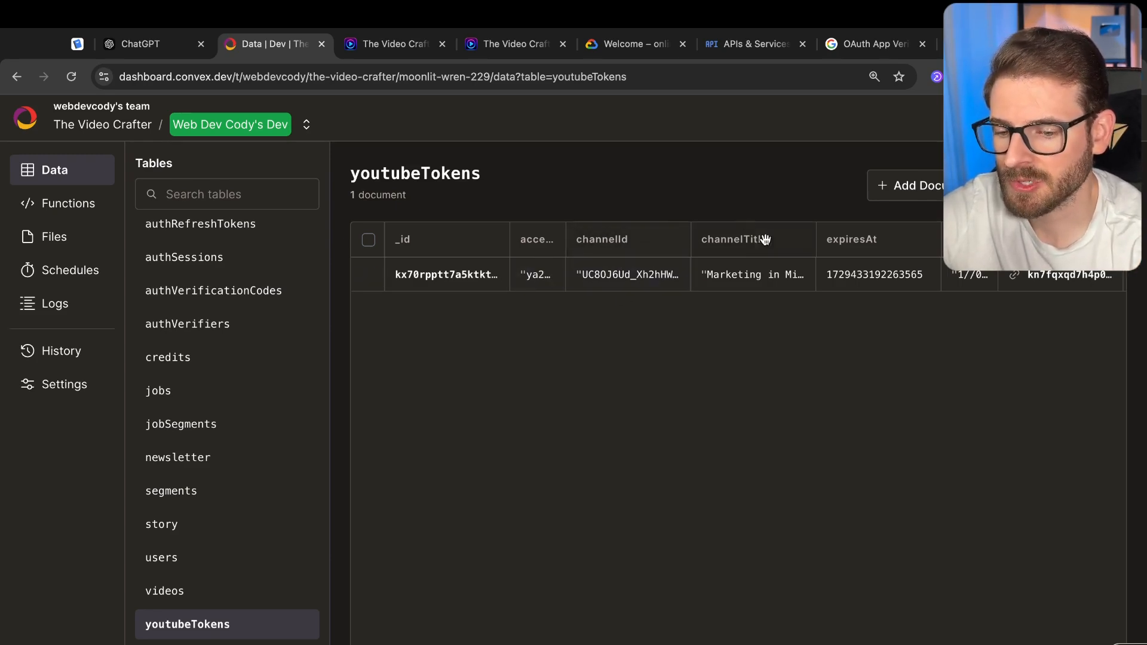
click(393, 44)
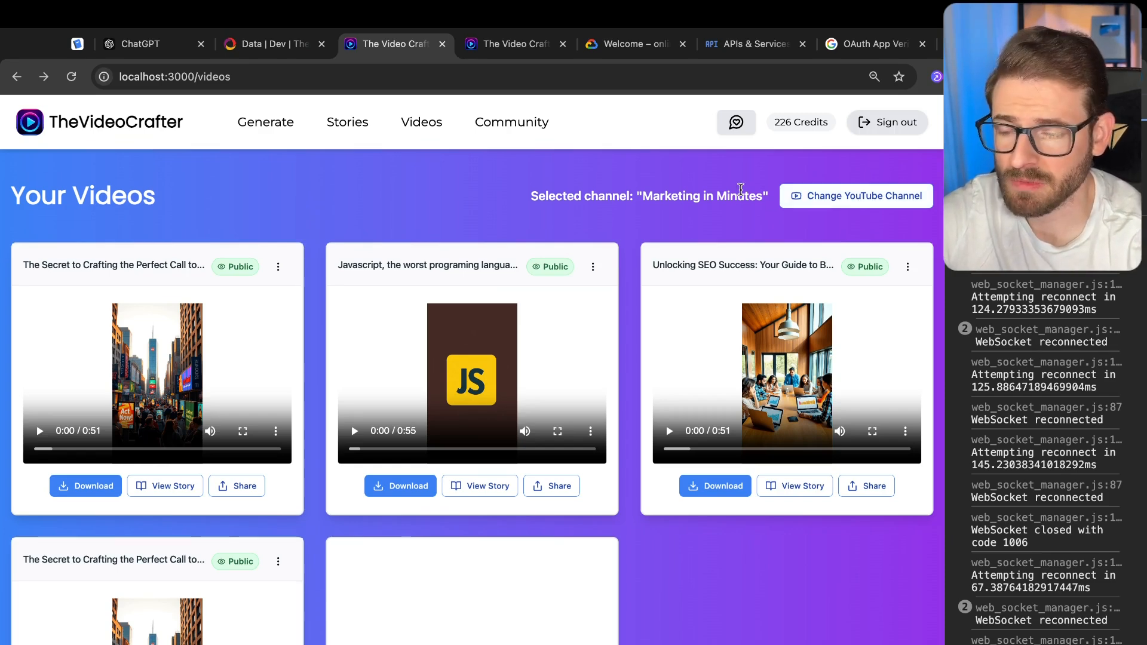
Post the first video, 'The Secret to Crafting the Perfect Call to Action', to YouTube
scroll(down, 3)
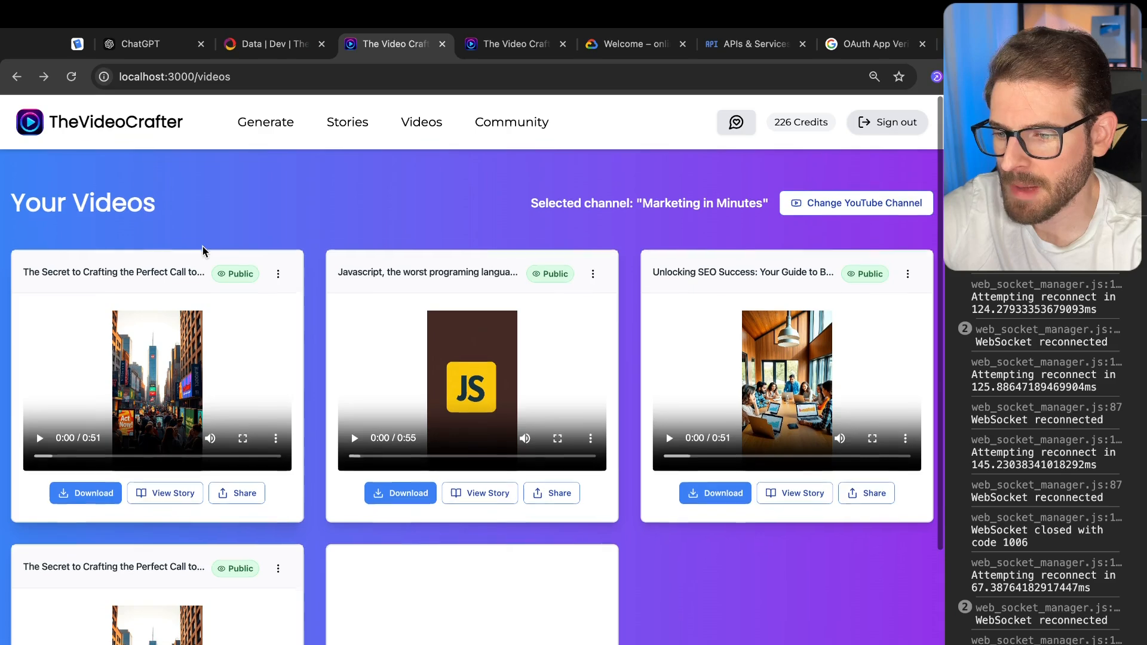
click(277, 274)
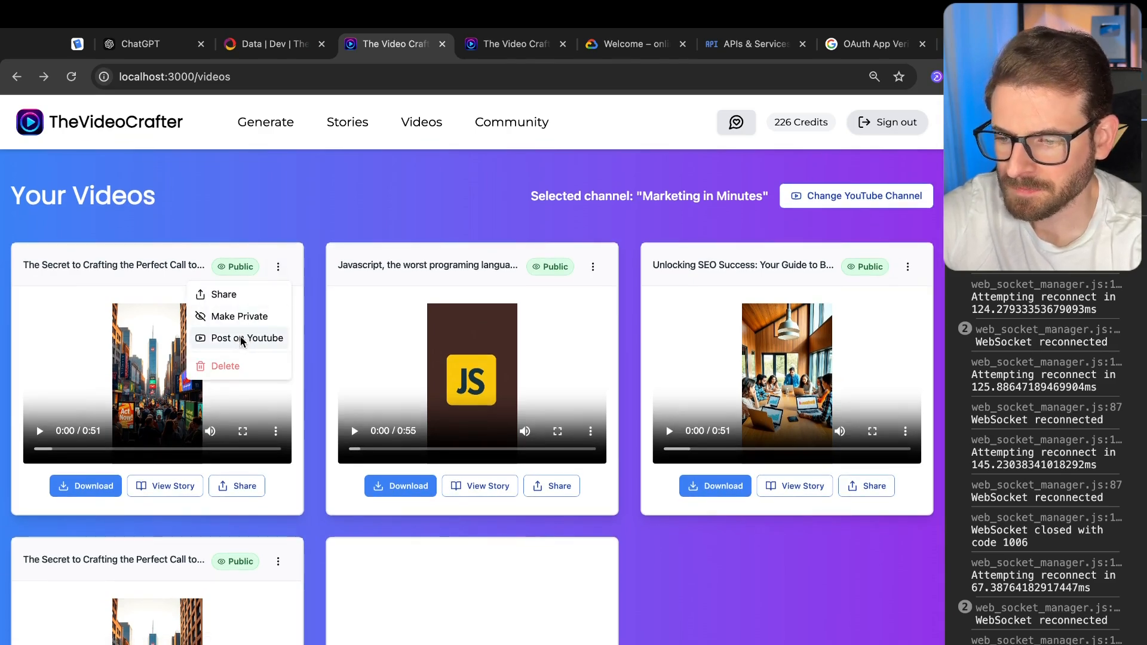
click(249, 338)
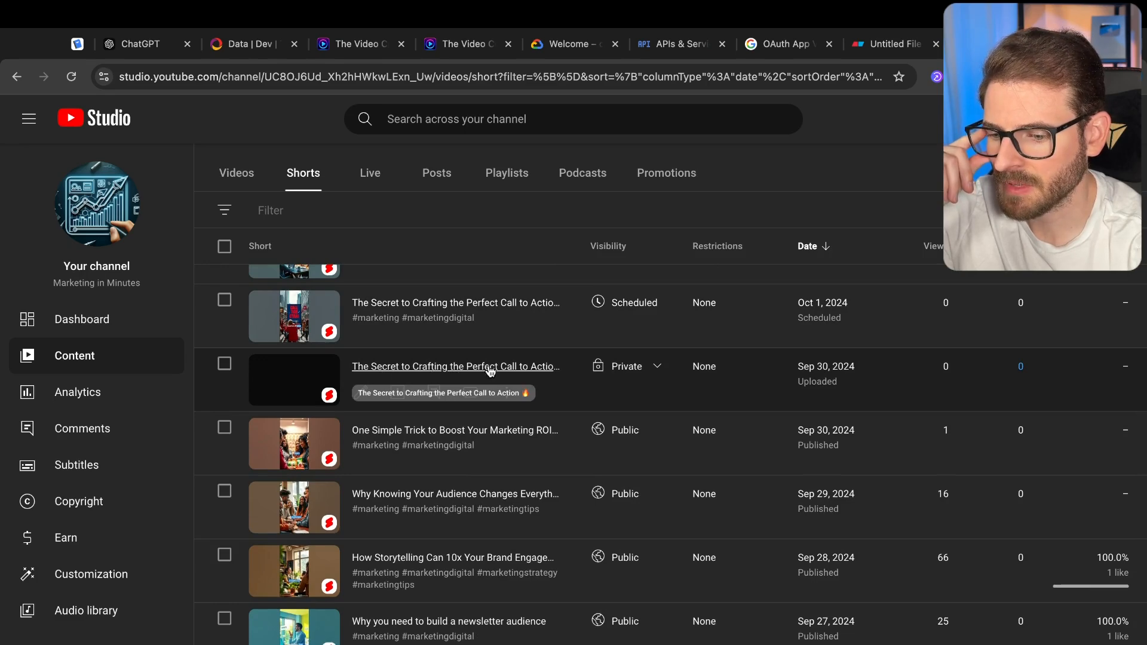
Reload YouTube Studio's Shorts list and check the new upload's visibility stays Private
click(358, 44)
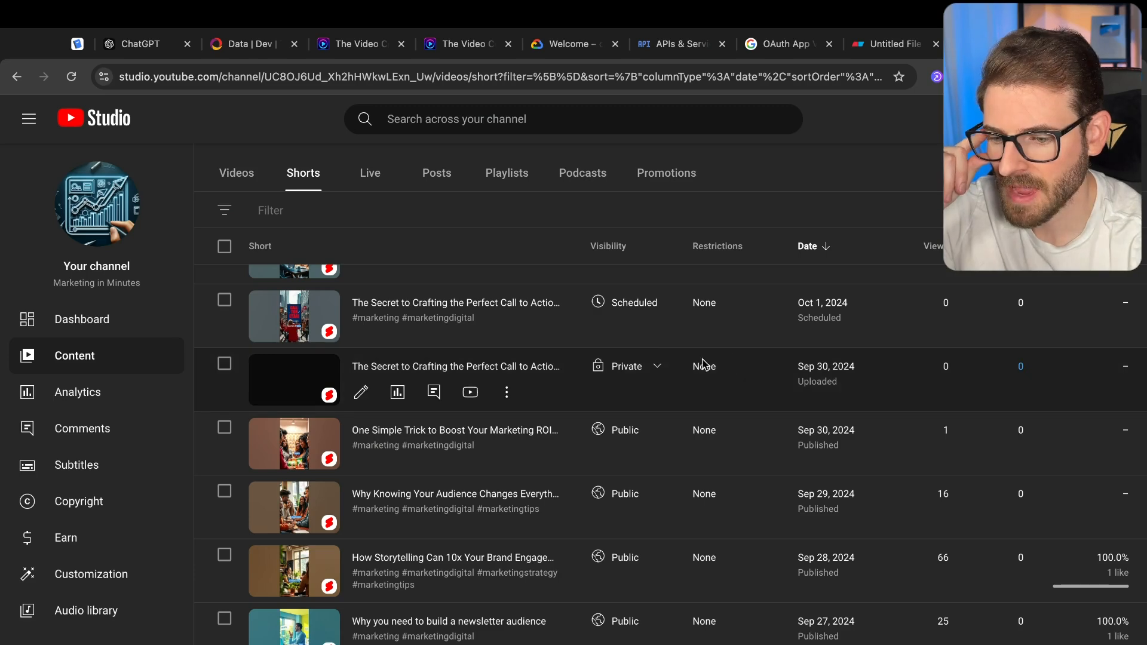
mouse_move(576, 369)
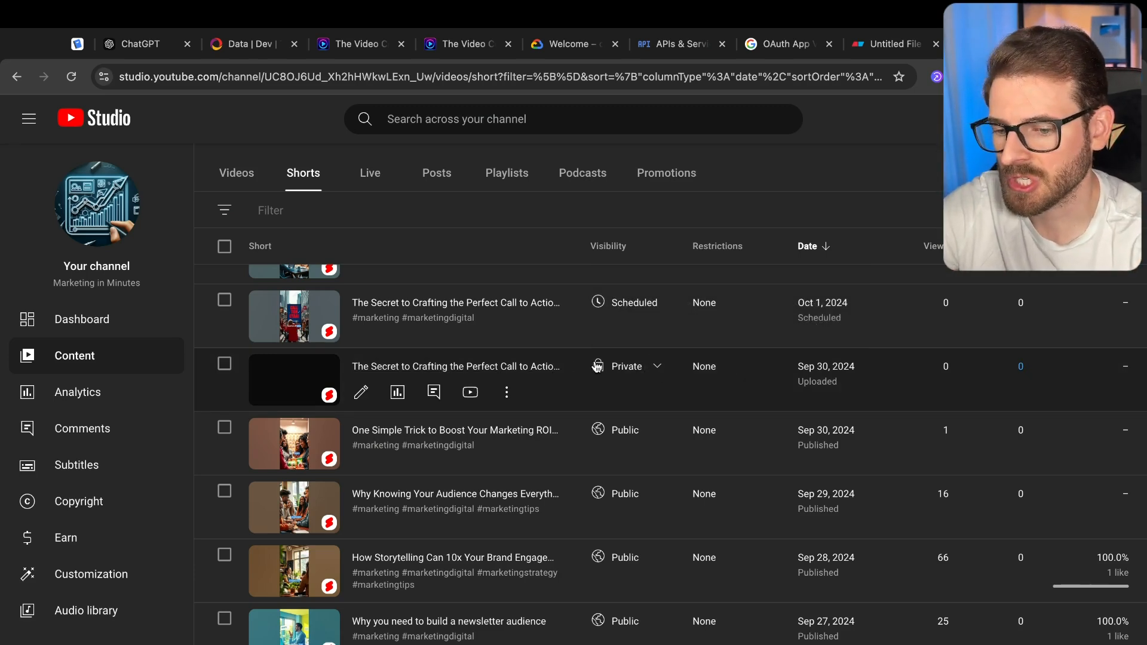
click(359, 43)
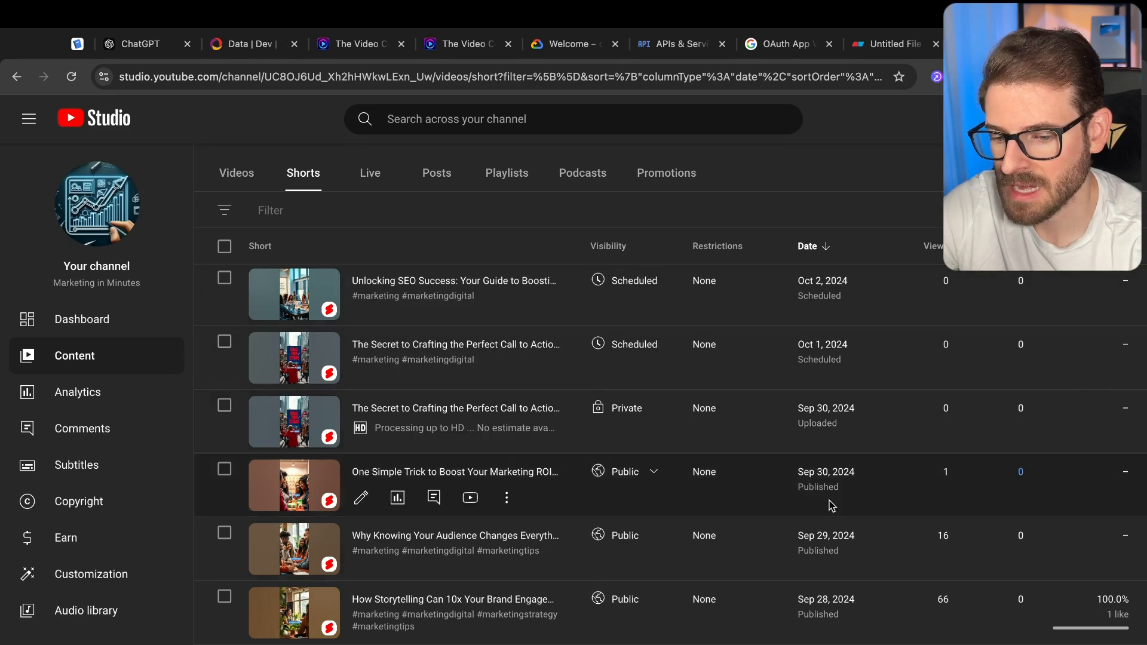
mouse_move(816, 395)
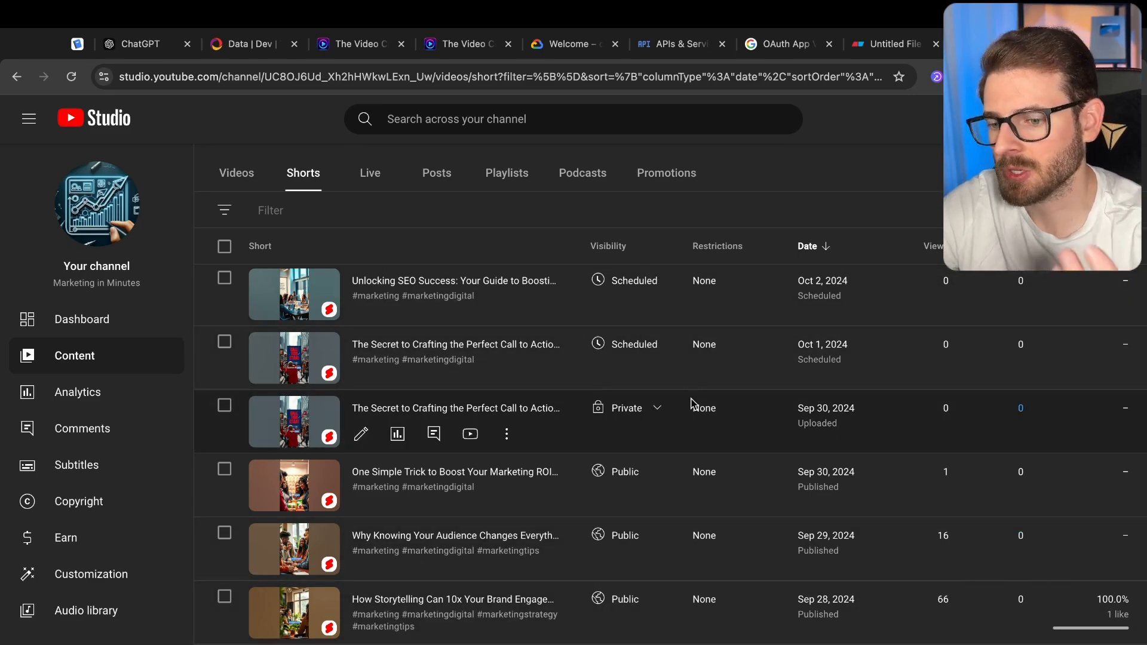
click(626, 407)
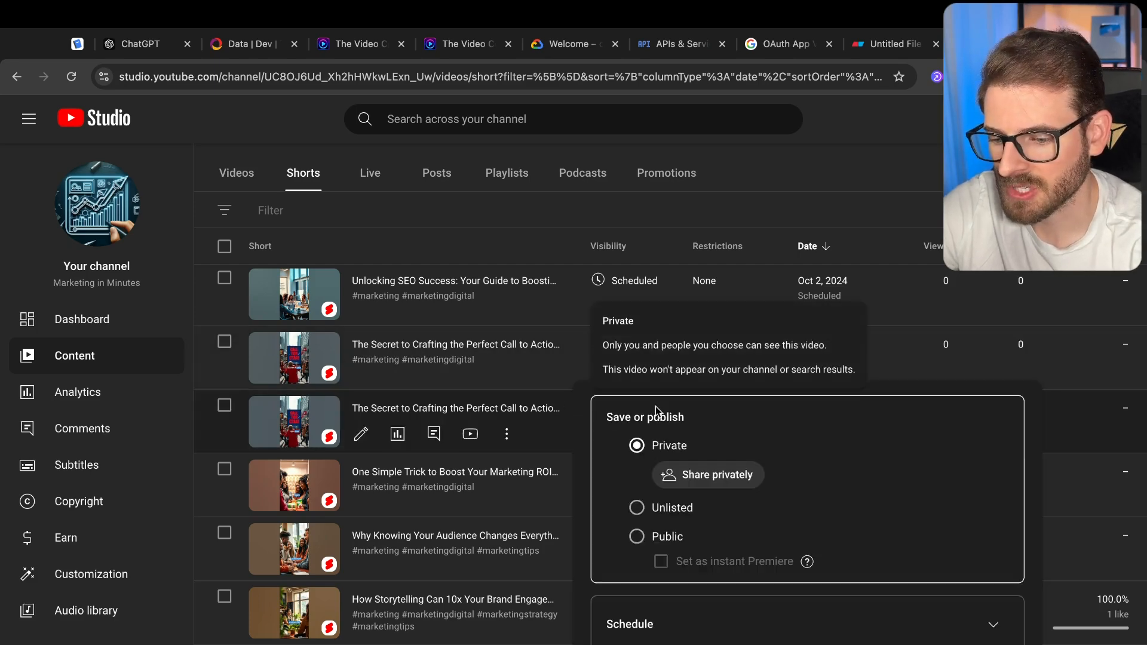
click(358, 44)
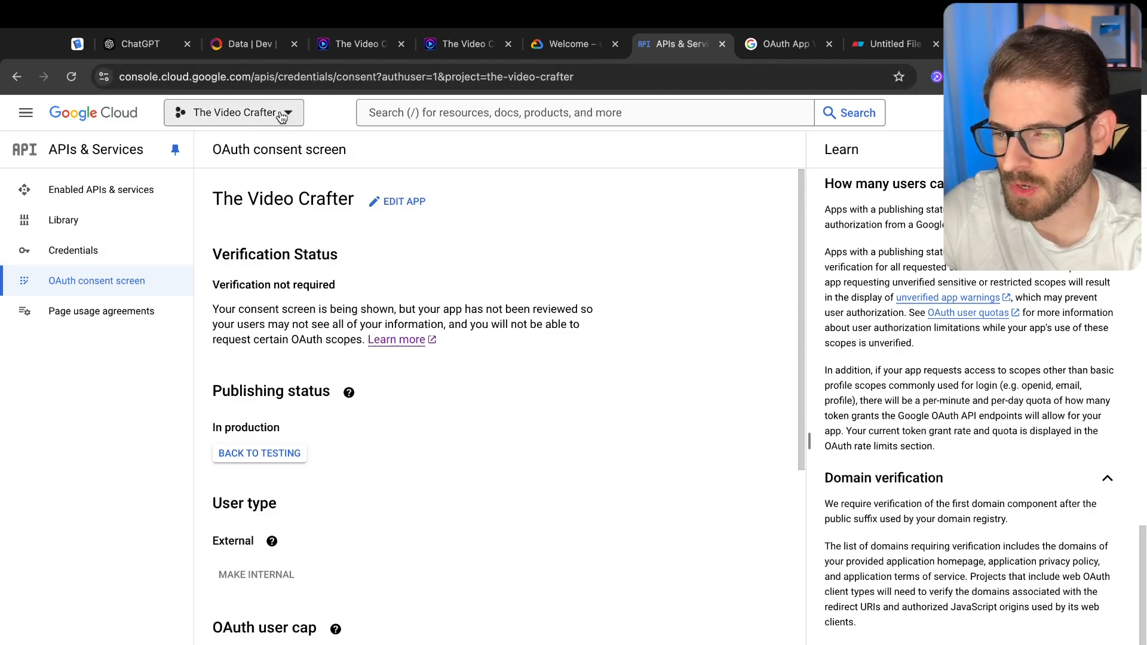
Switch to The Video Crafter - Staging, review its Testing consent screen, and view enabled APIs
click(233, 111)
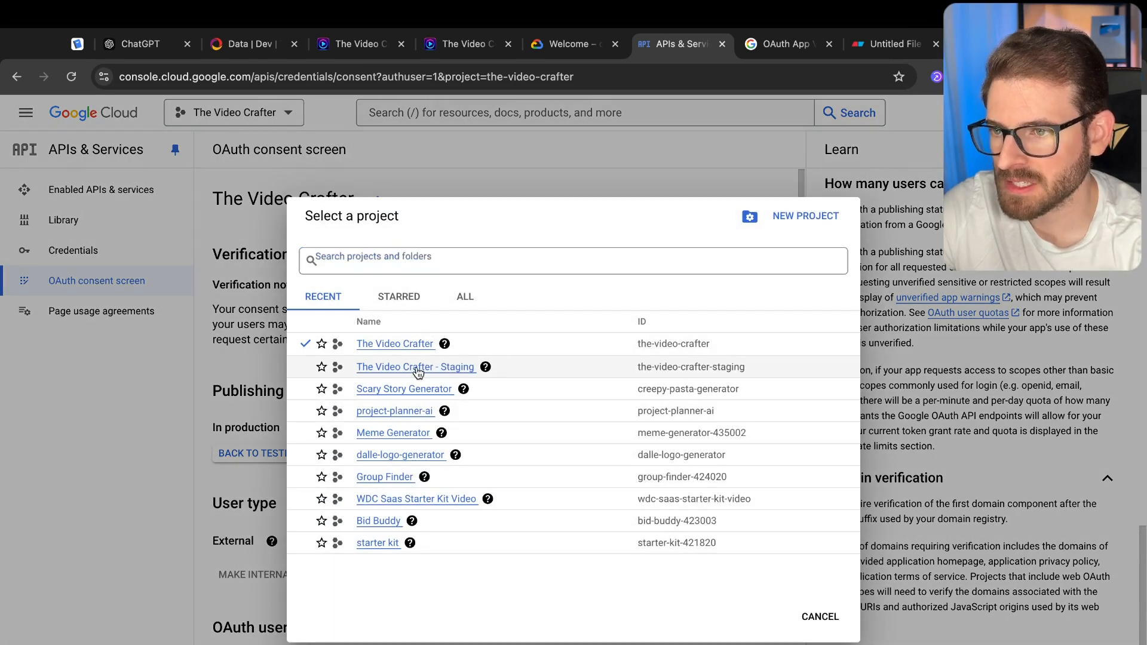
click(416, 366)
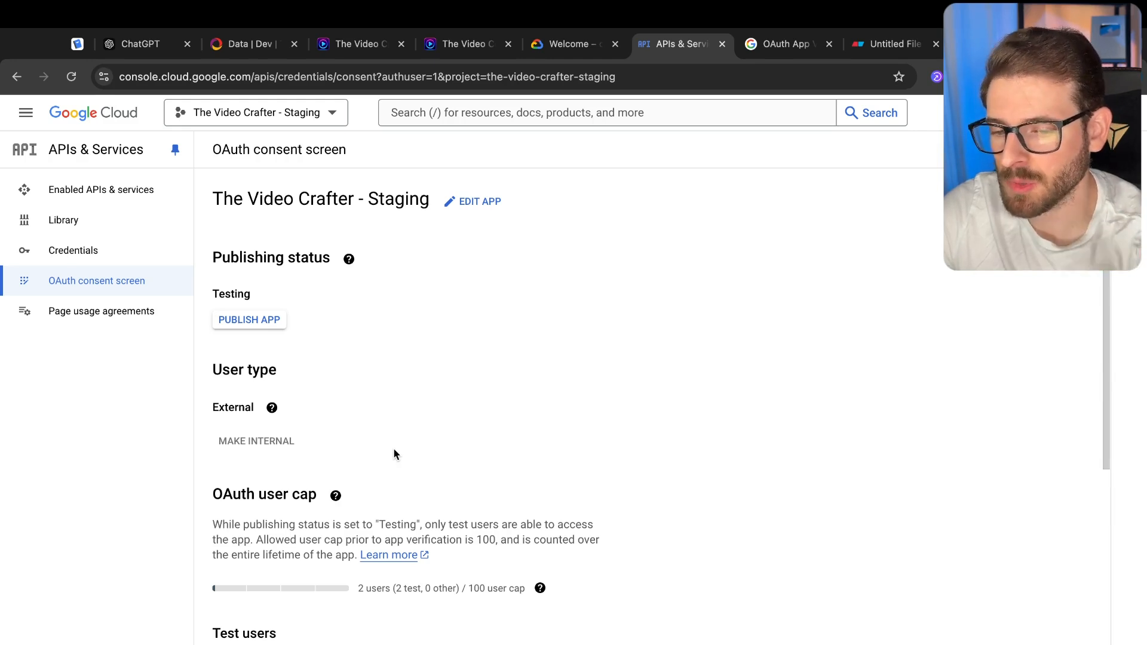
mouse_move(284, 234)
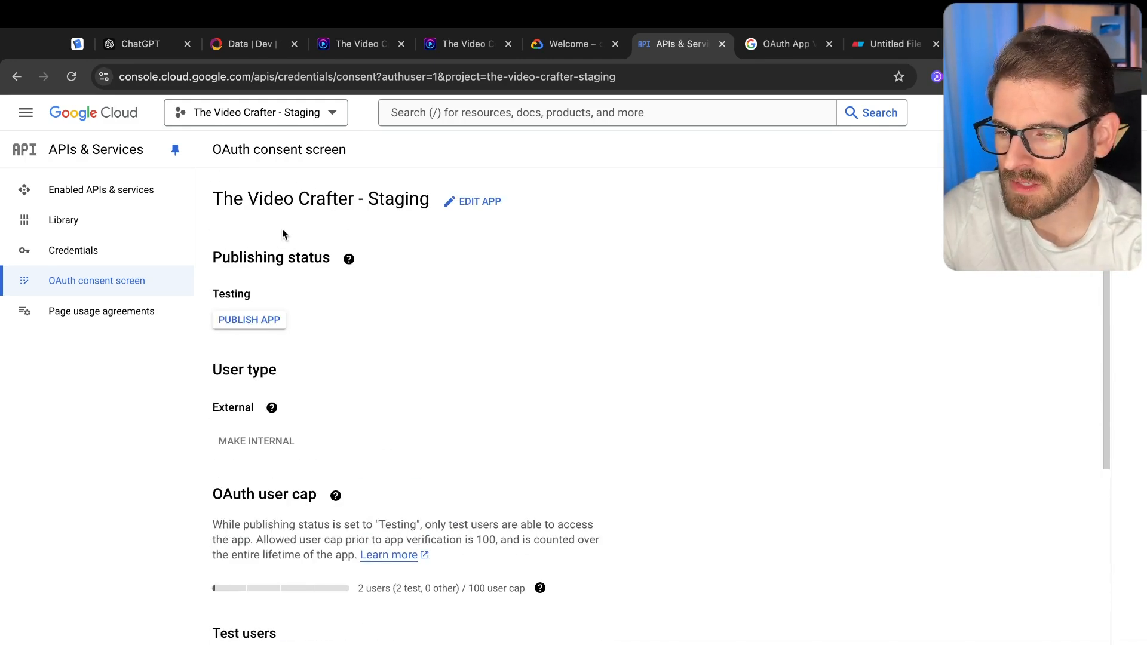
scroll(down, 3)
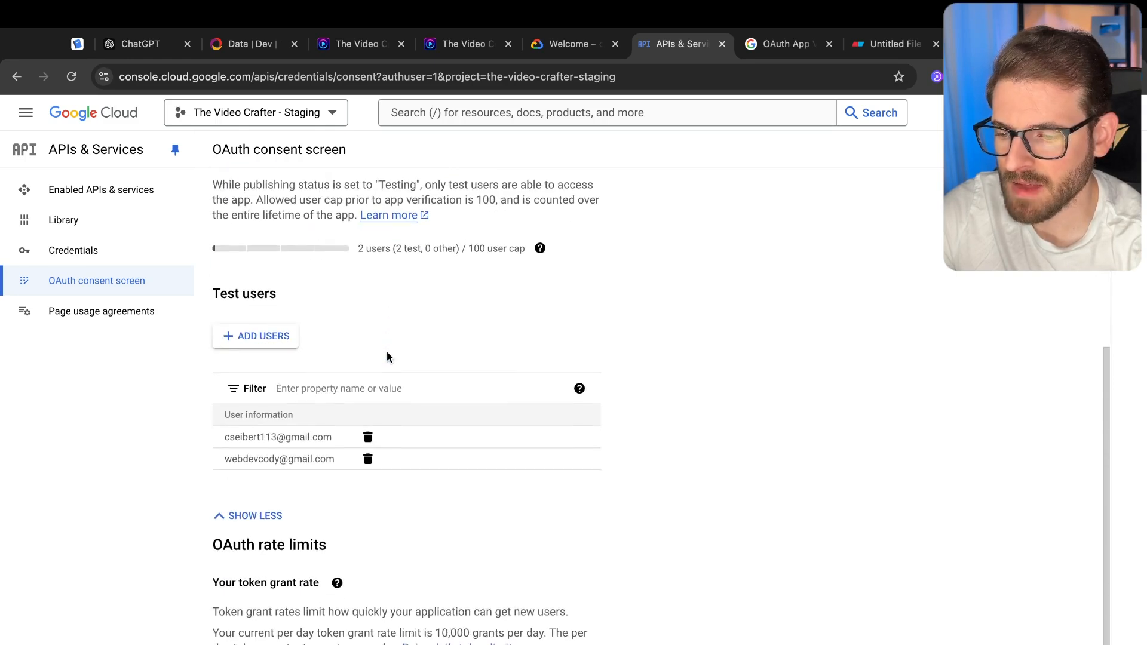
mouse_move(640, 488)
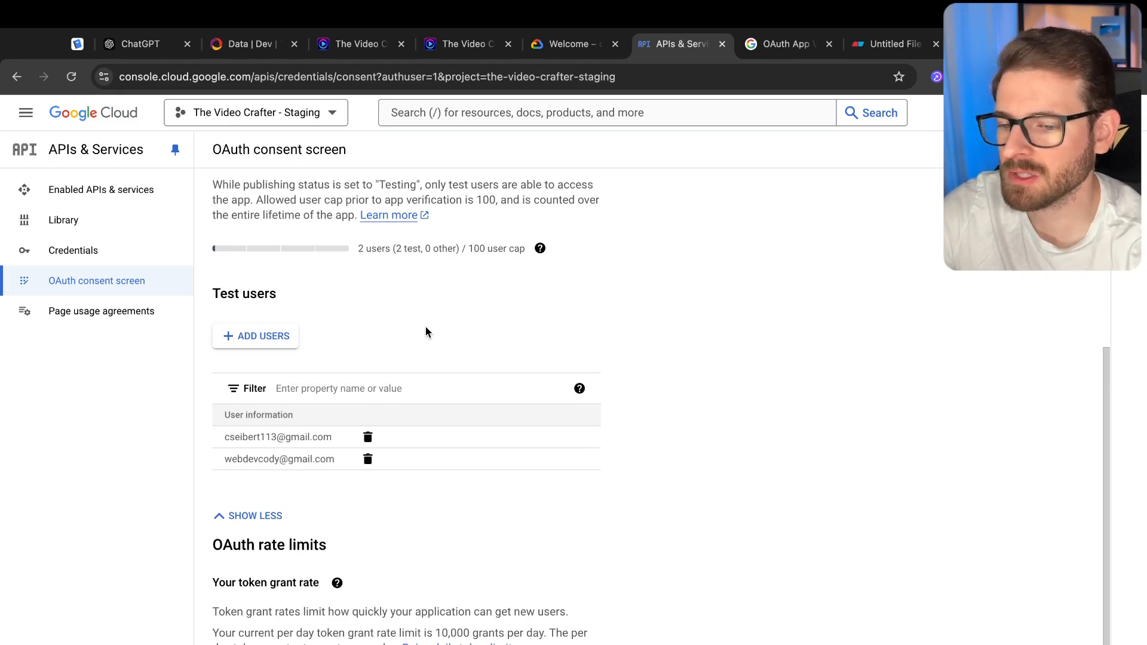
scroll(up, 3)
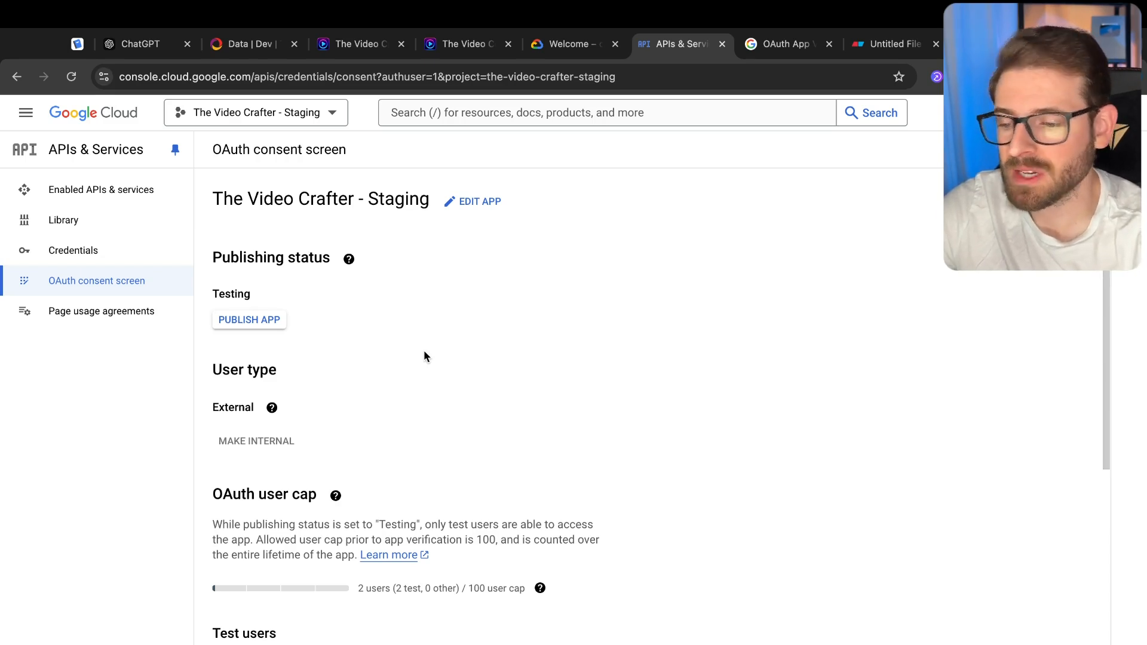
mouse_move(526, 332)
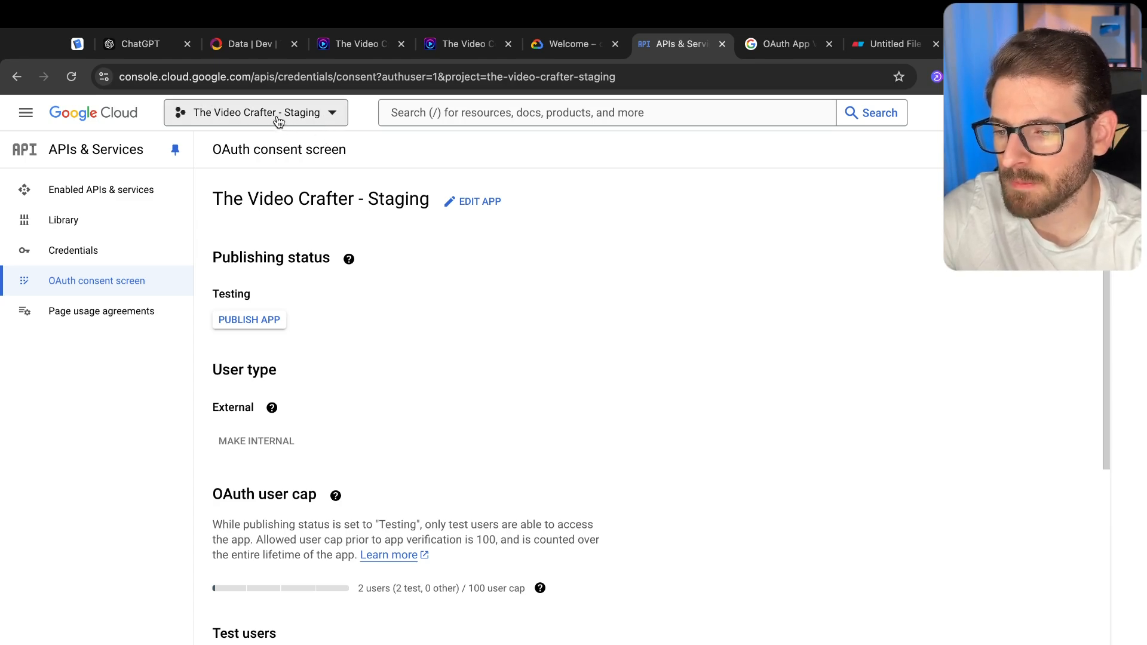
click(255, 112)
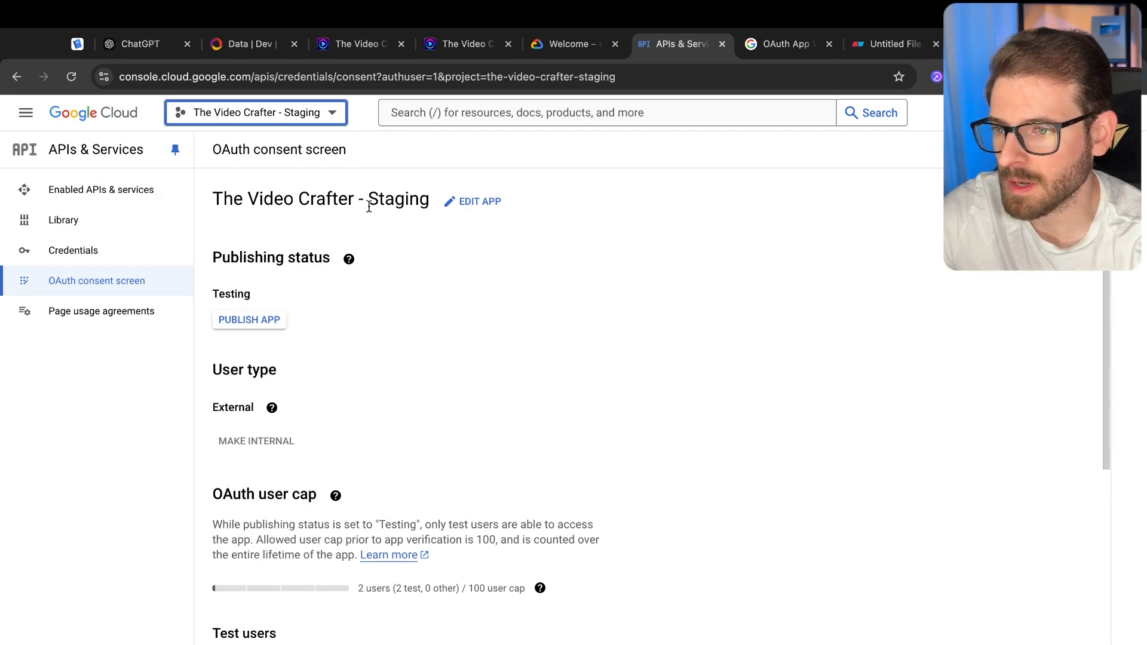
mouse_move(176, 280)
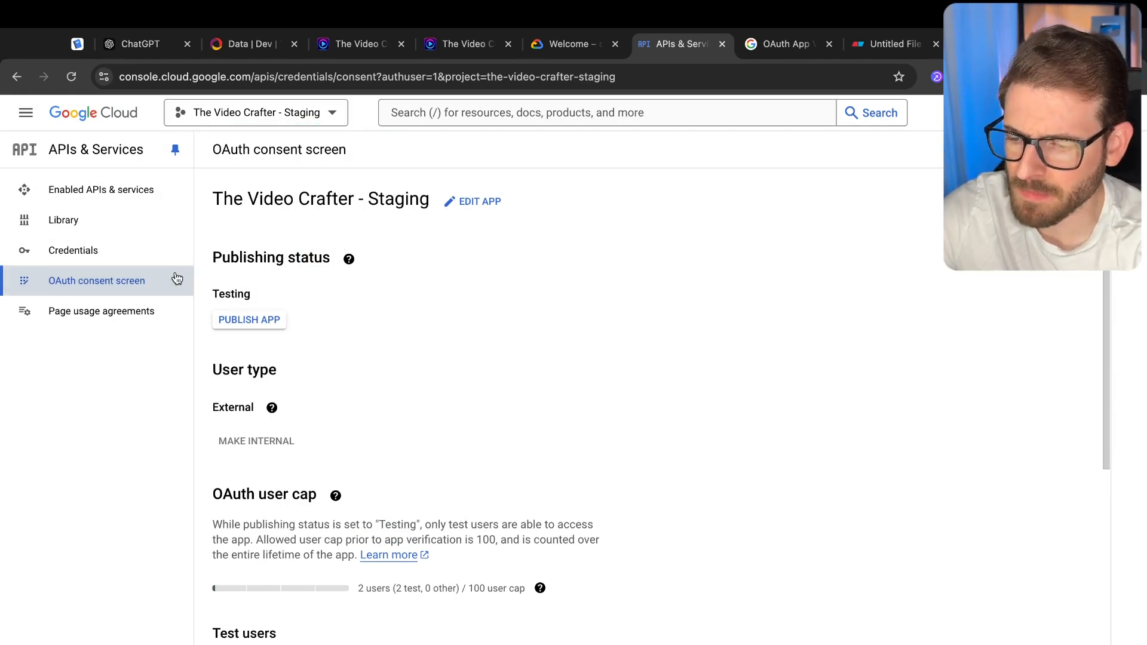
click(101, 190)
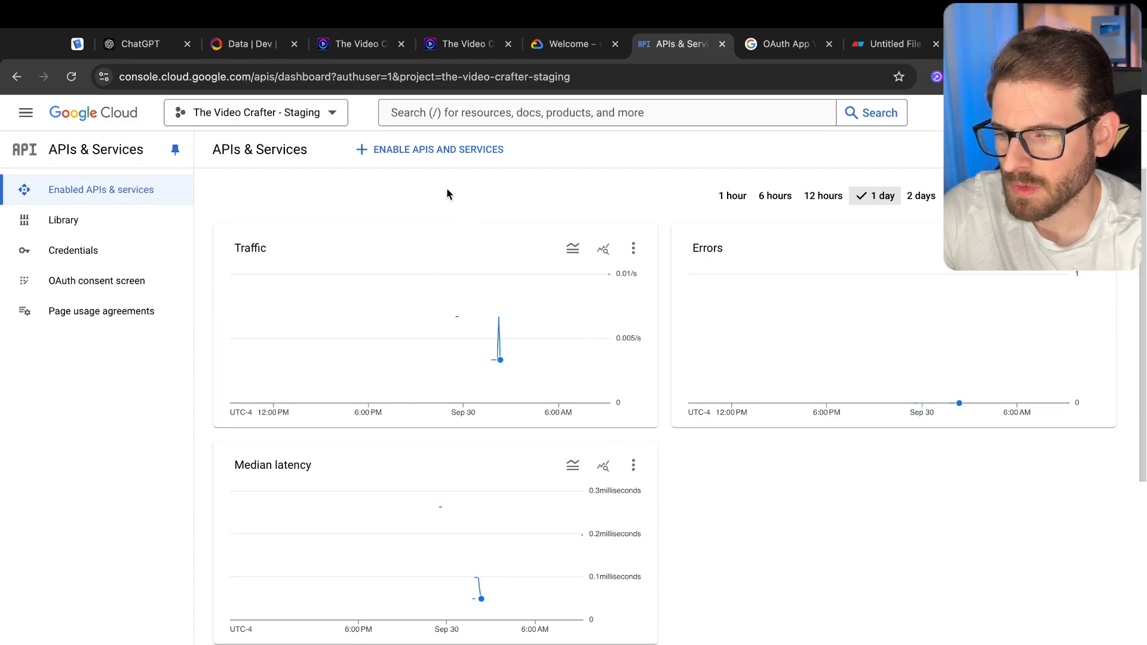
scroll(down, 3)
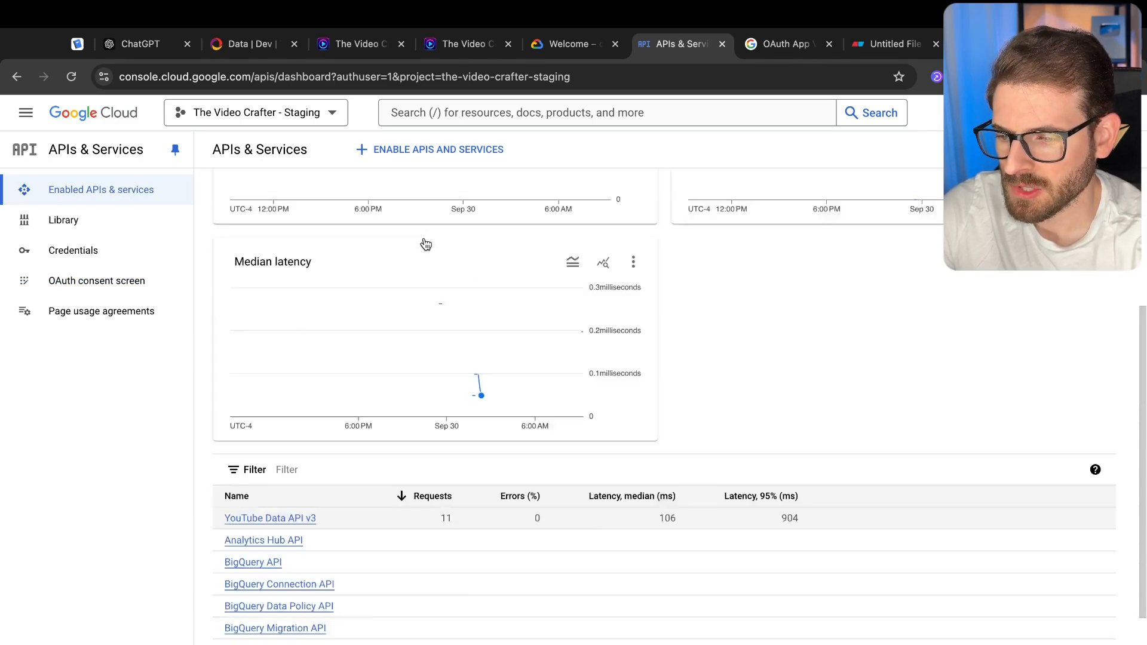
scroll(up, 3)
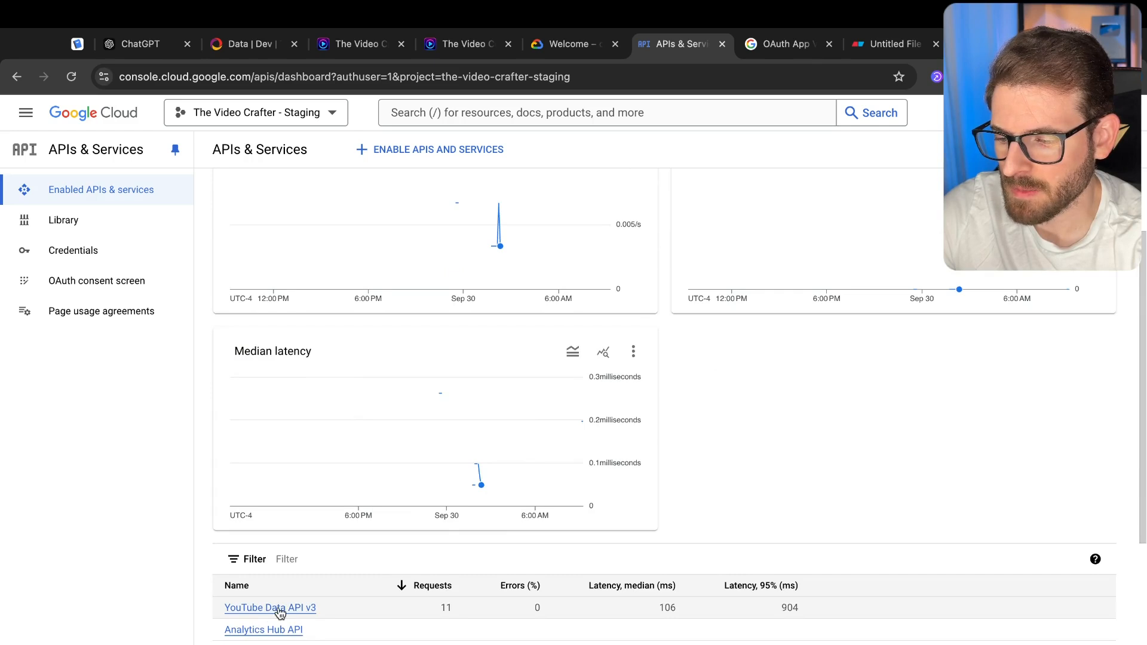
scroll(down, 3)
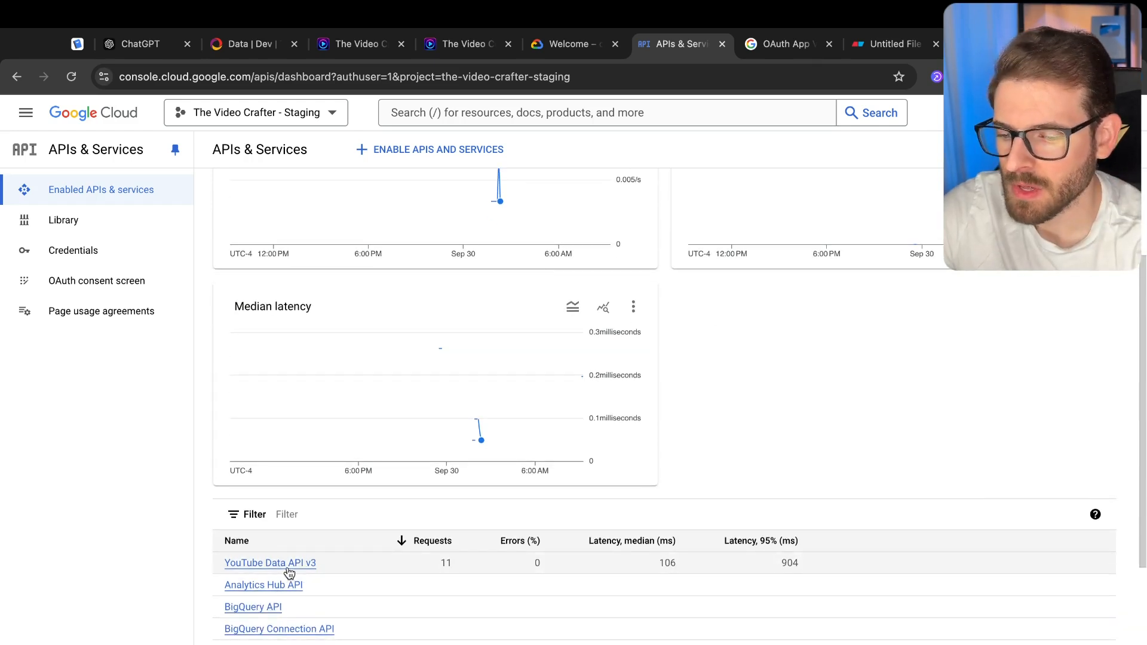
scroll(up, 3)
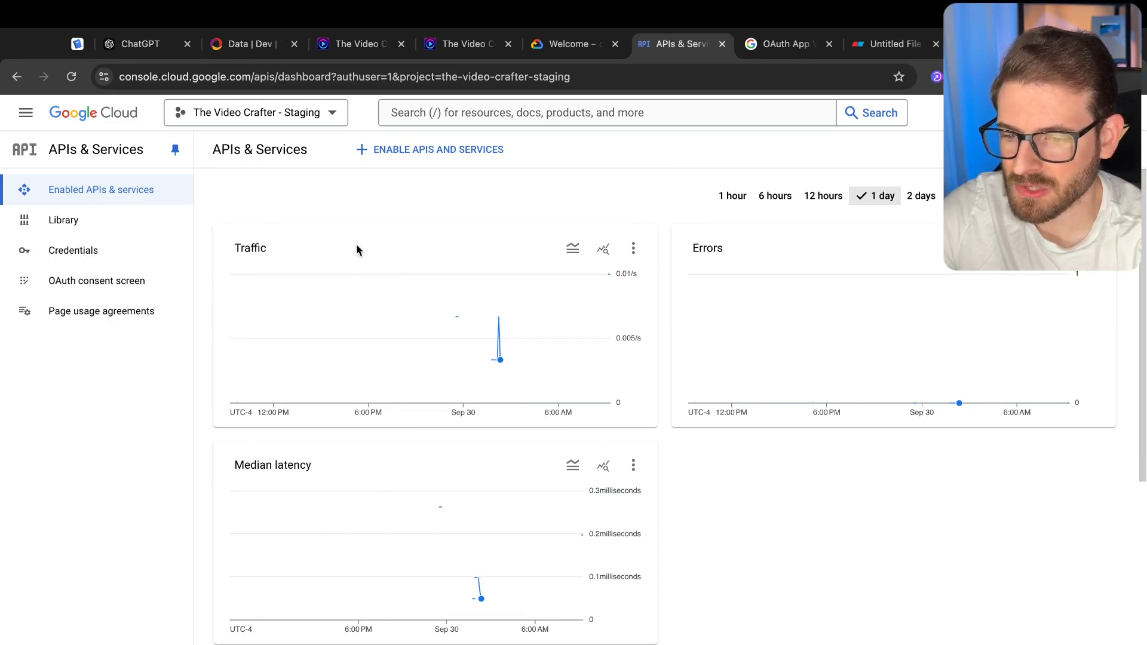
mouse_move(467, 201)
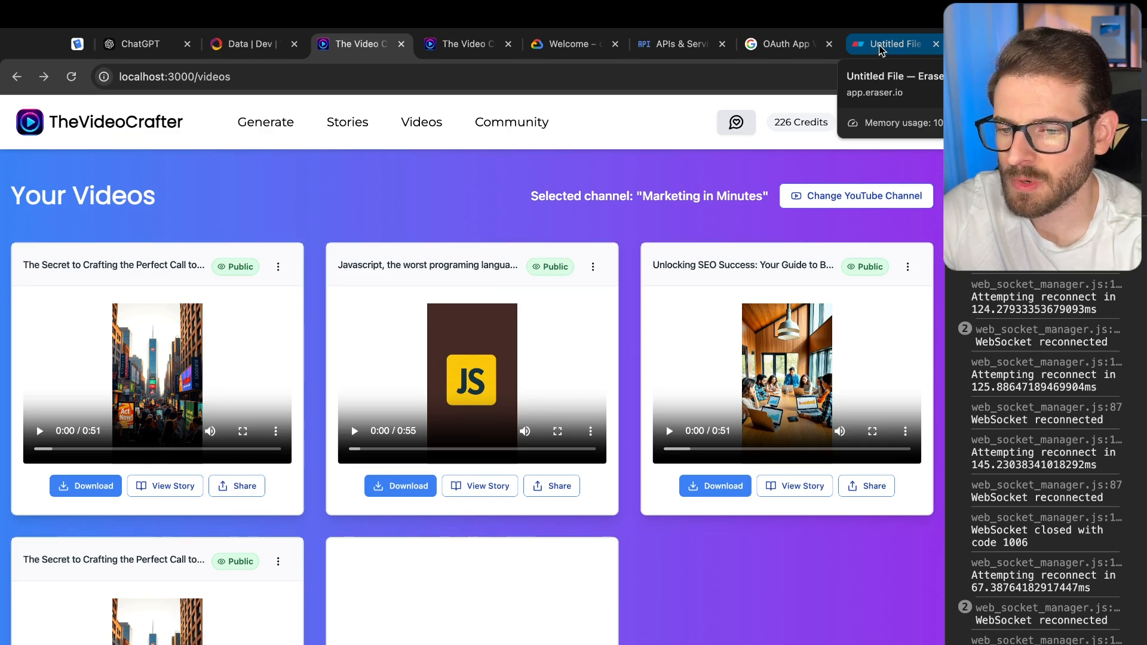
Start sketching the next.js and convex api circles on the Eraser canvas
click(893, 43)
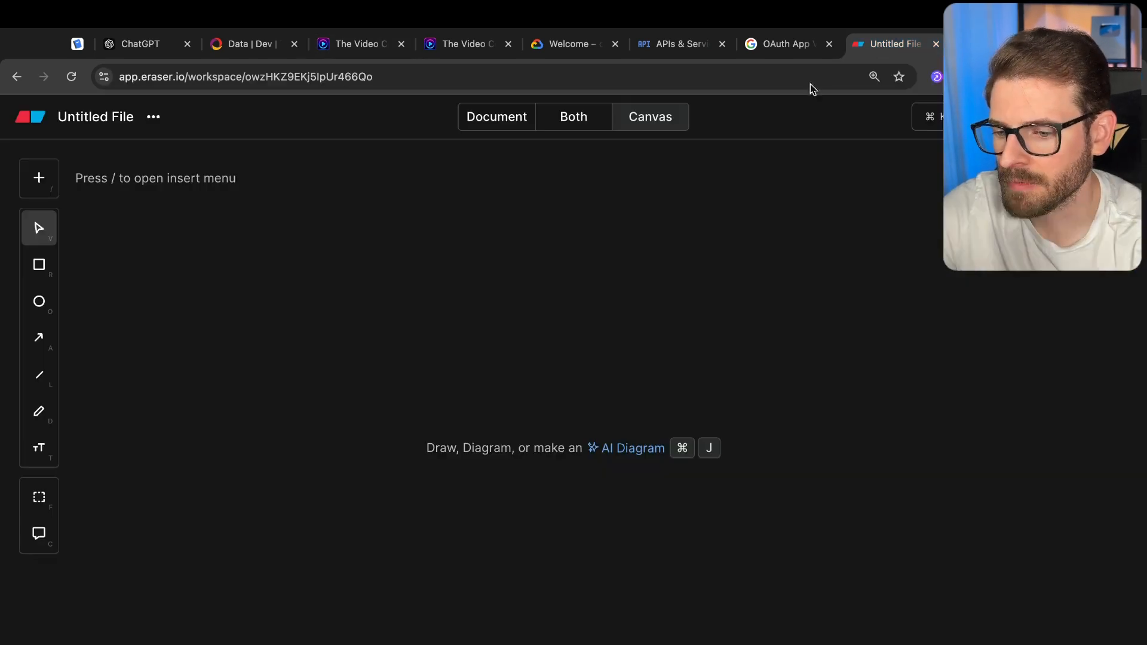
click(38, 300)
text(next.js)
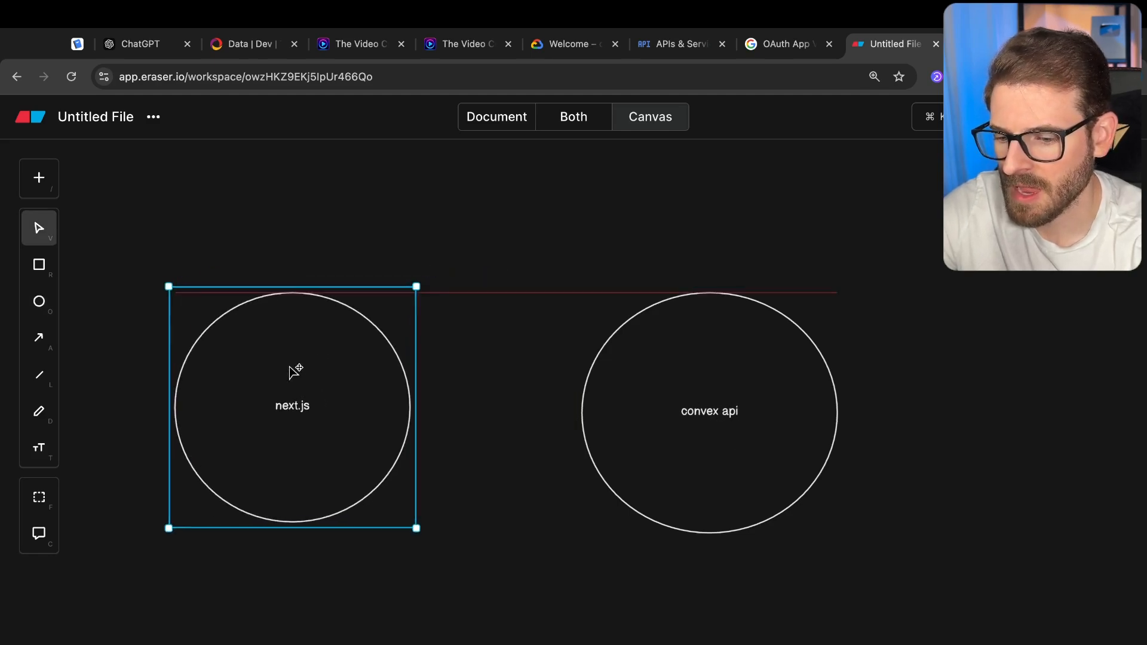
click(358, 44)
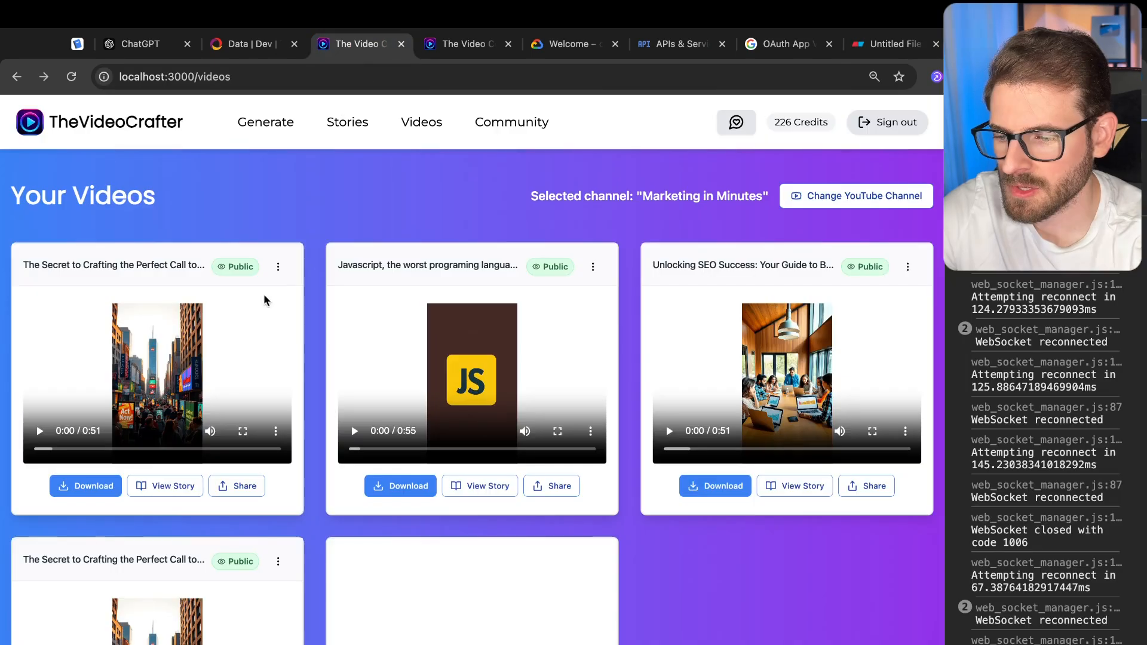
click(278, 265)
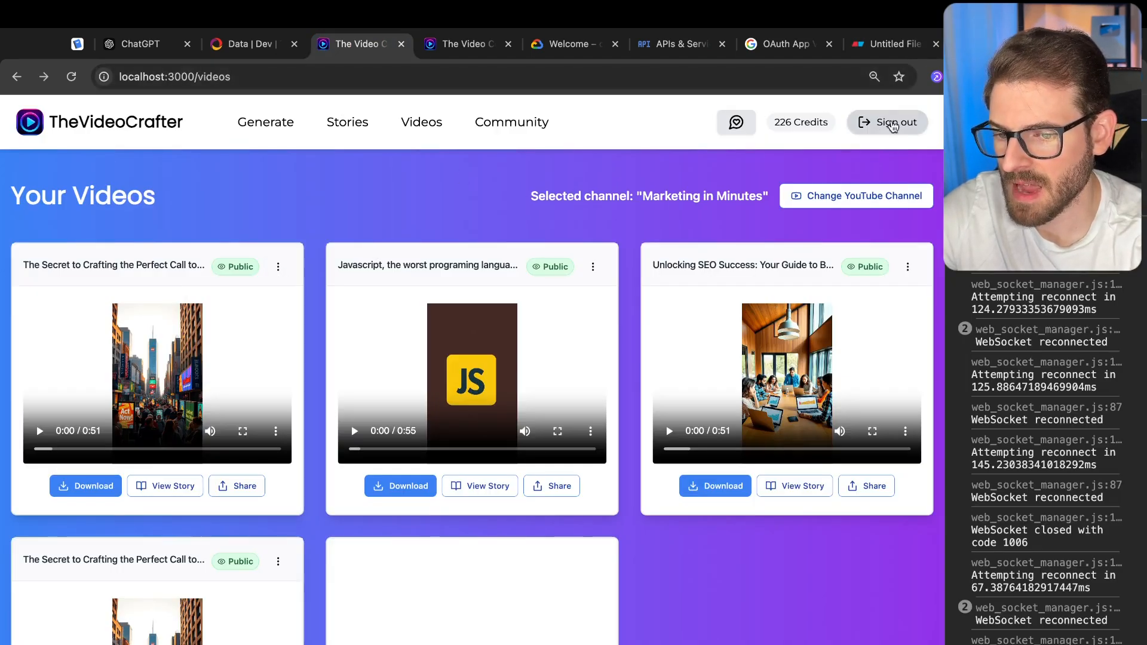
click(892, 44)
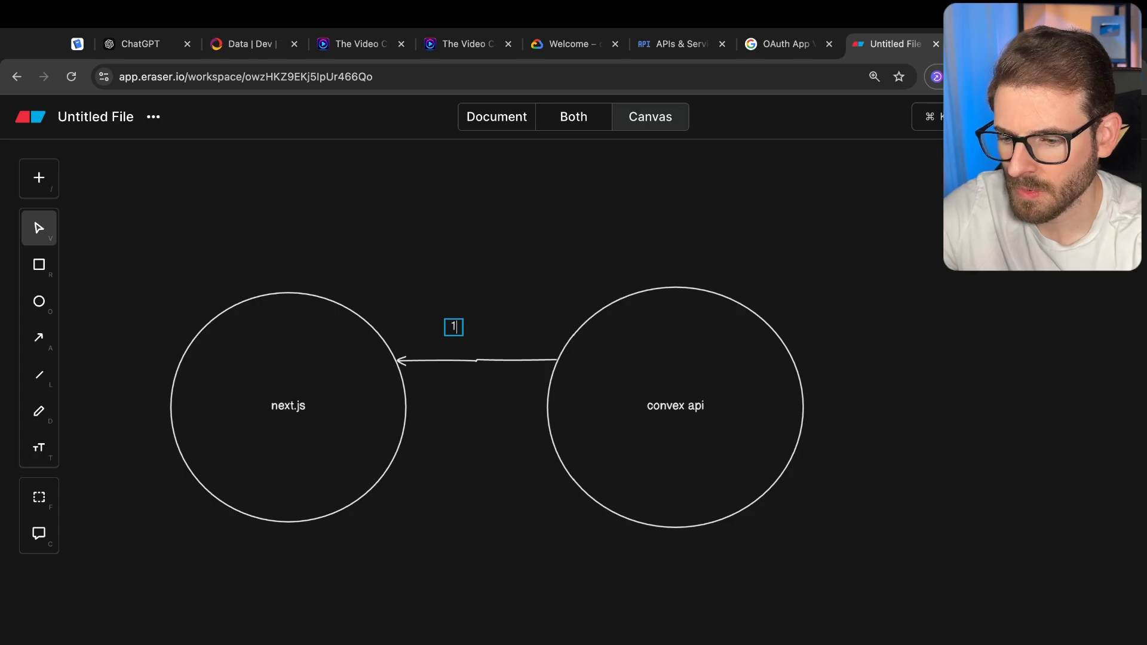
Label the arrows step 1 'check if they already connected' and step 2 'generate an oauth url'
text() check if)
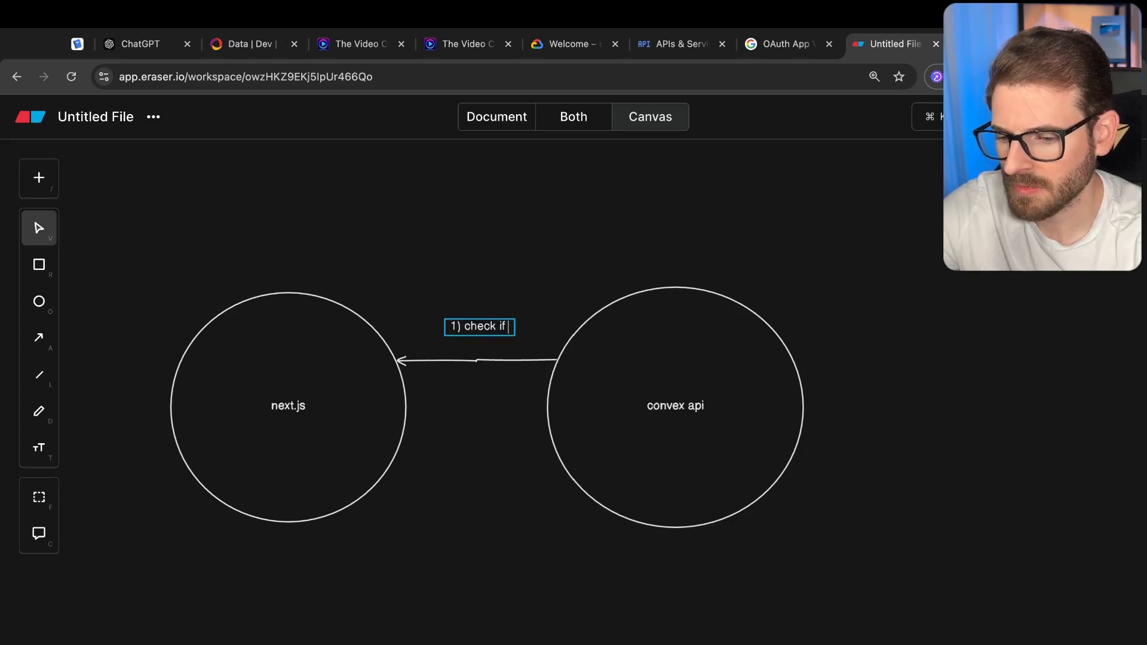
text(they already connected)
text(2) invok)
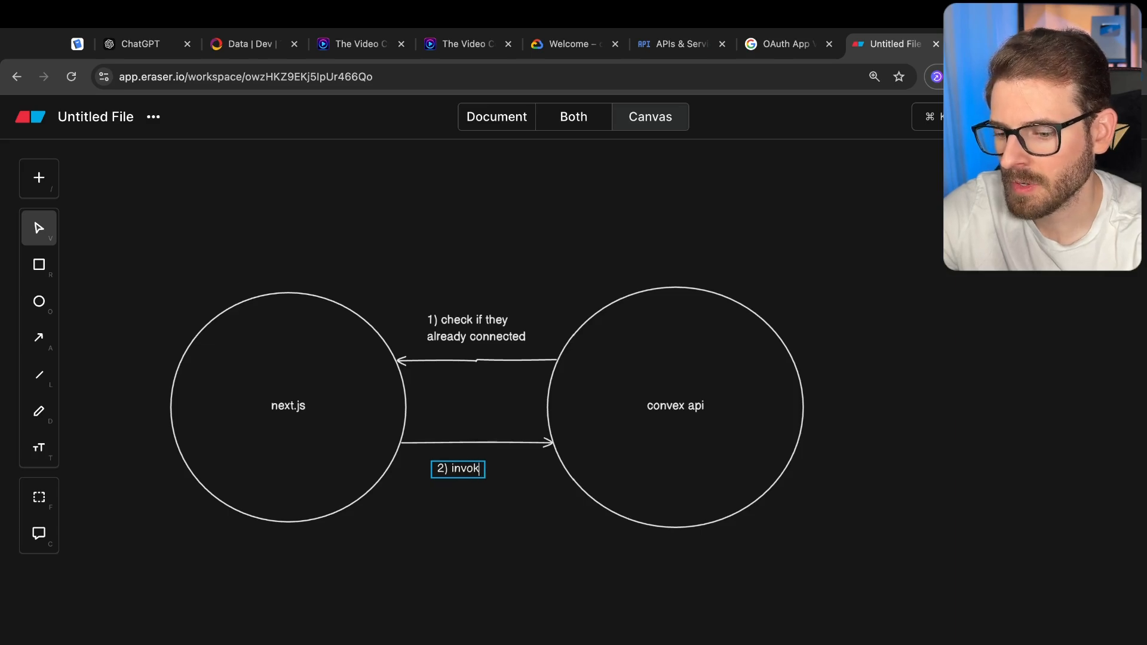
text(e an endpoint)
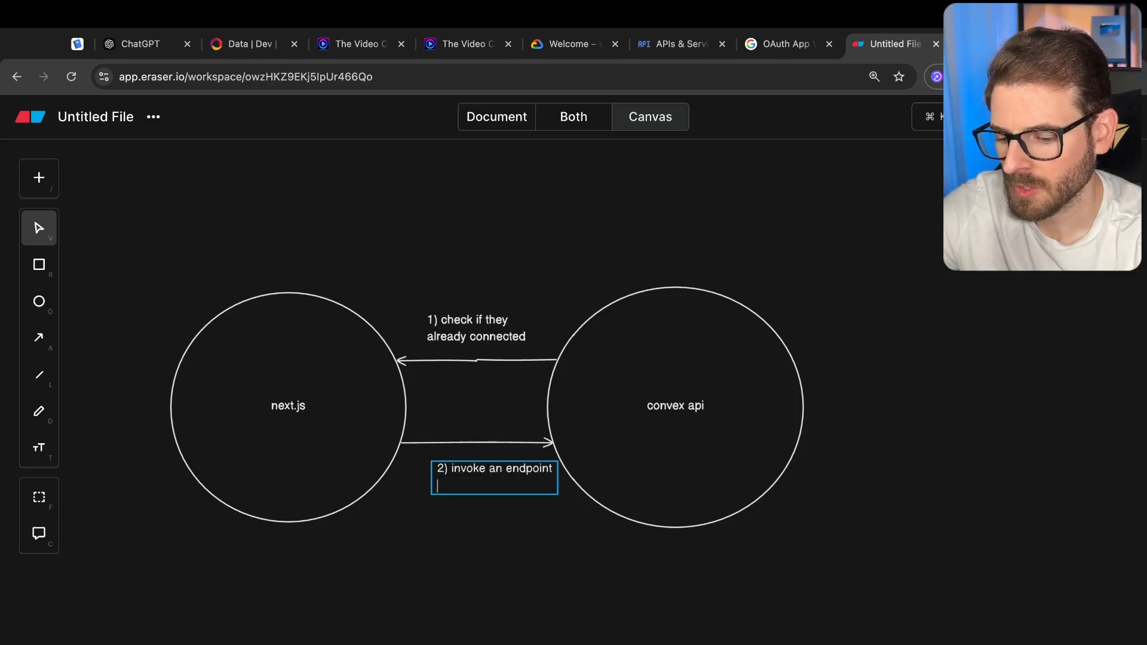
text(to generate a oauth)
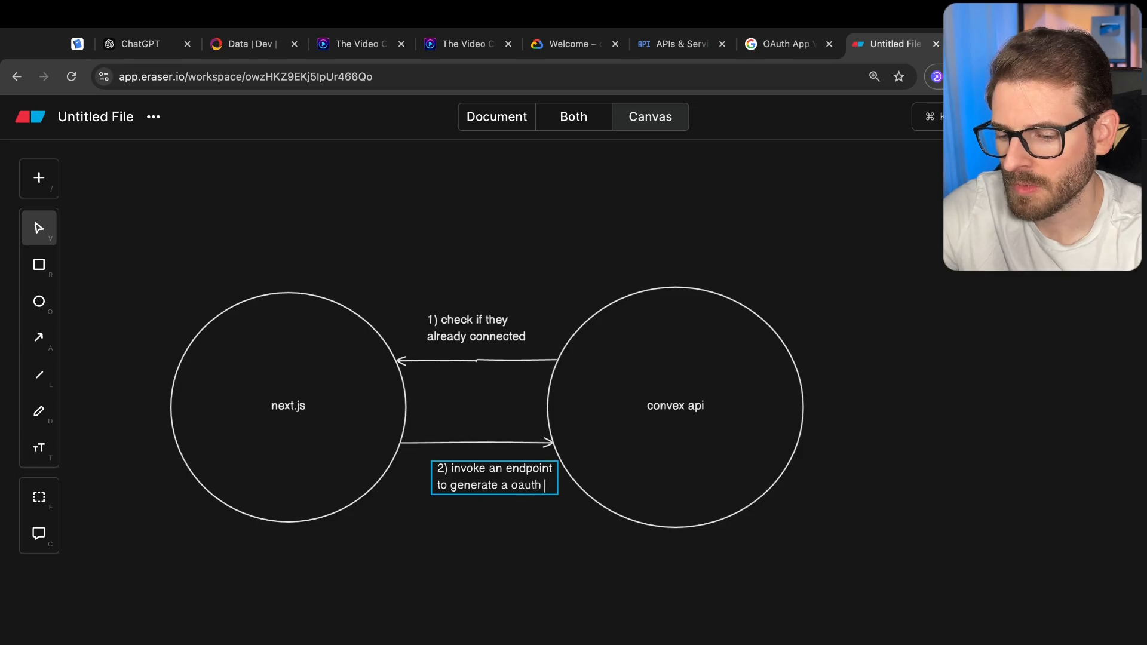
text(url)
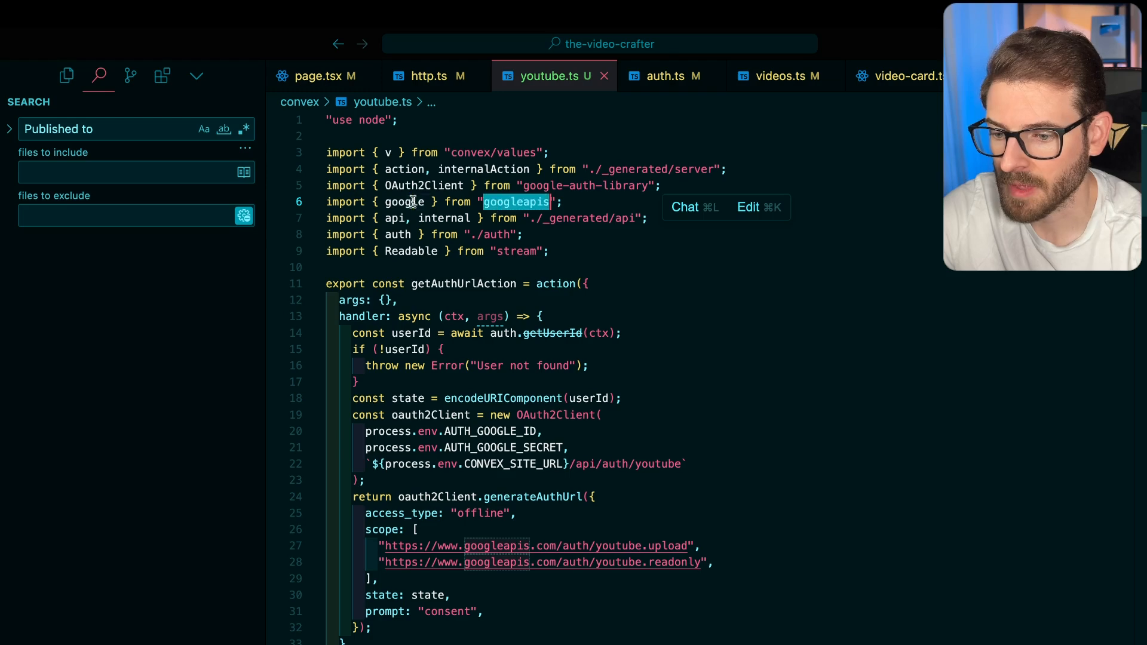
scroll(down, 3)
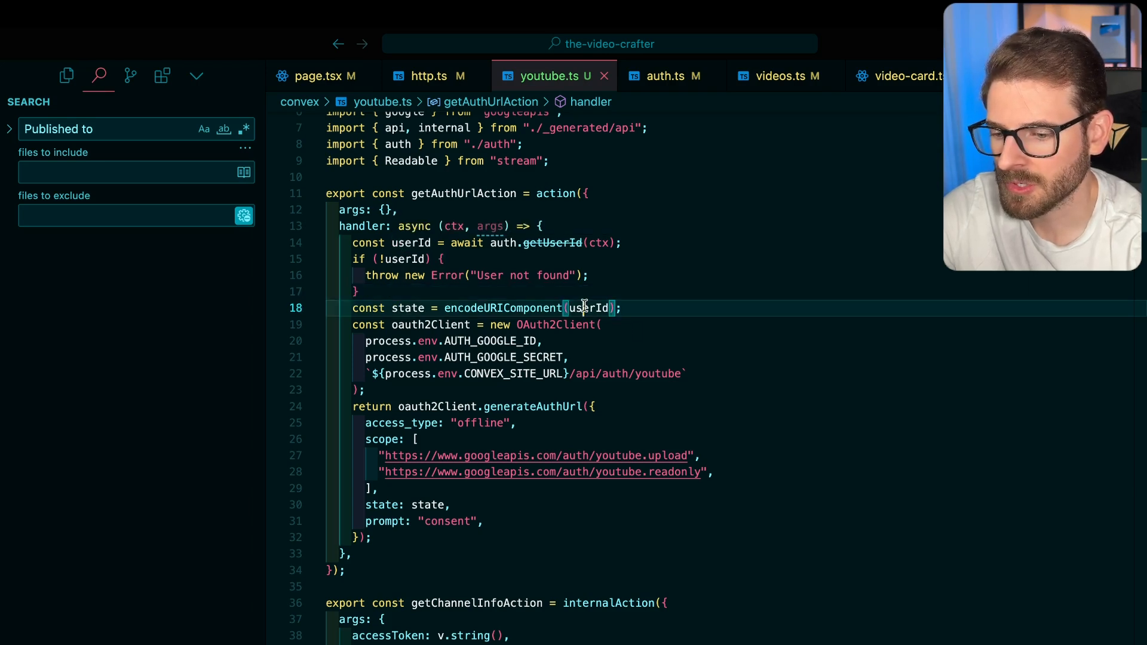
double_click(408, 308)
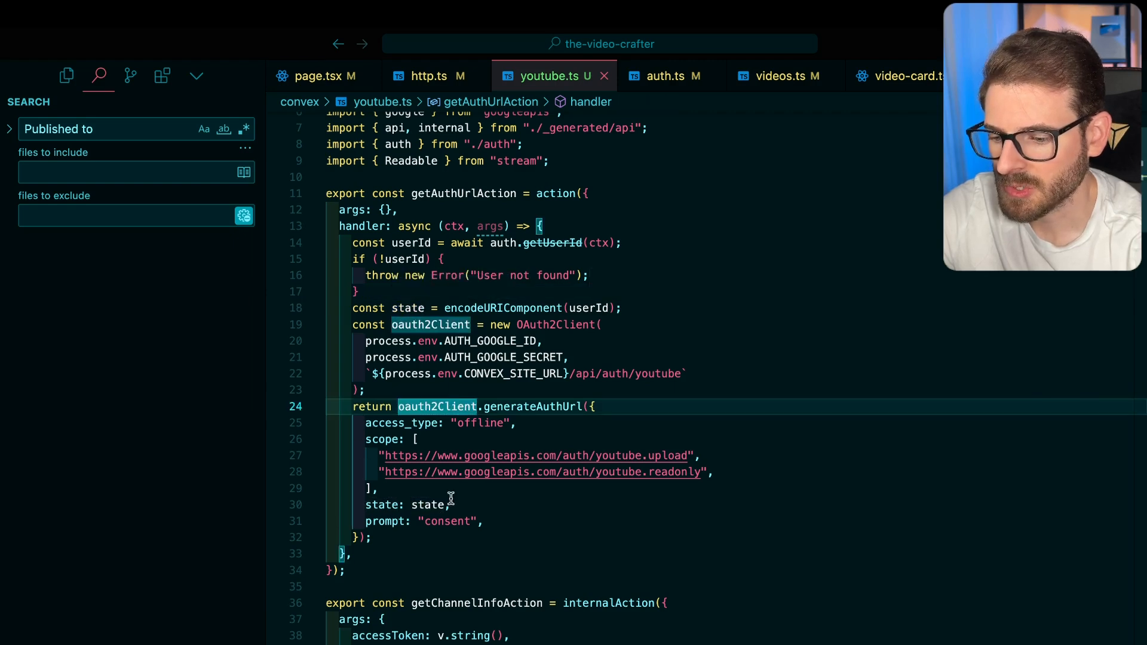
double_click(530, 406)
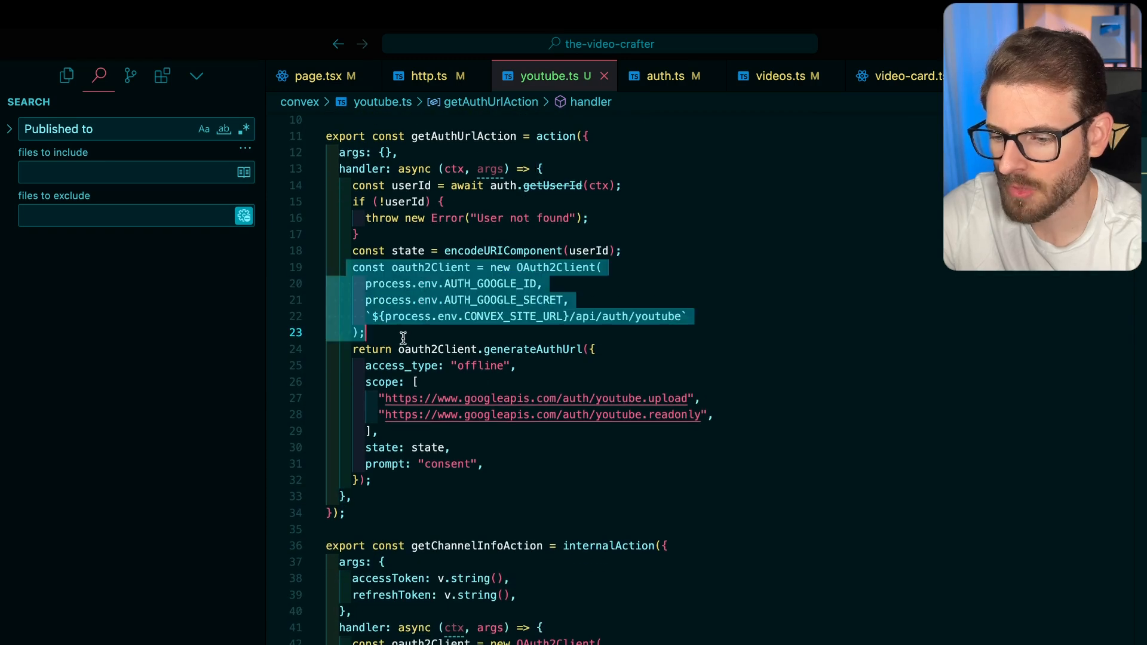
double_click(503, 300)
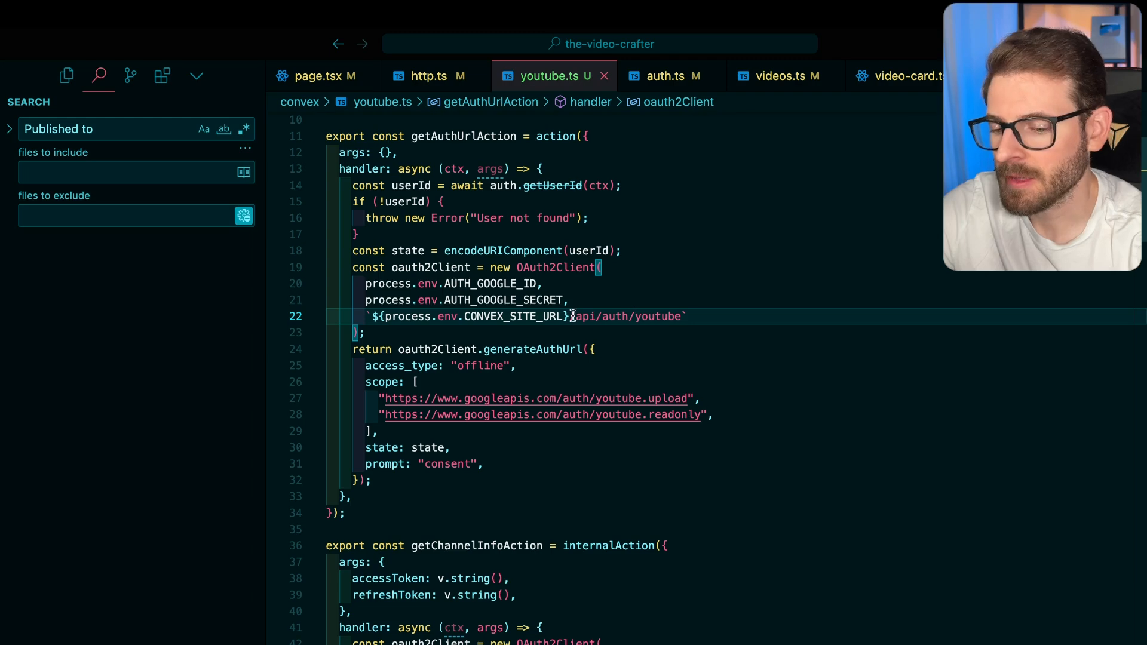
mouse_move(556, 267)
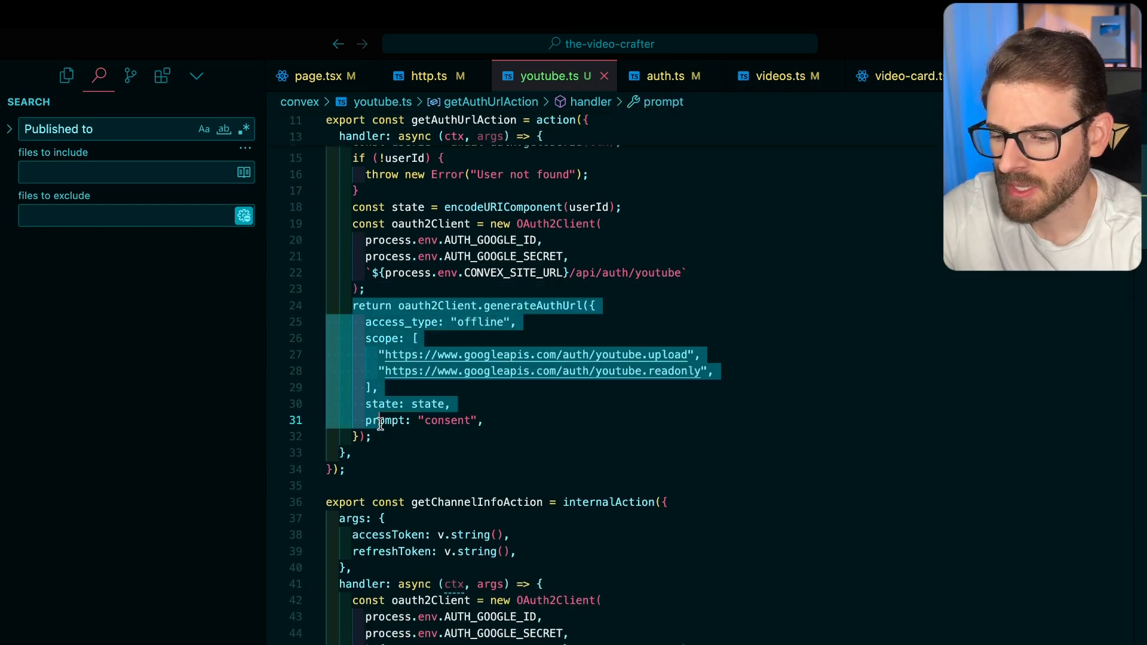
double_click(532, 305)
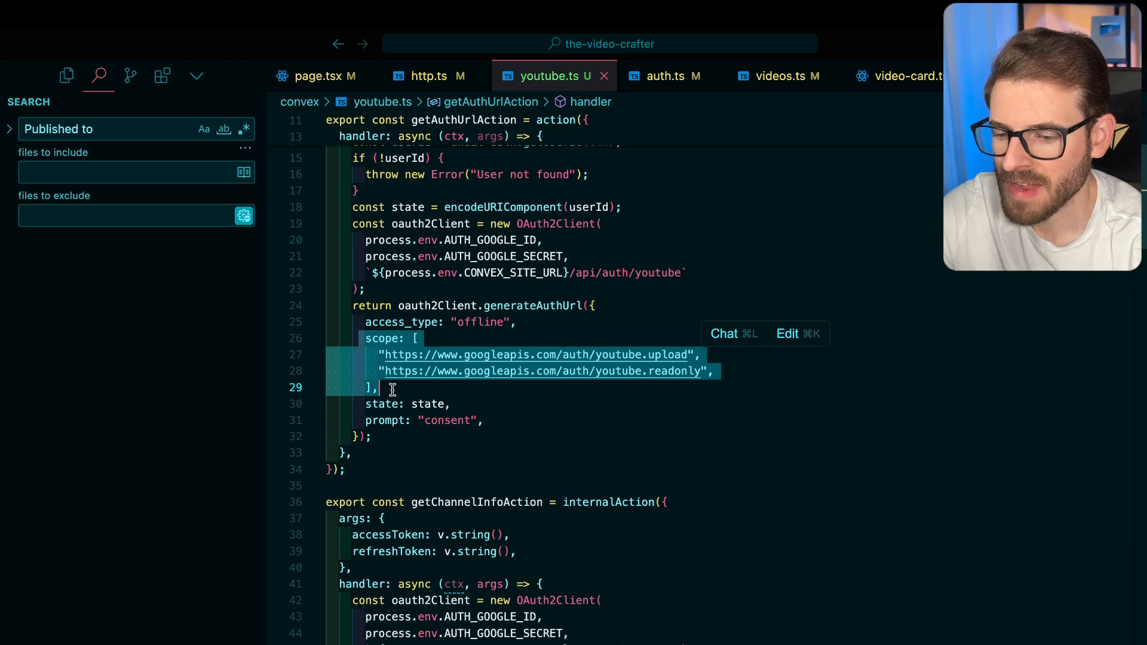
click(629, 355)
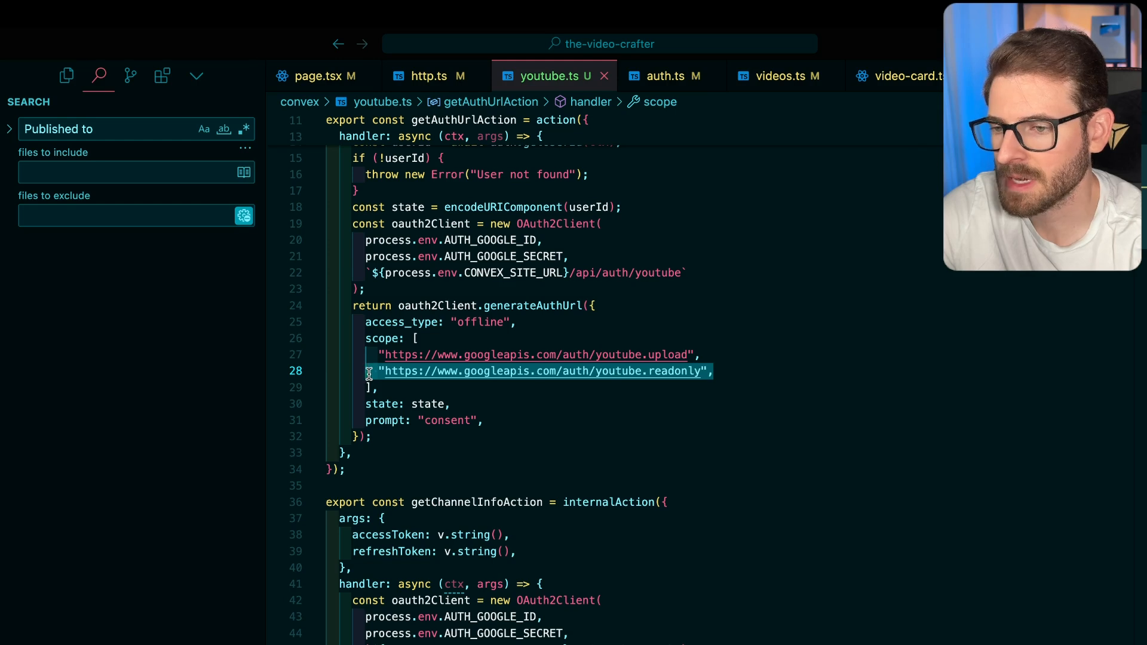
click(416, 388)
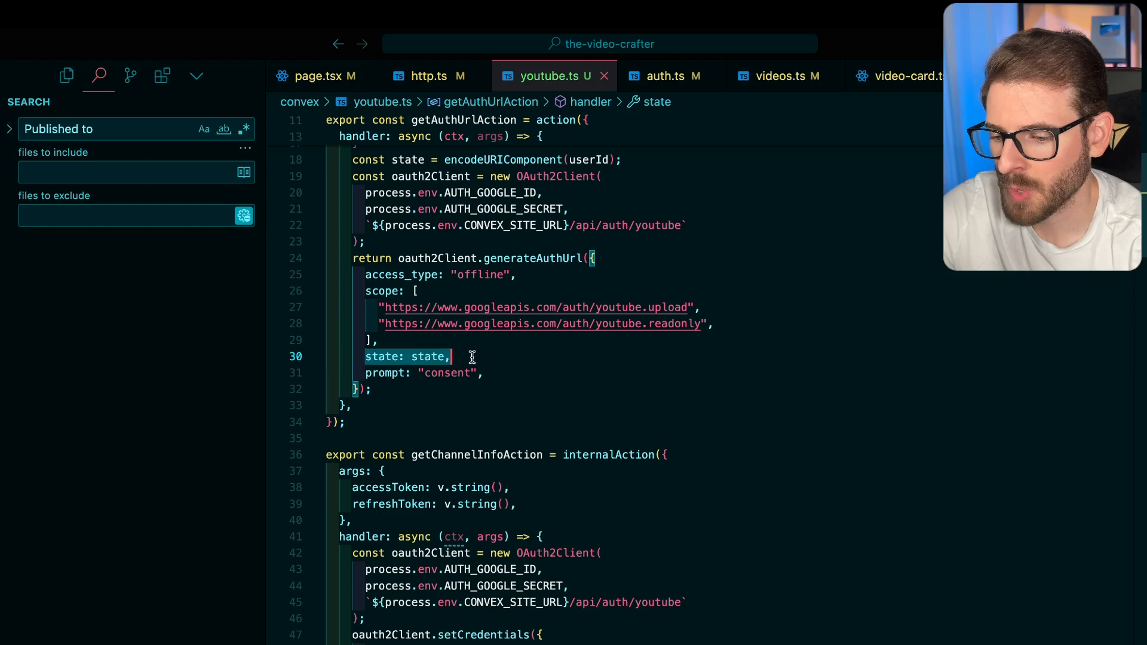
click(366, 356)
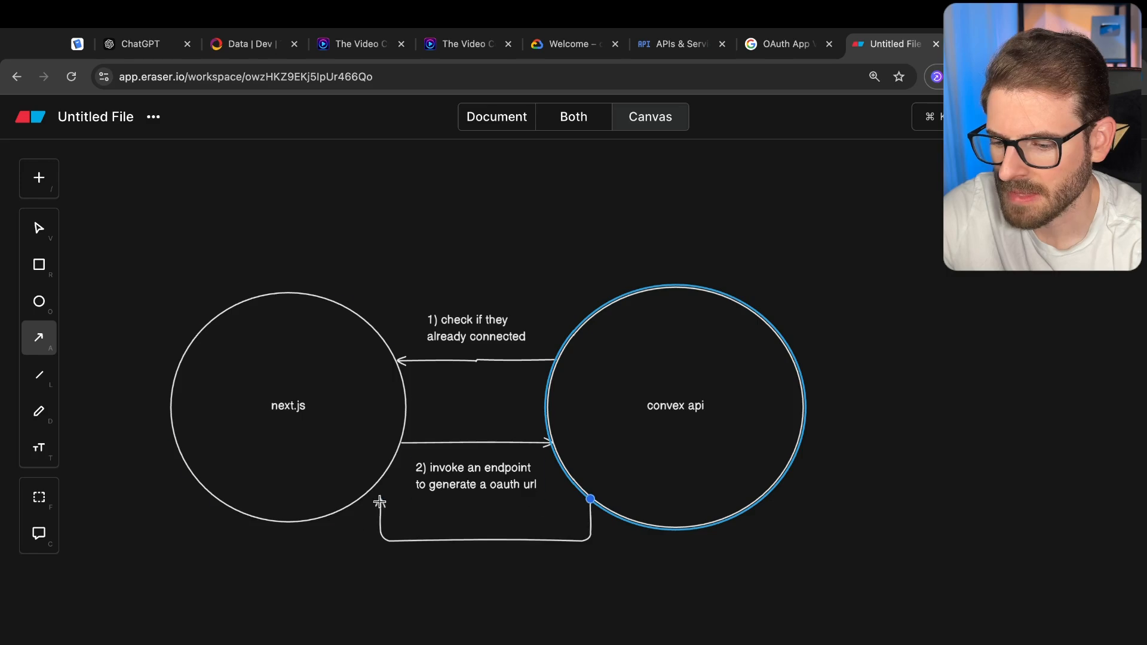
Label the return arrow '3) send back oauth url'
text(3) se)
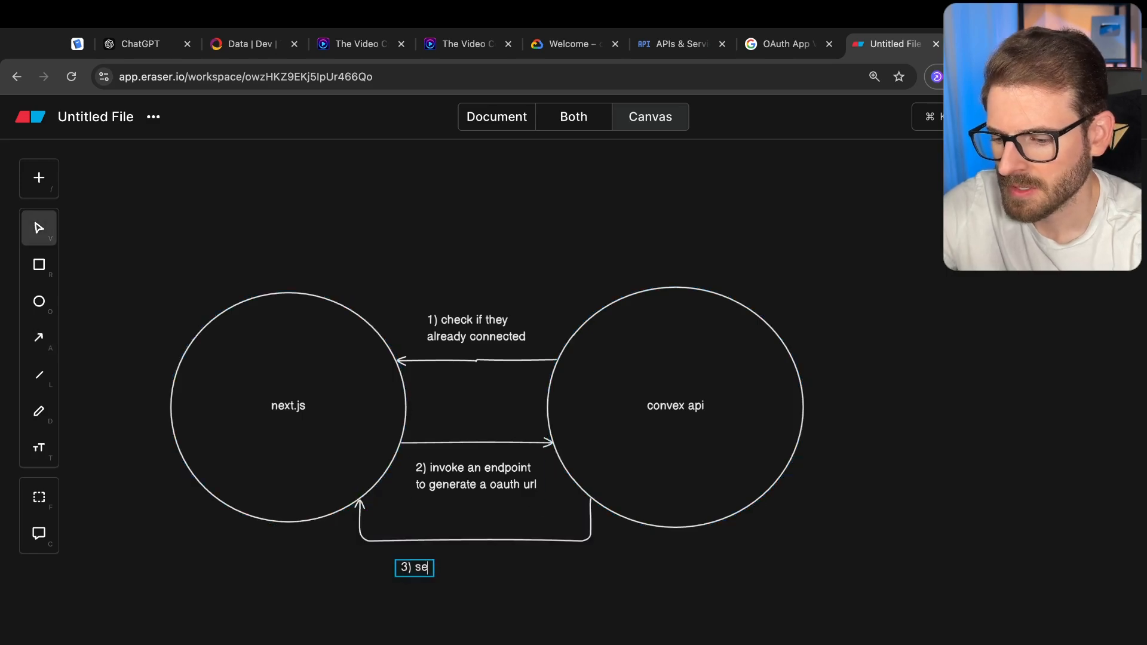
text(nd back oauth url)
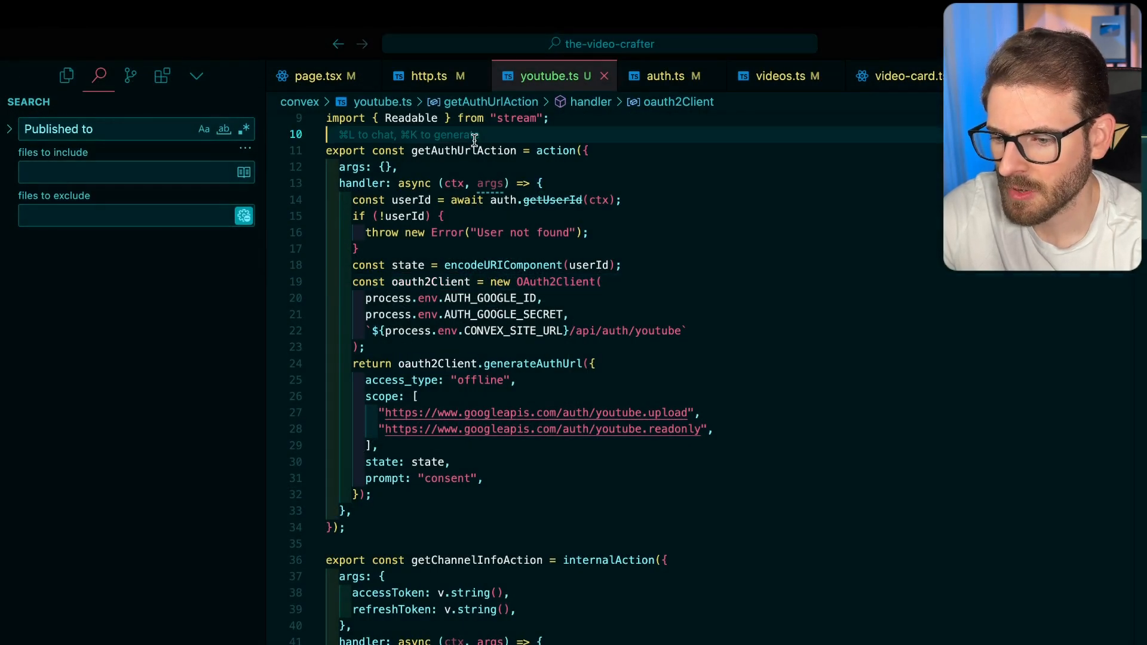
Find getAuthUrlAction's references and locate the line that opens the auth URL
scroll(up, 3)
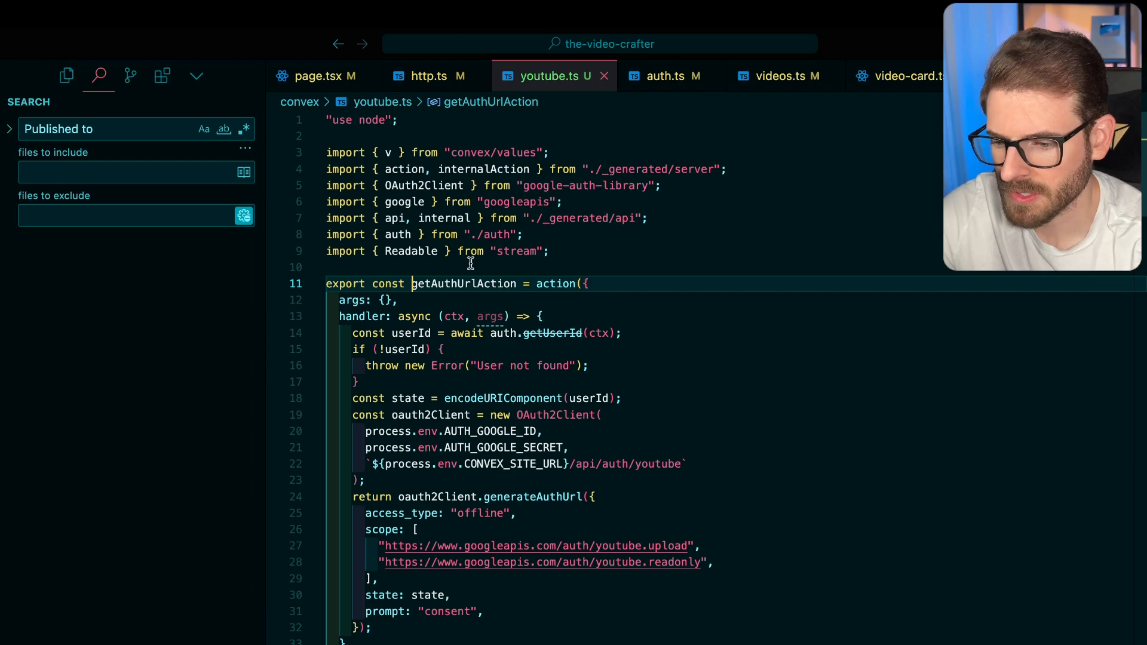
right_click(463, 284)
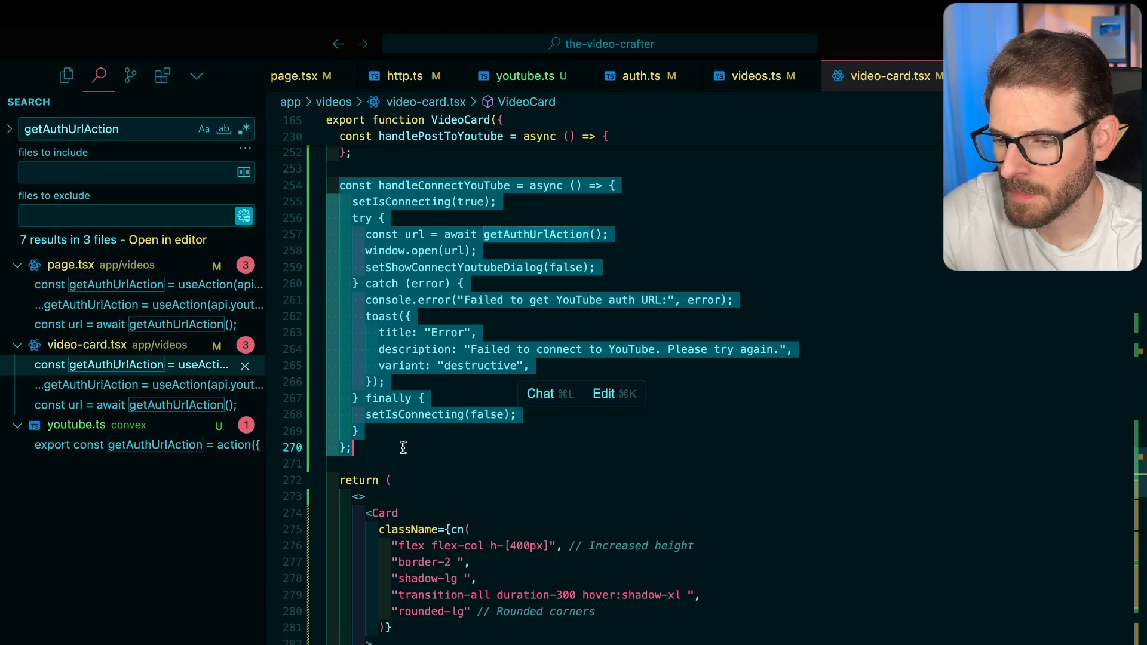
click(537, 235)
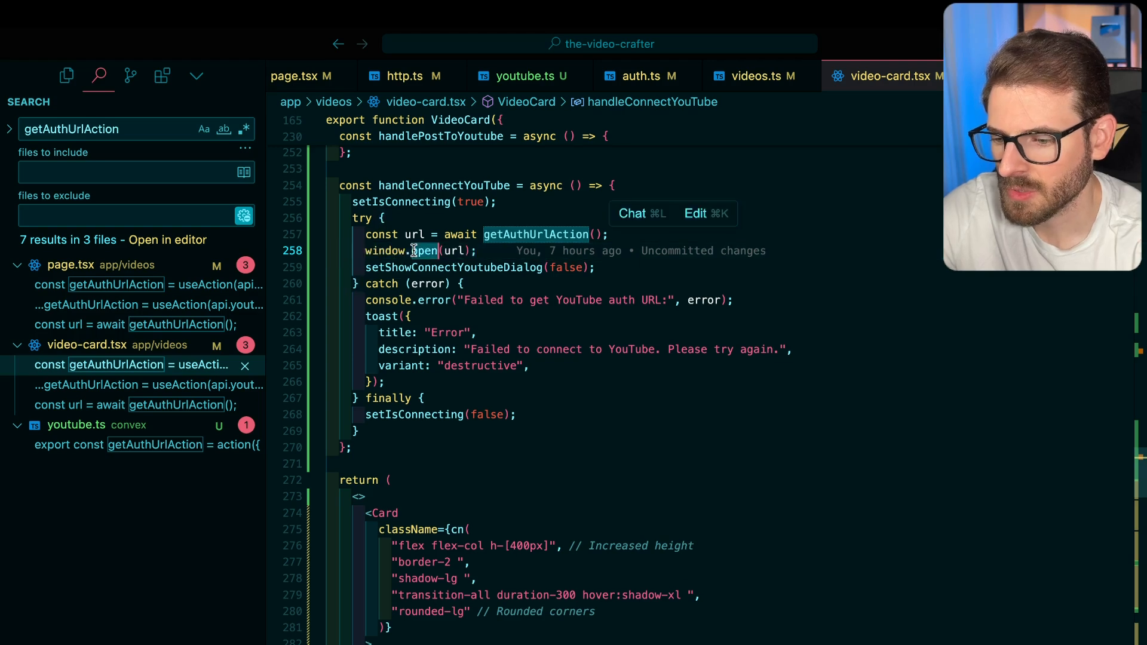
text(locati)
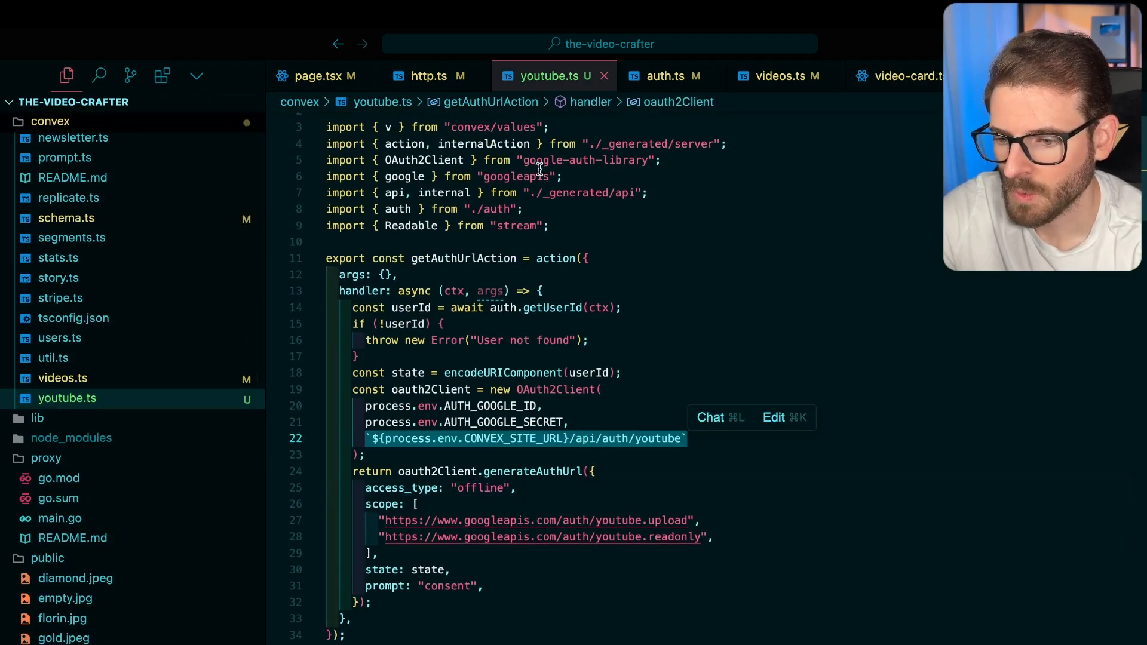
Point out the tokens passed for channel info and select code in the auth callback
click(429, 75)
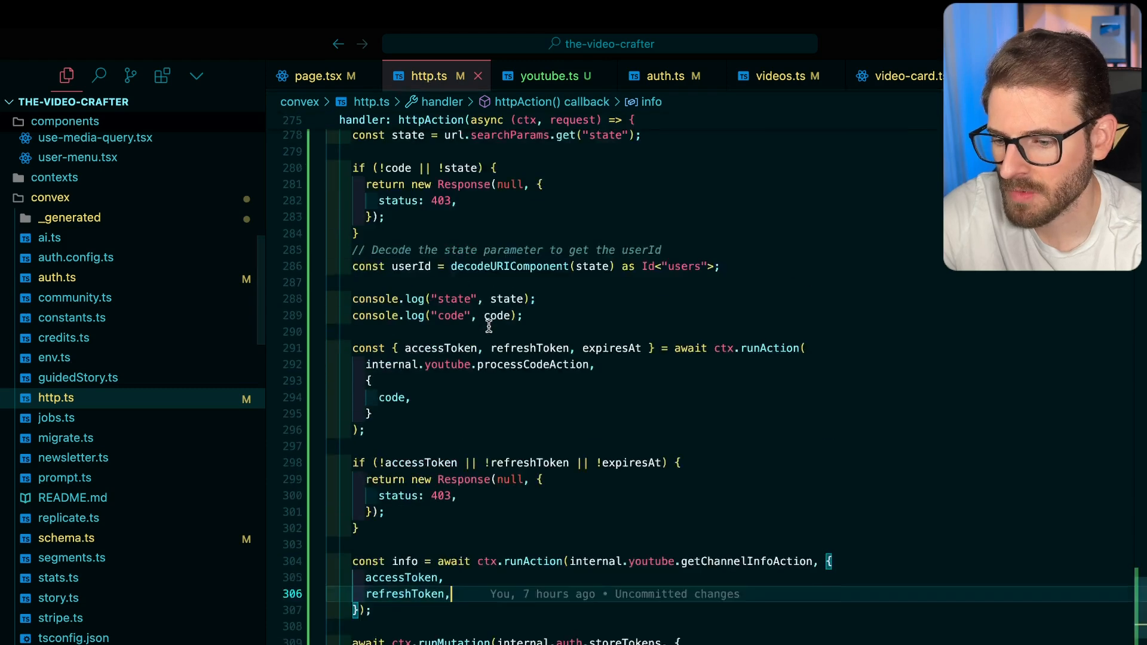
scroll(up, 3)
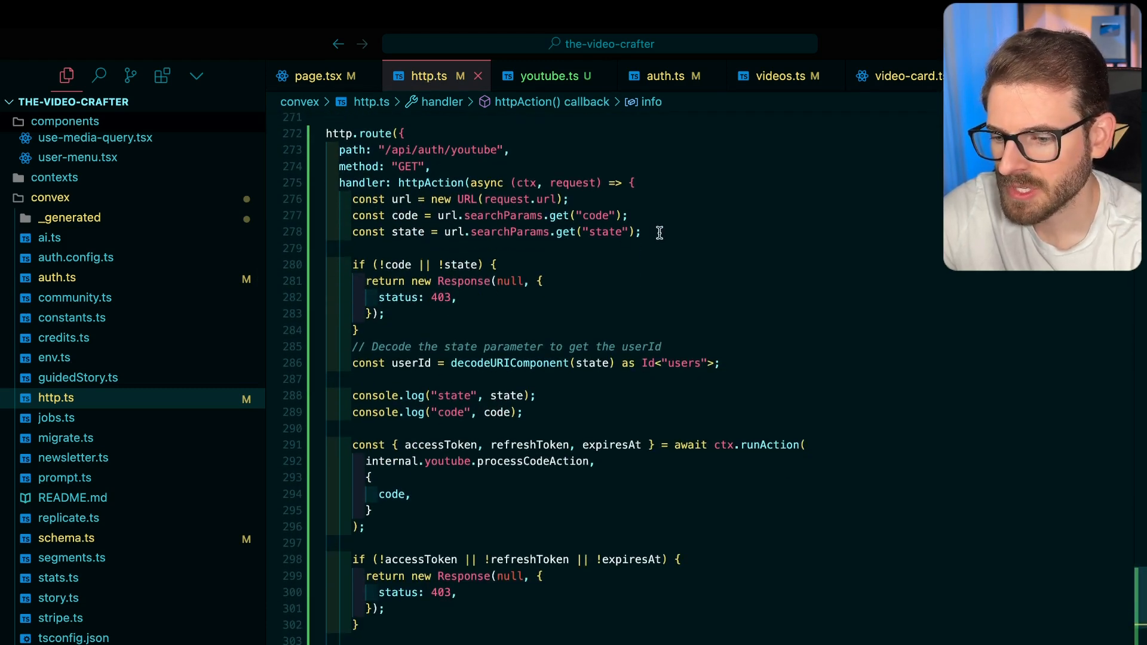
double_click(407, 231)
text(4)
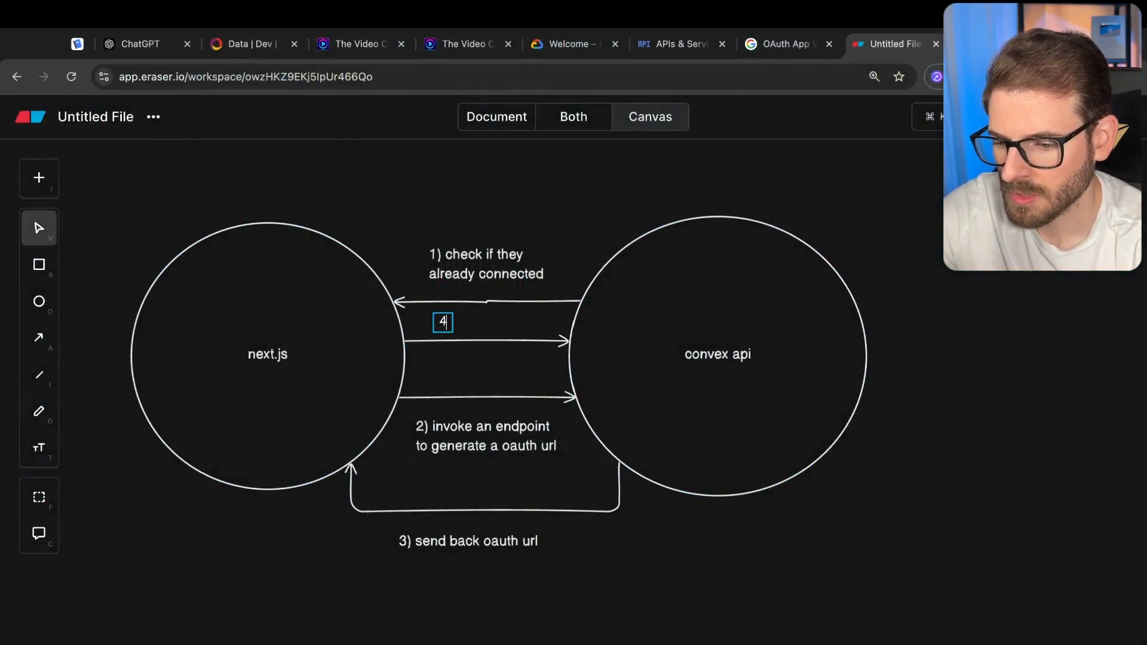
Label the google arrows '4) redirect to google' and '5) redirect to my api with a code and state'
text() redirect to google)
text(5))
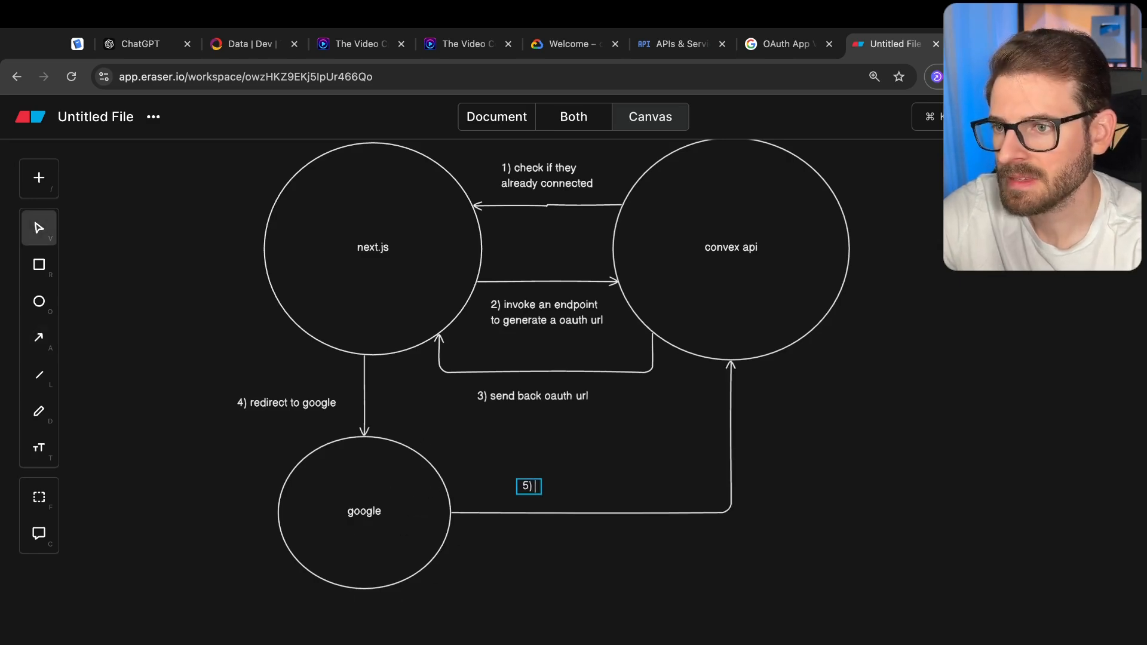
text(redirect to muy api)
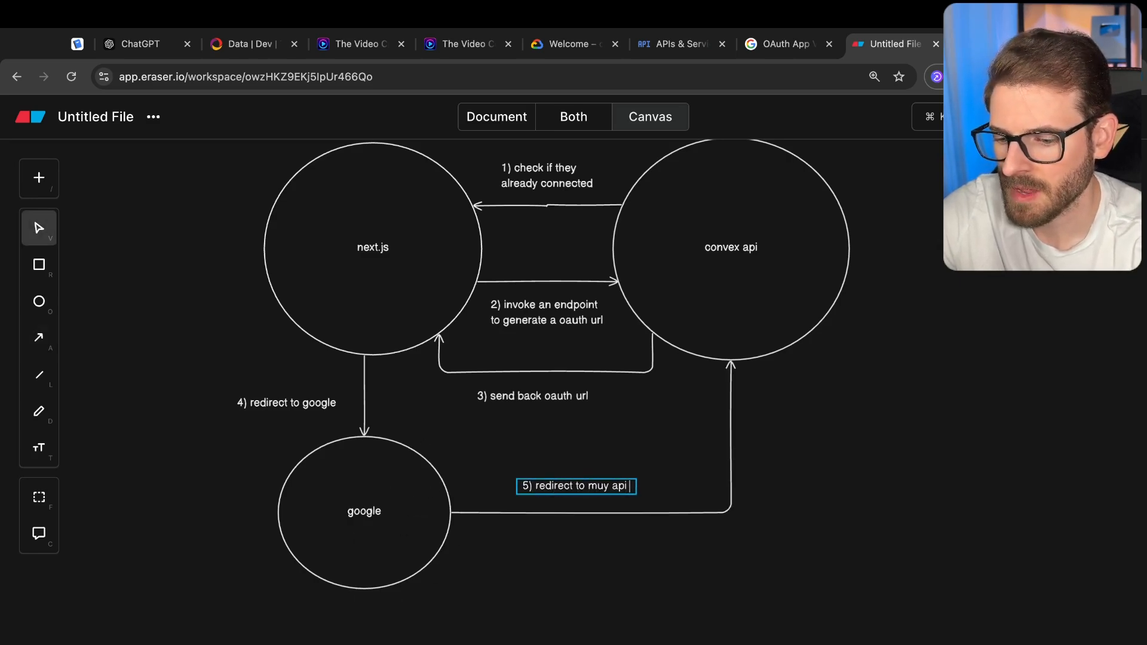
text(my api with a)
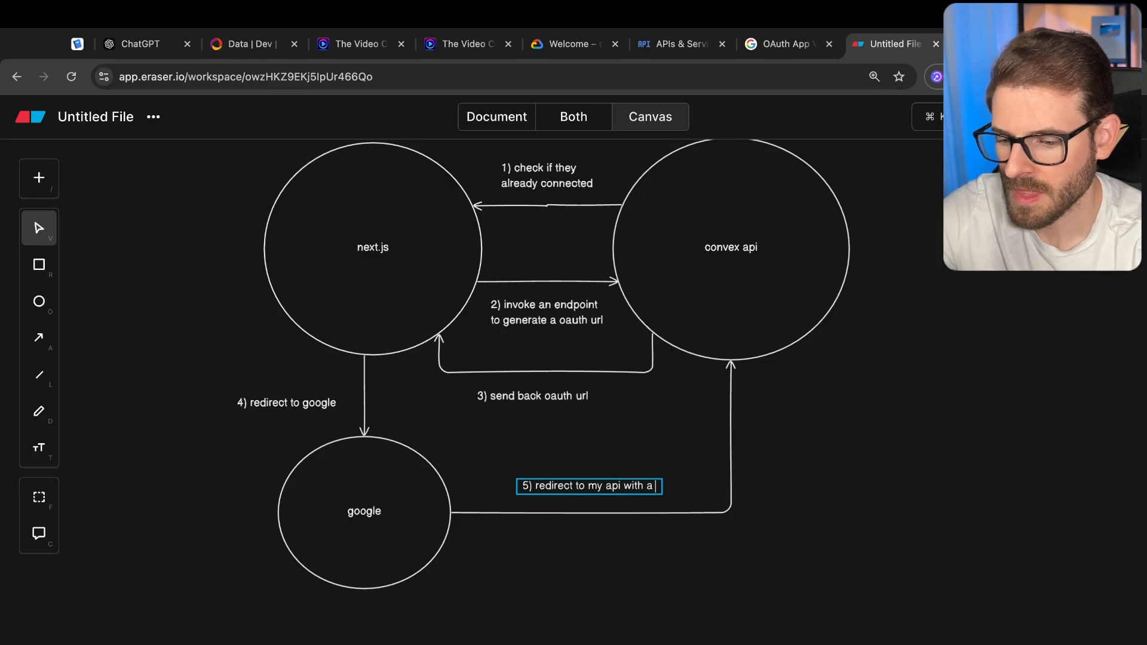
text(code and state)
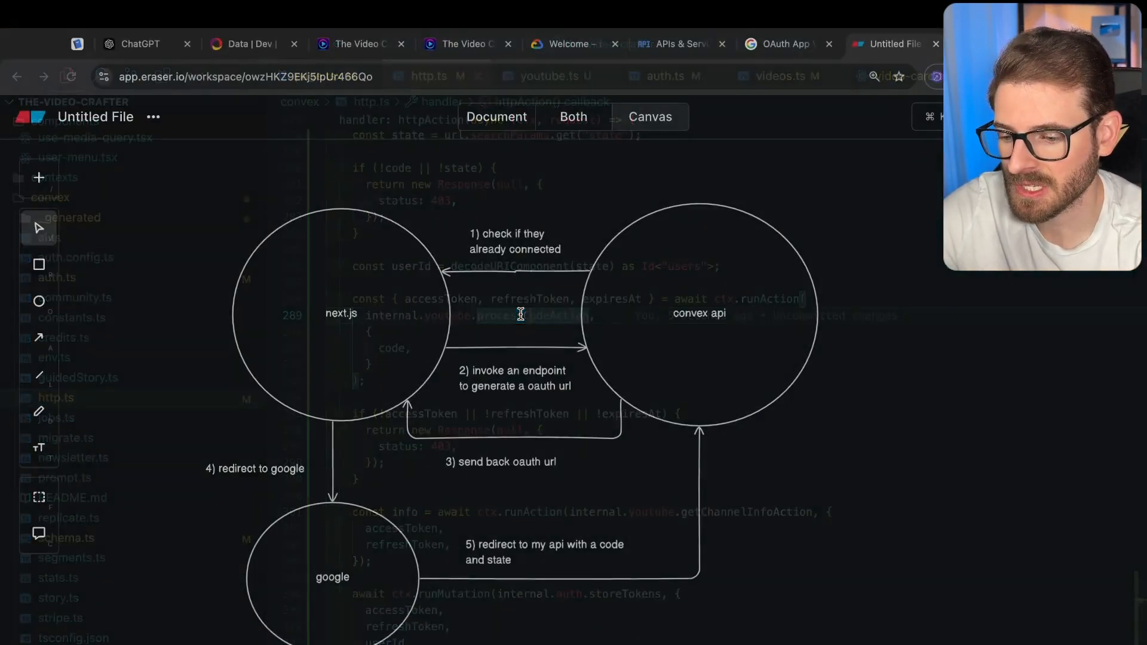
Walk through processCodeAction's client credentials, getToken call and returned access and refresh tokens
click(649, 117)
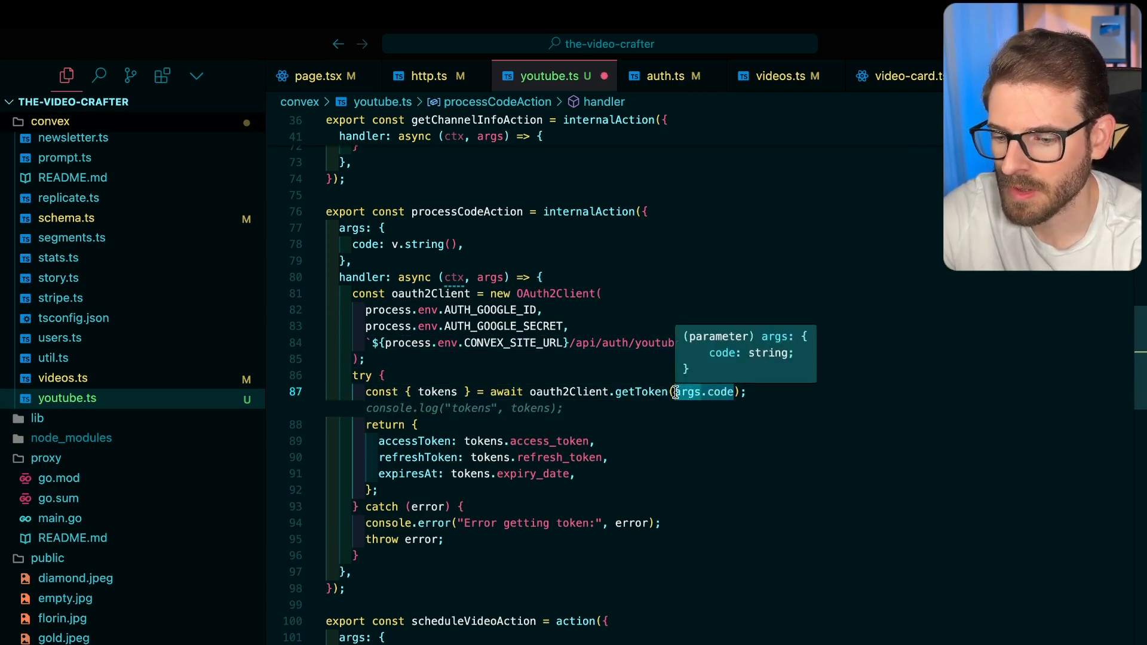
click(594, 326)
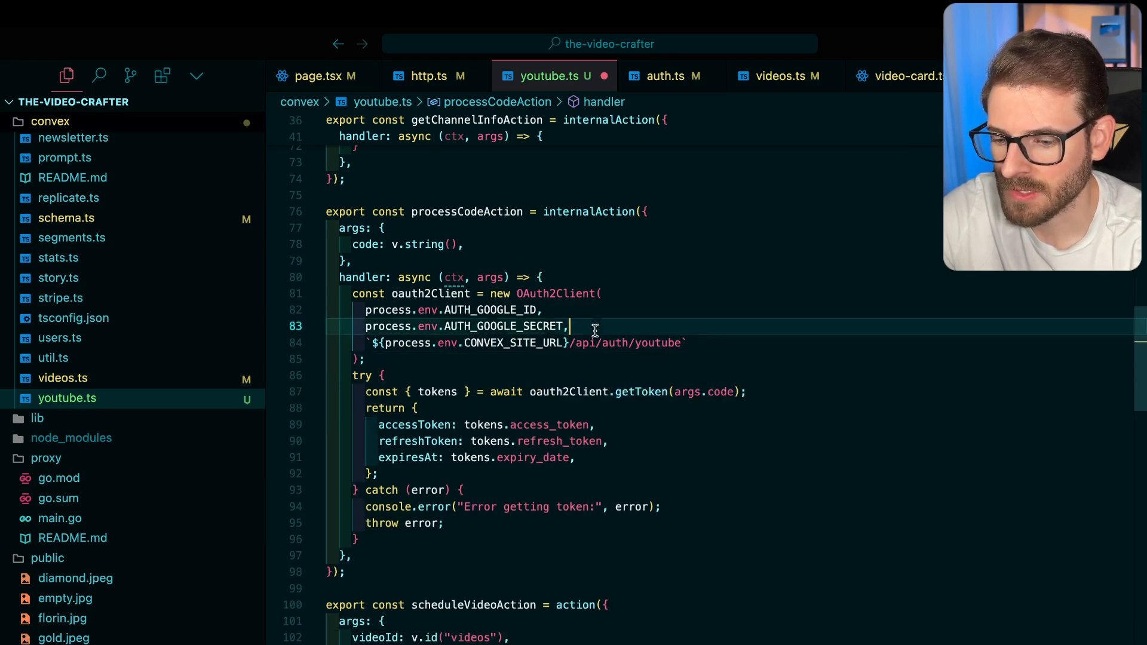
double_click(641, 391)
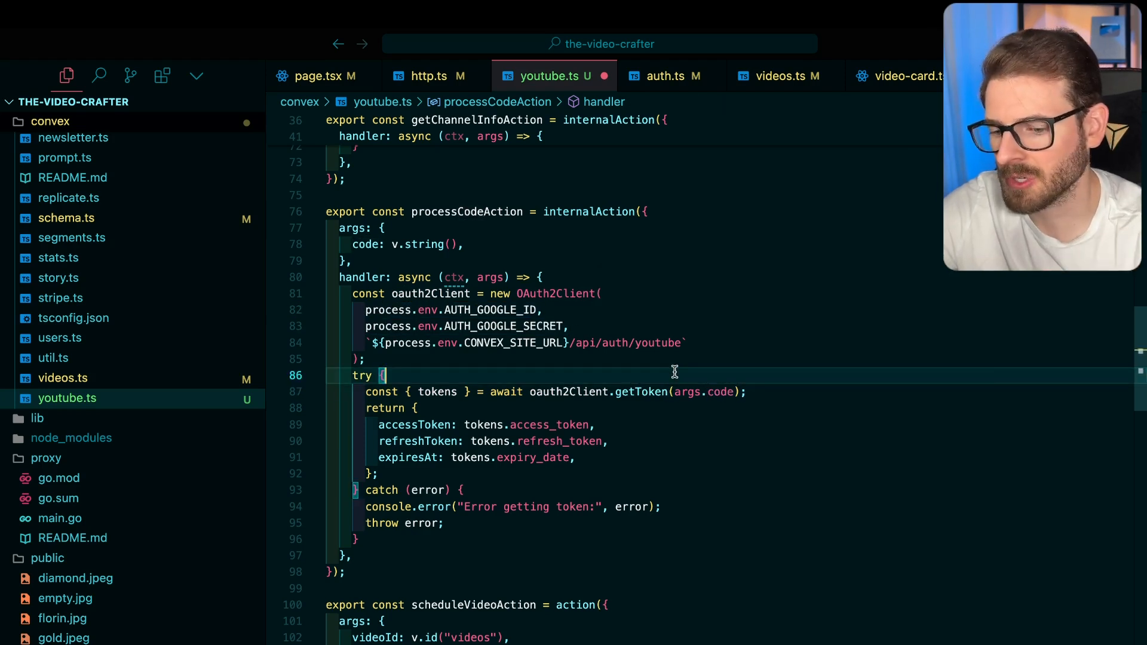
mouse_move(642, 391)
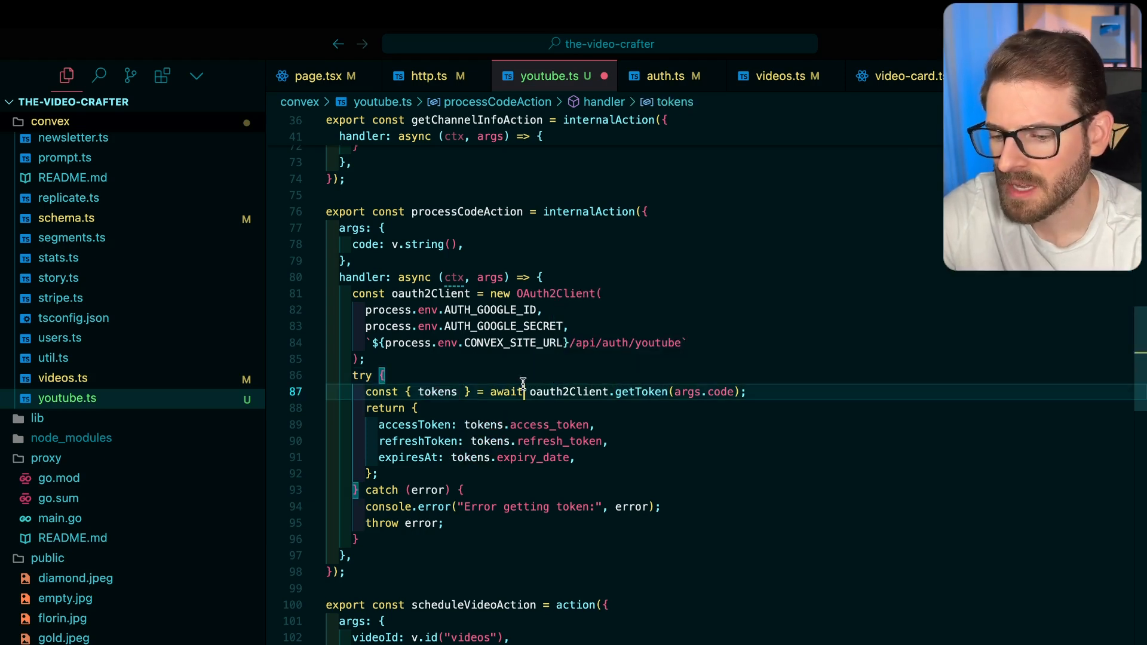
mouse_move(548, 424)
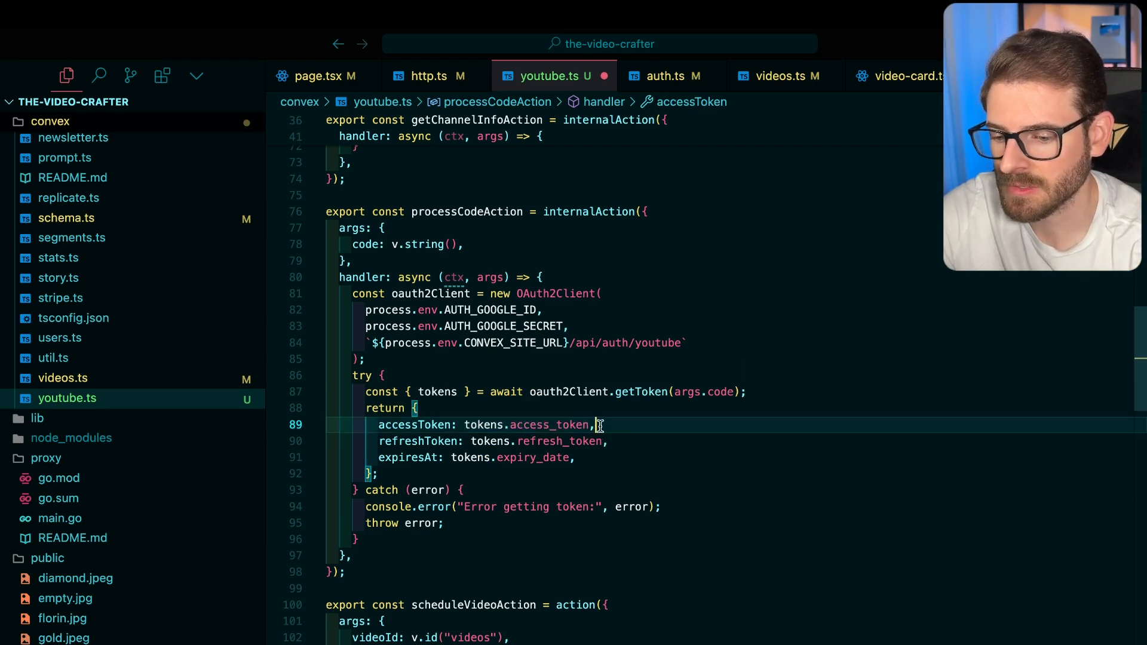
mouse_move(549, 424)
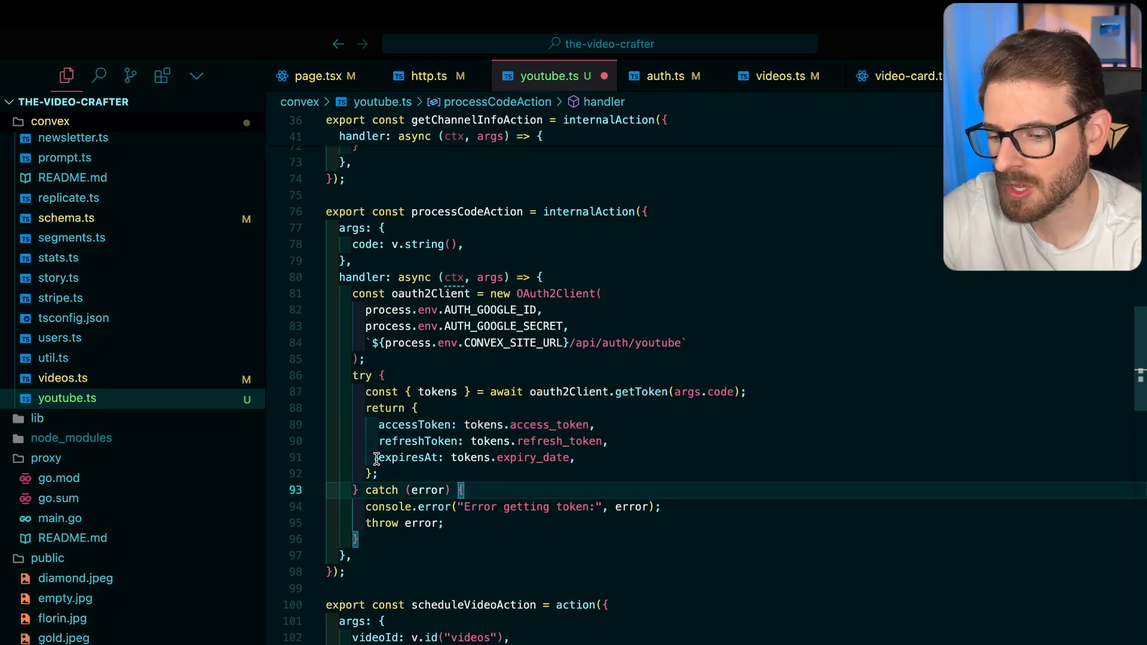
click(577, 457)
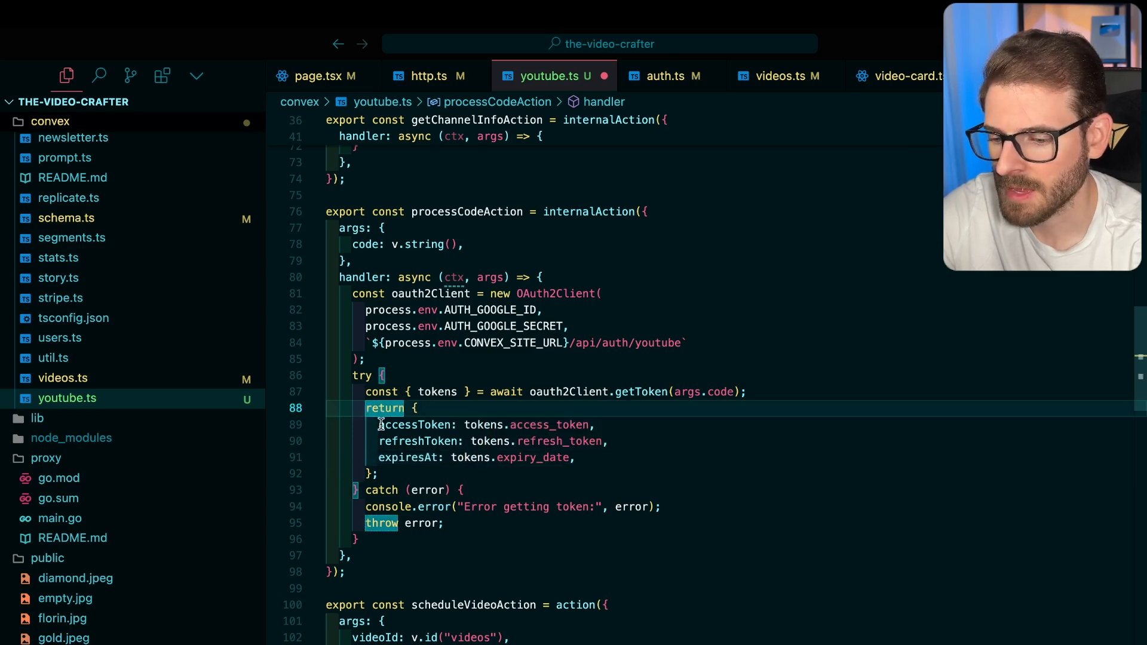
mouse_move(408, 457)
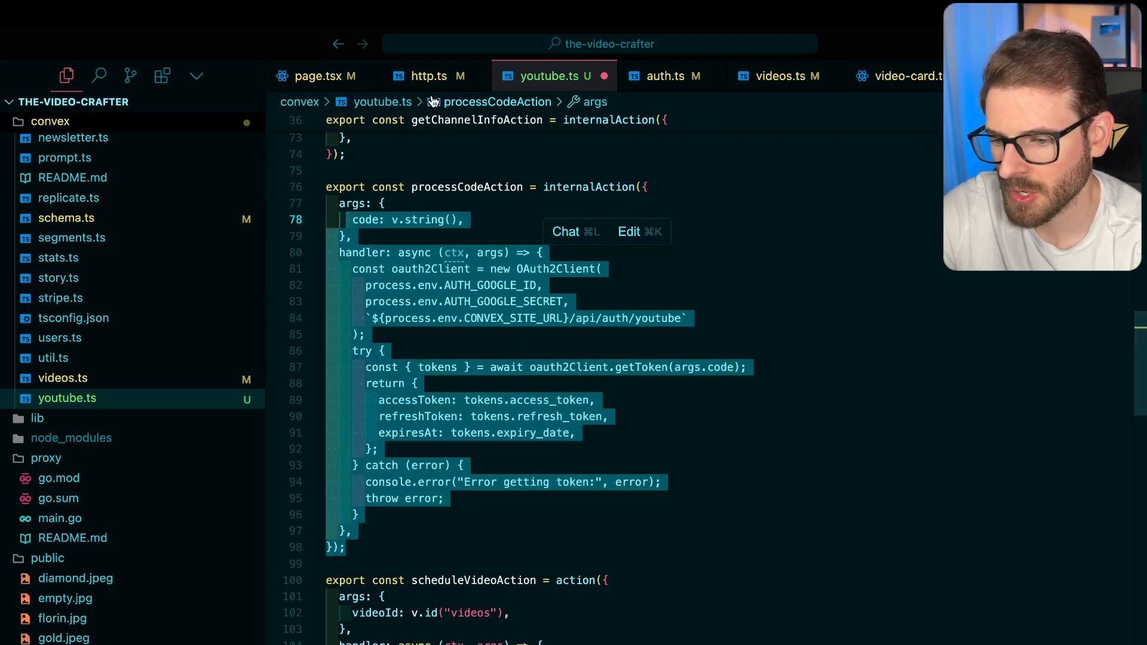
click(429, 76)
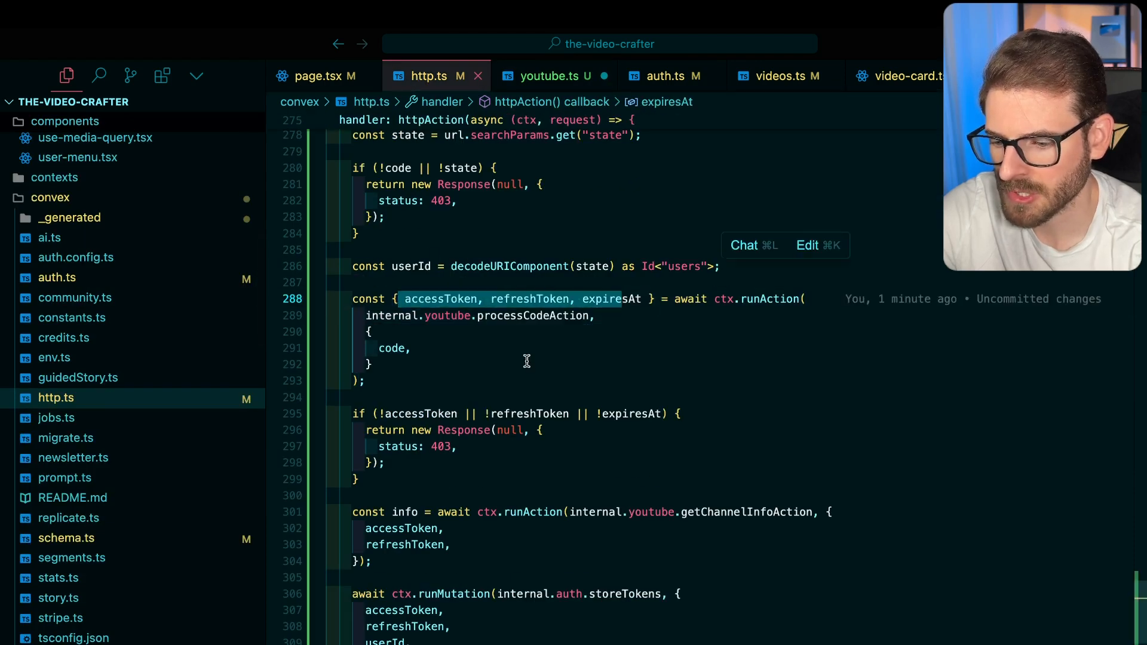
Walk through getChannelInfoAction setting client credentials and returning the channel's id and title
scroll(down, 3)
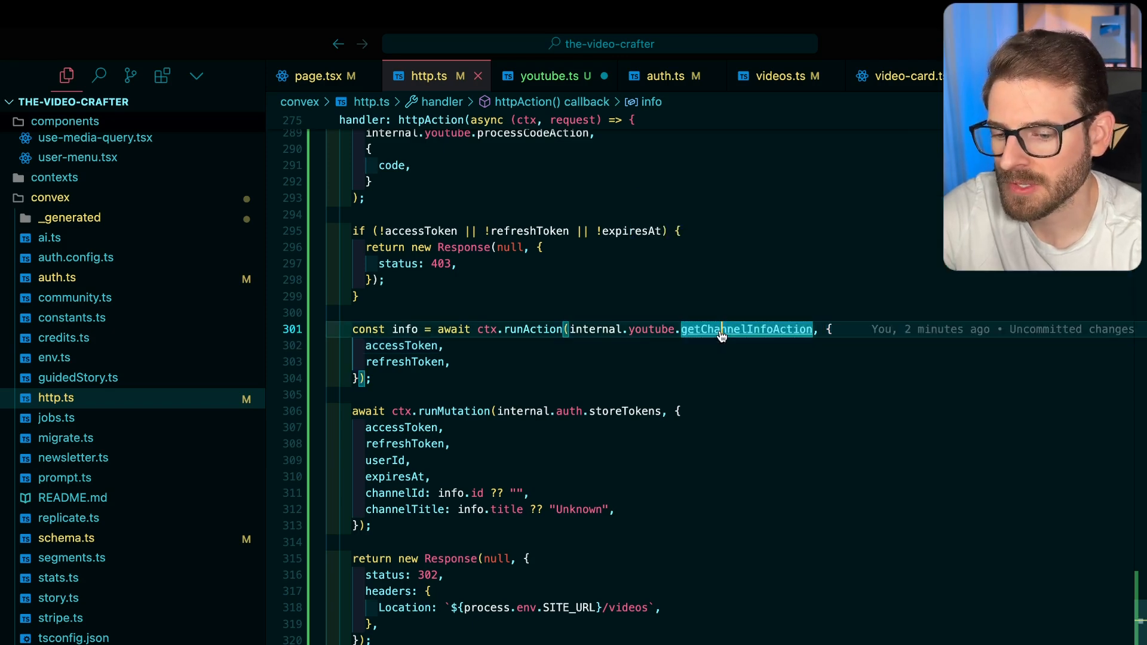
click(746, 330)
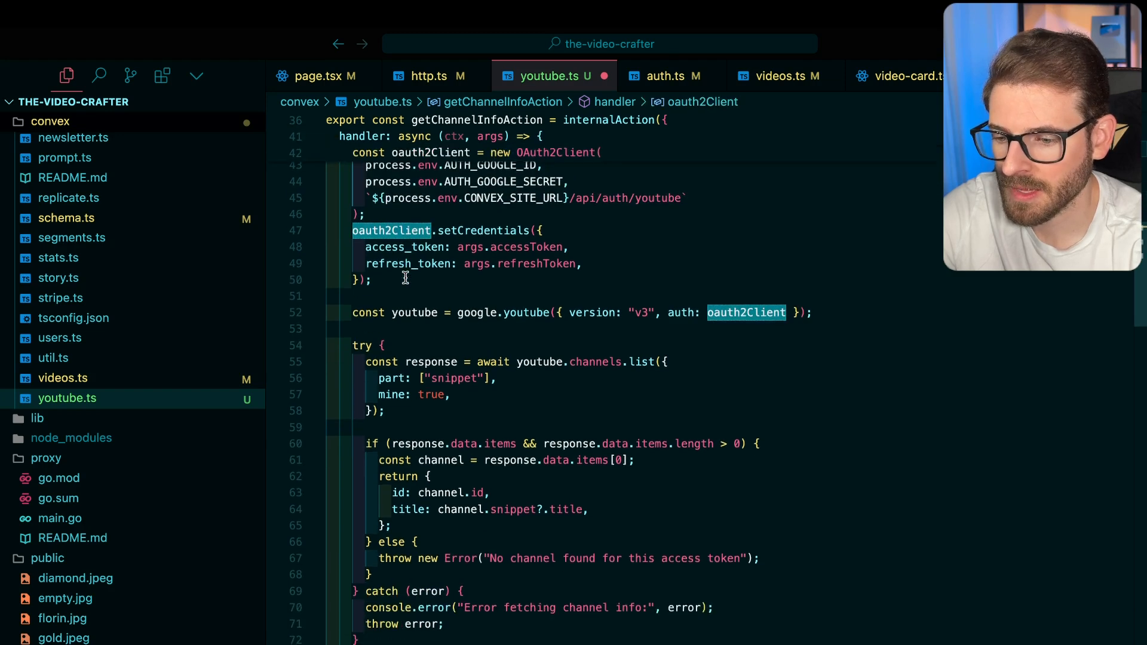
click(395, 280)
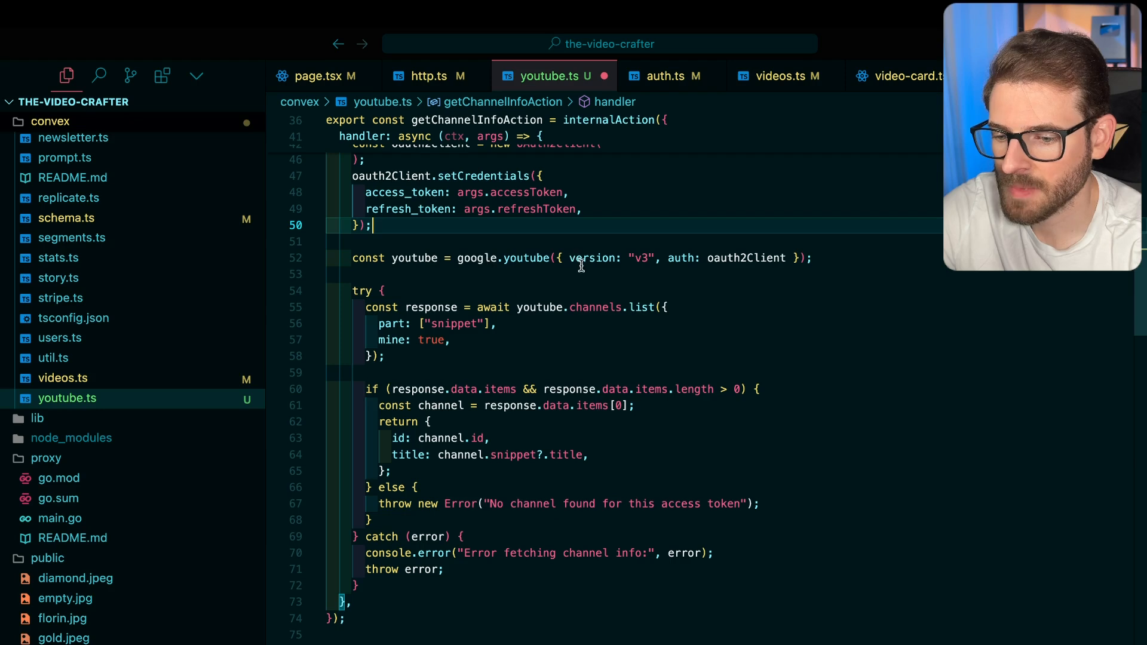
double_click(746, 257)
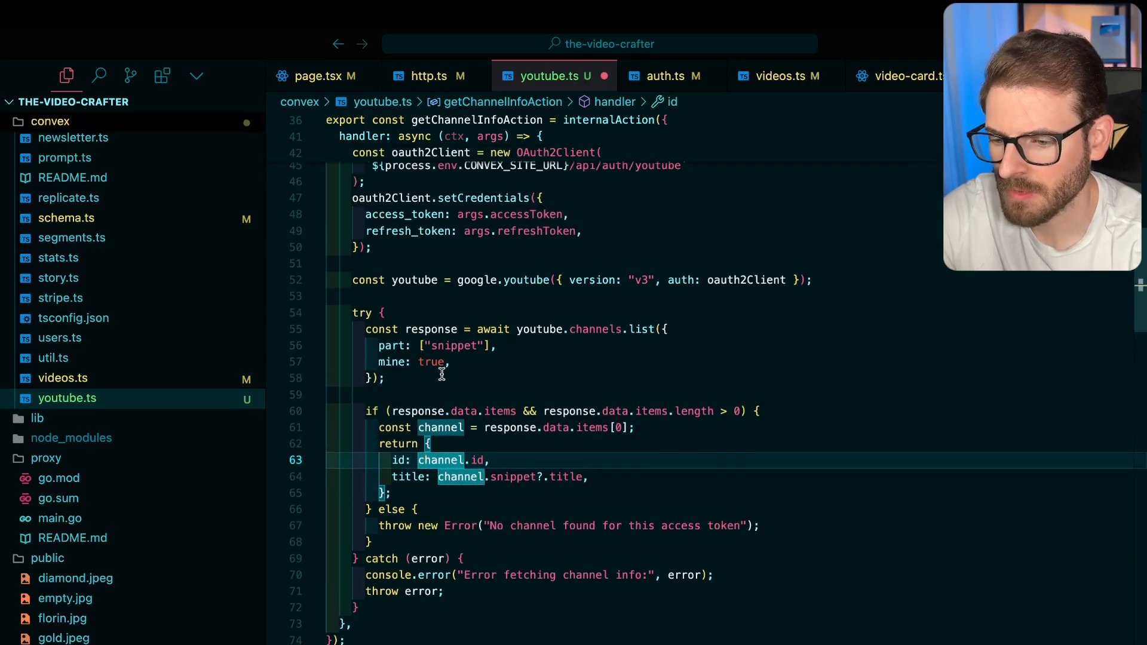
click(429, 76)
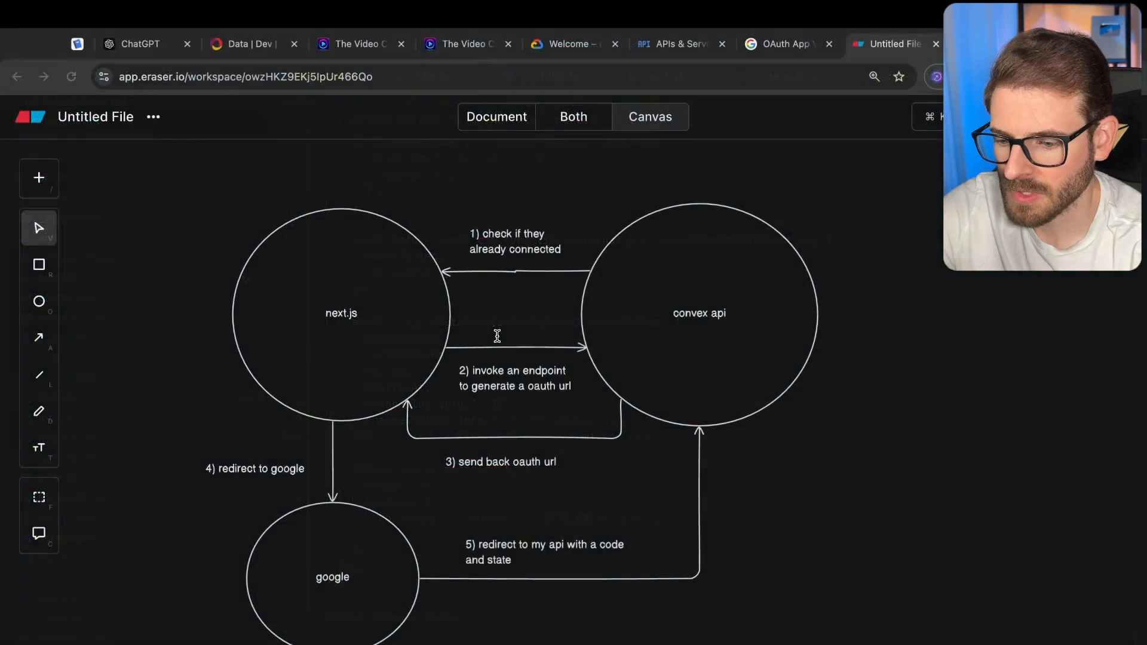
Place a 'data' database icon and label its arrow '6) store all the tokens channel info'
text(data)
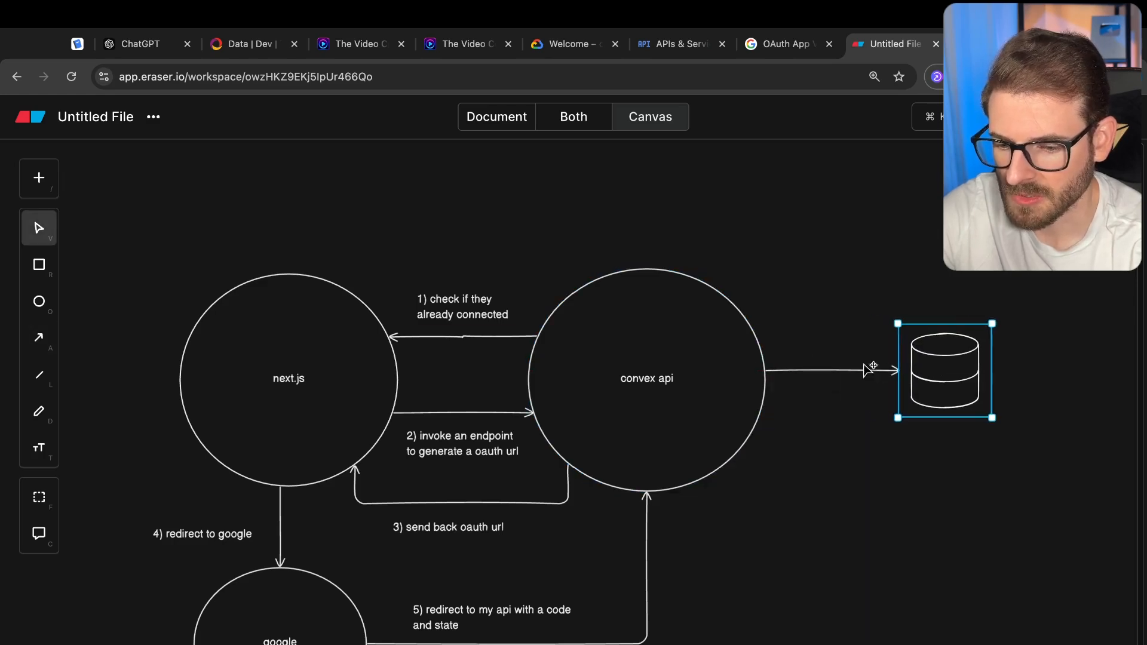
text(6) store all the)
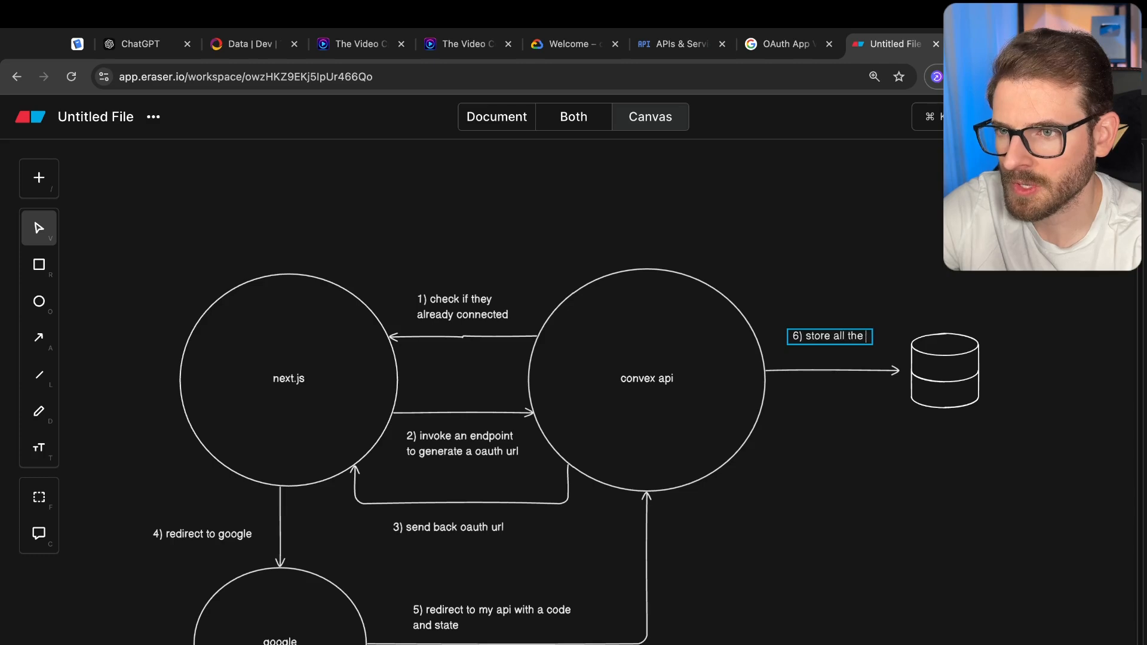
text(tokens ca)
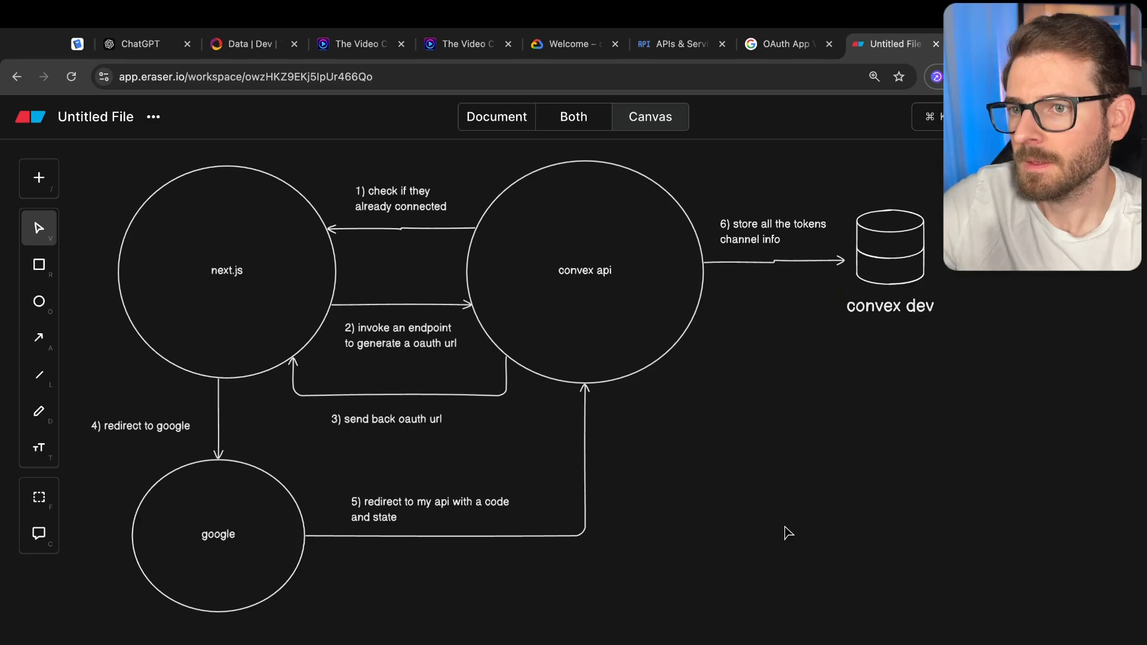
mouse_move(885, 291)
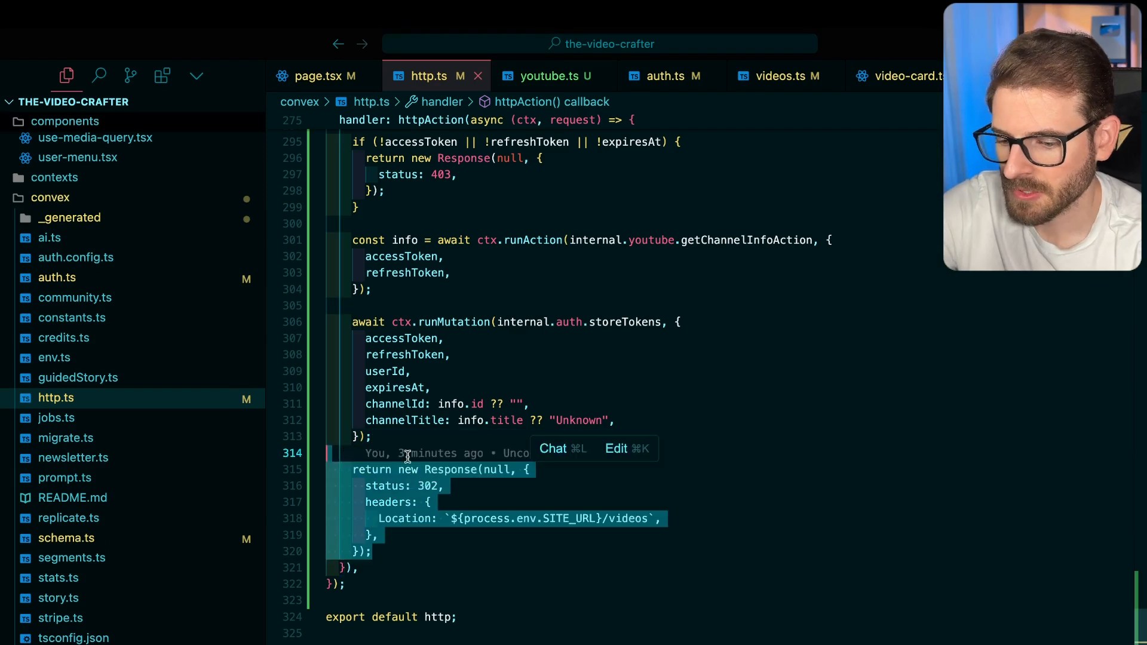
mouse_move(570, 519)
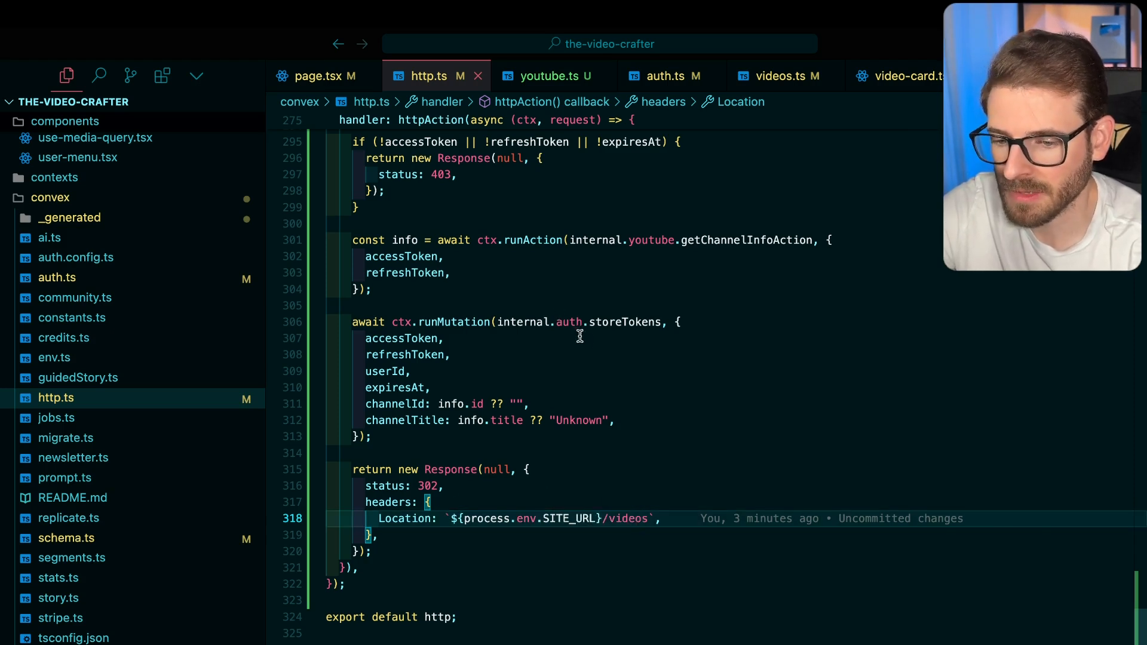
click(891, 76)
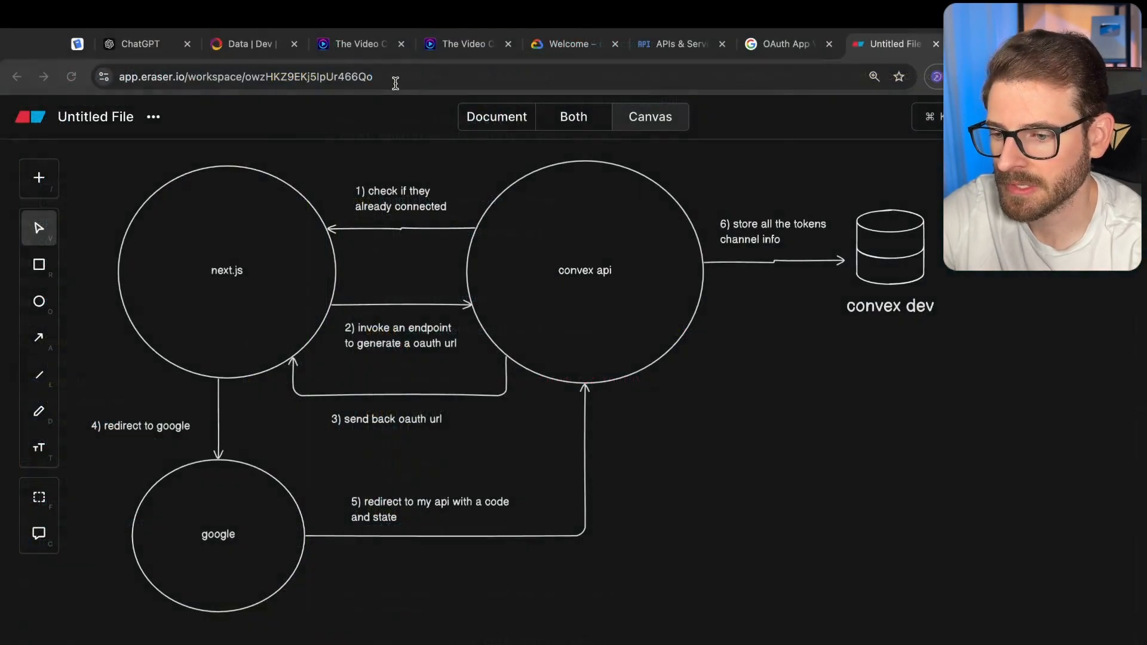
click(359, 44)
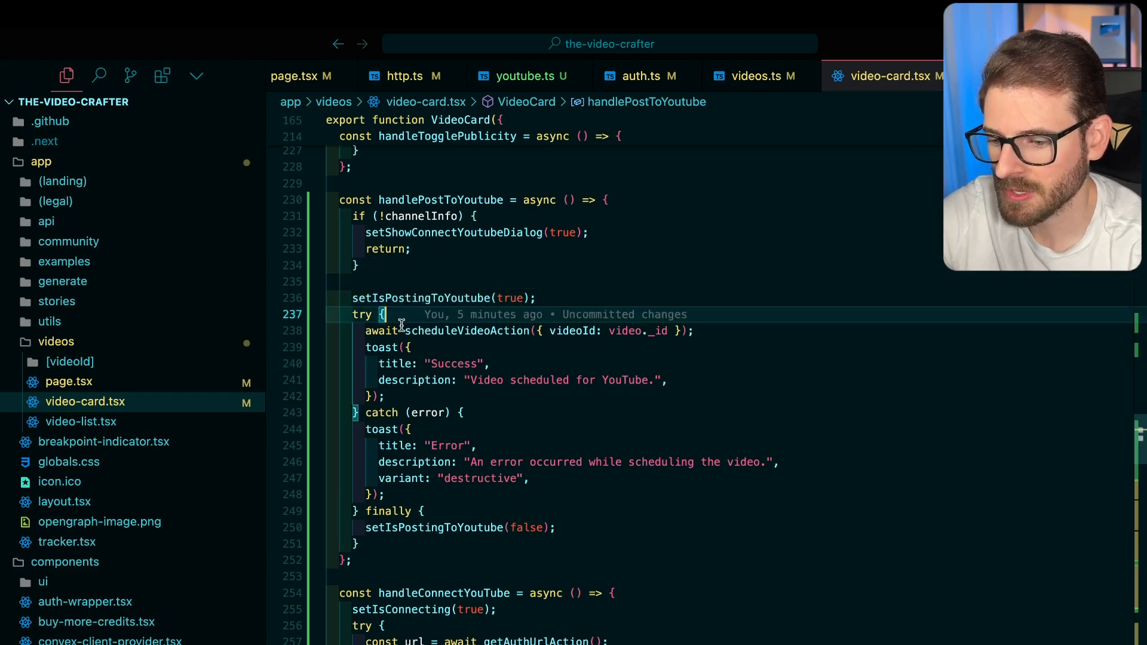
double_click(466, 330)
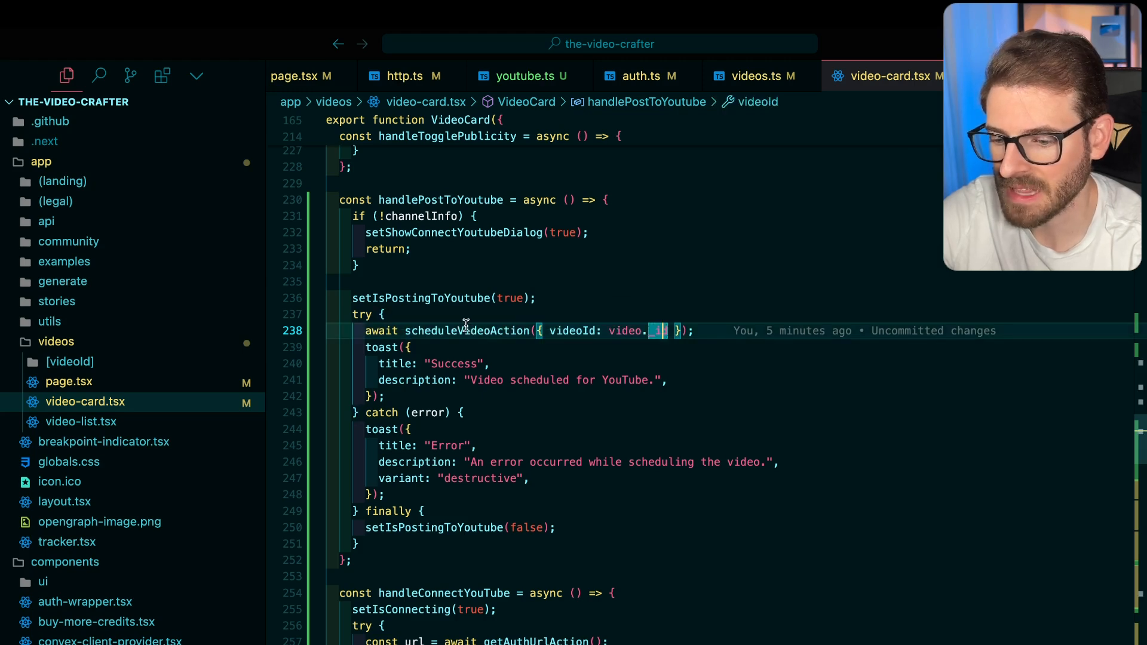
click(520, 75)
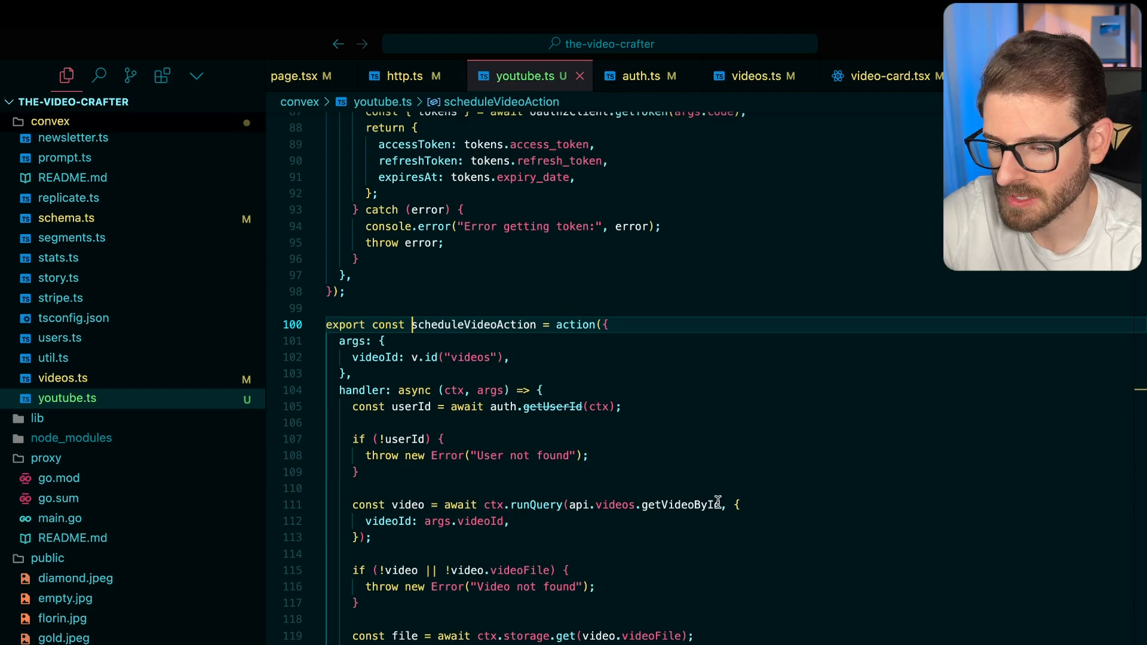
scroll(down, 3)
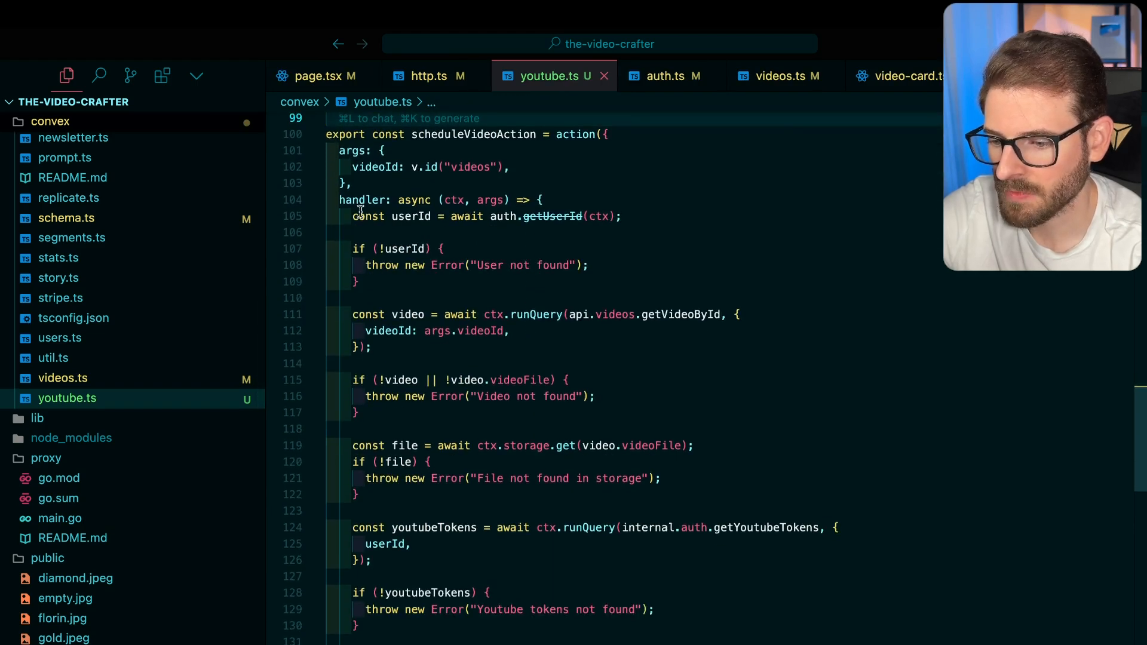
mouse_move(552, 215)
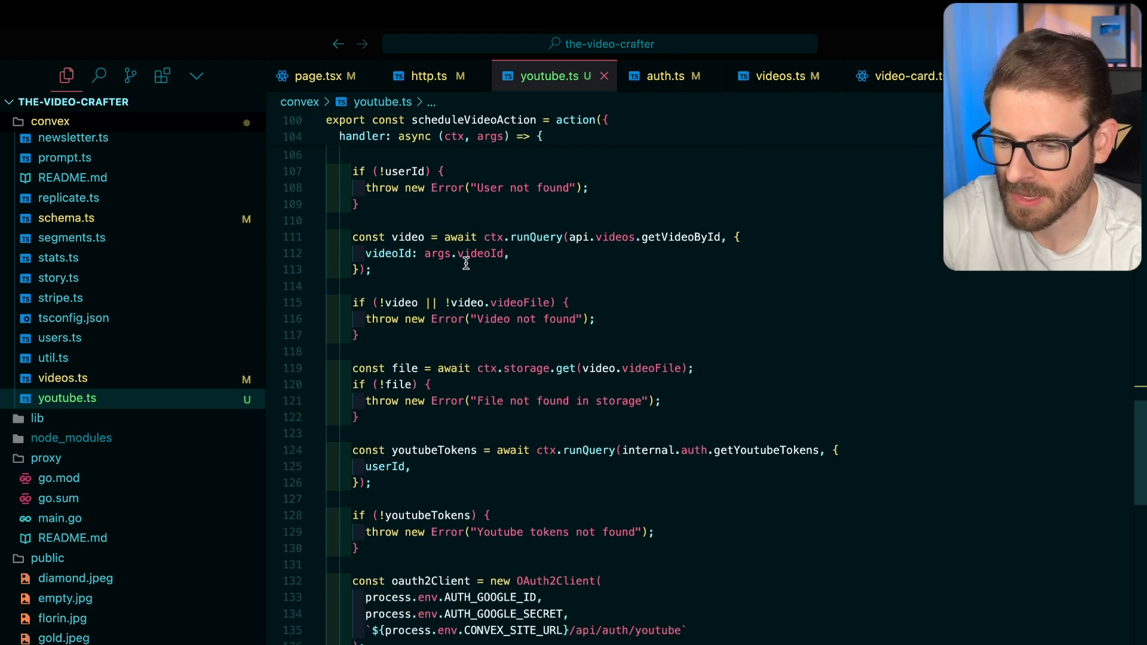
scroll(down, 3)
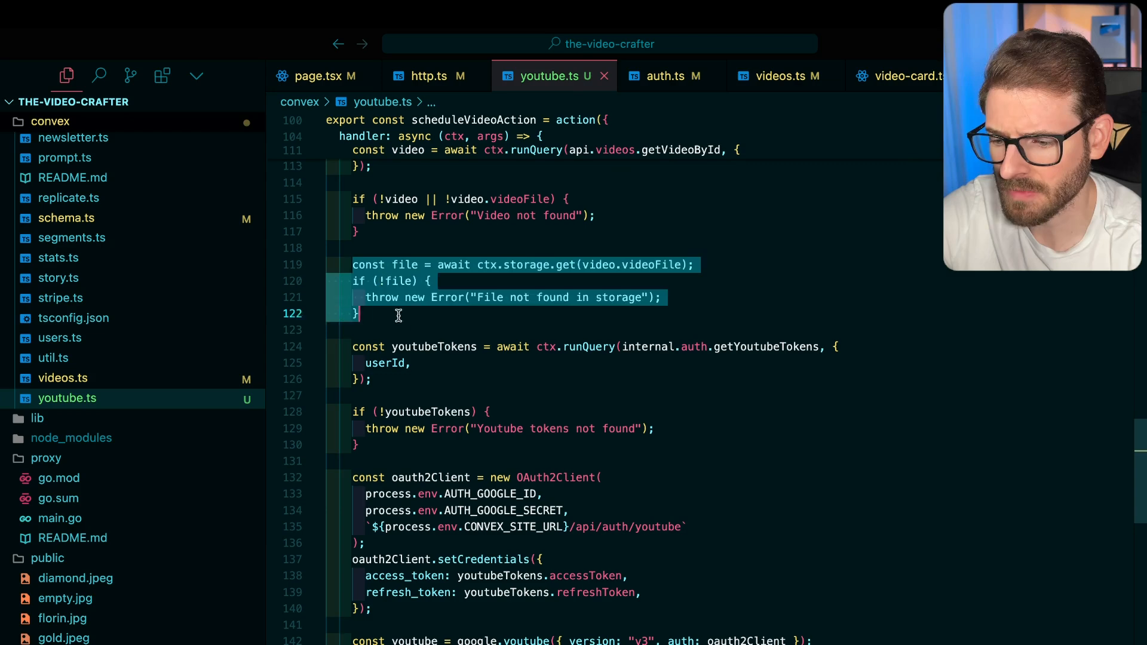
scroll(down, 3)
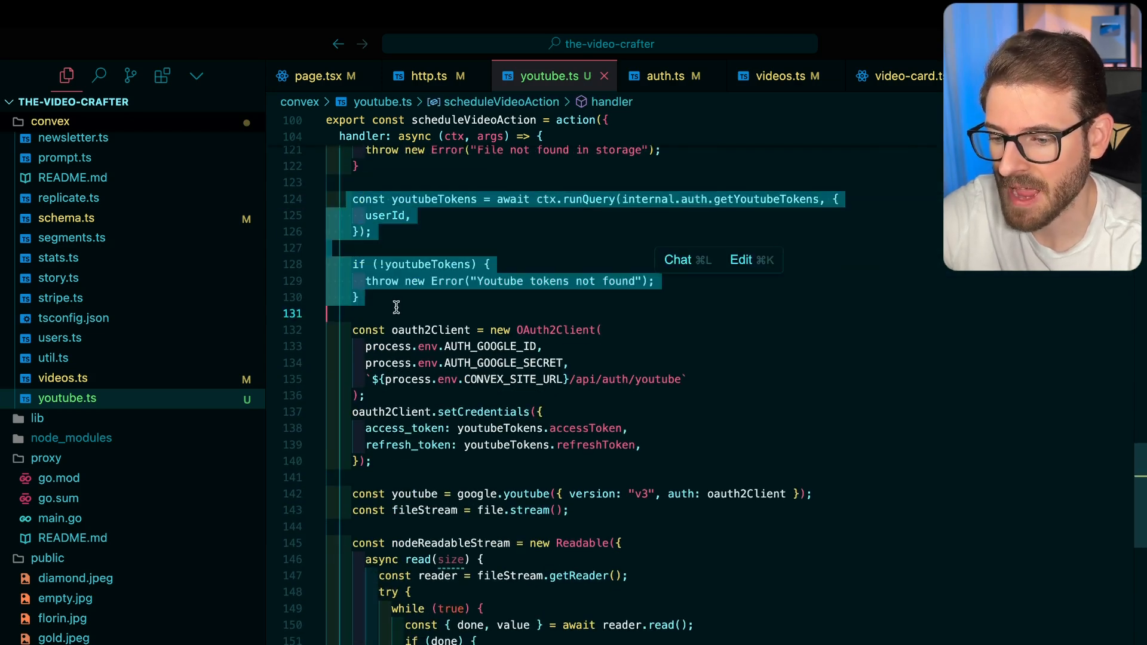
scroll(down, 3)
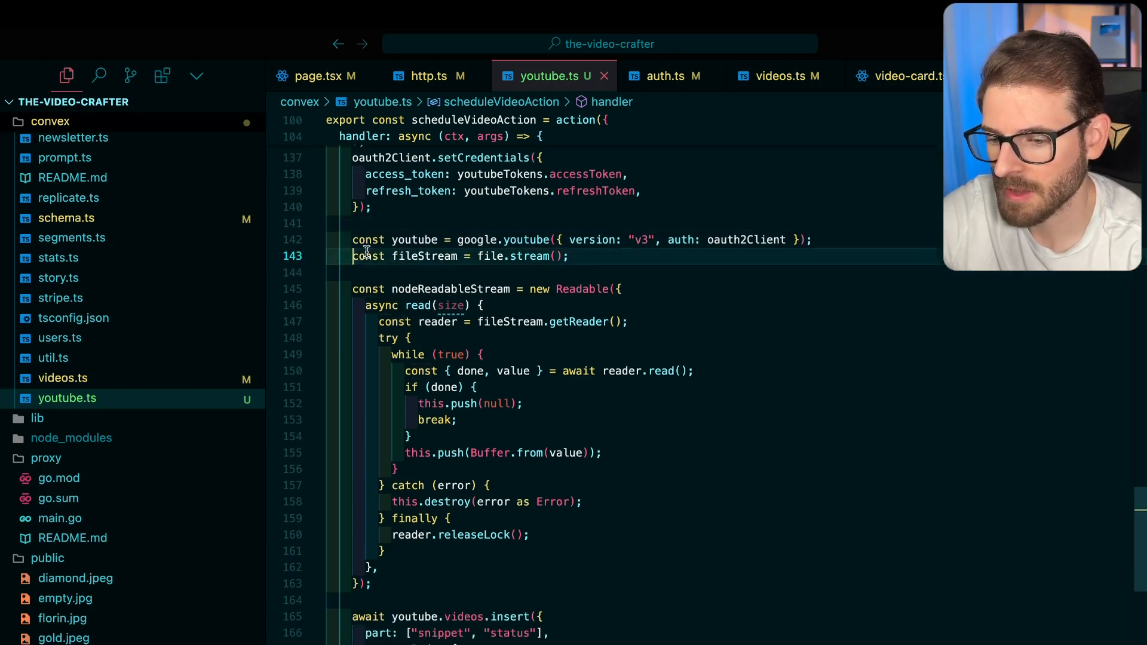
double_click(490, 257)
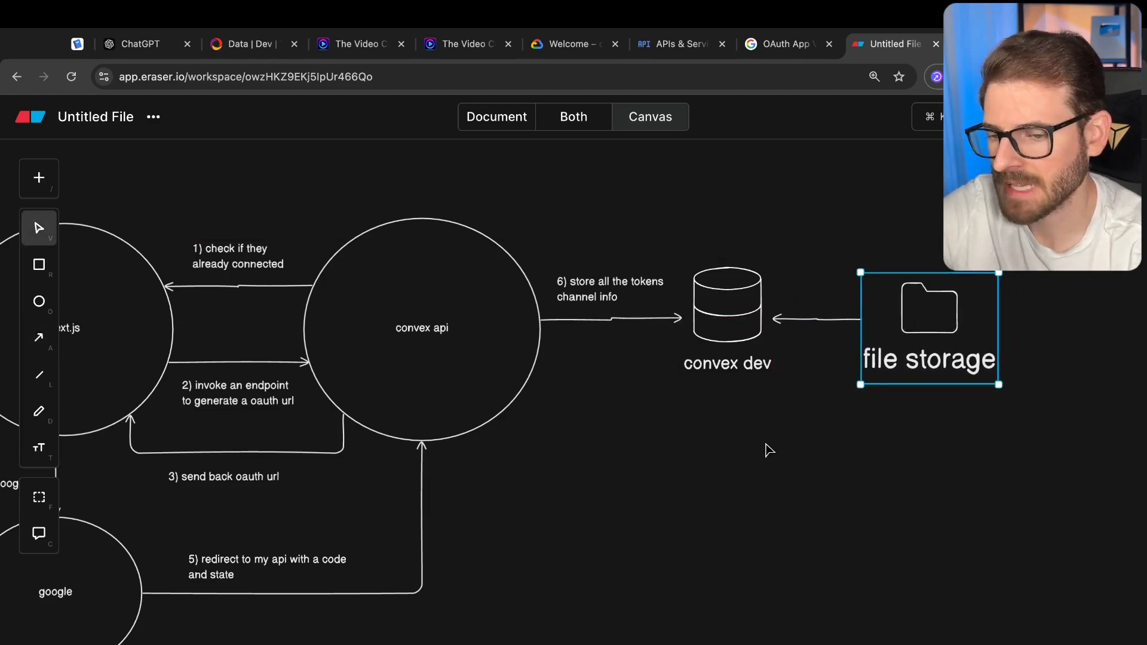
click(769, 450)
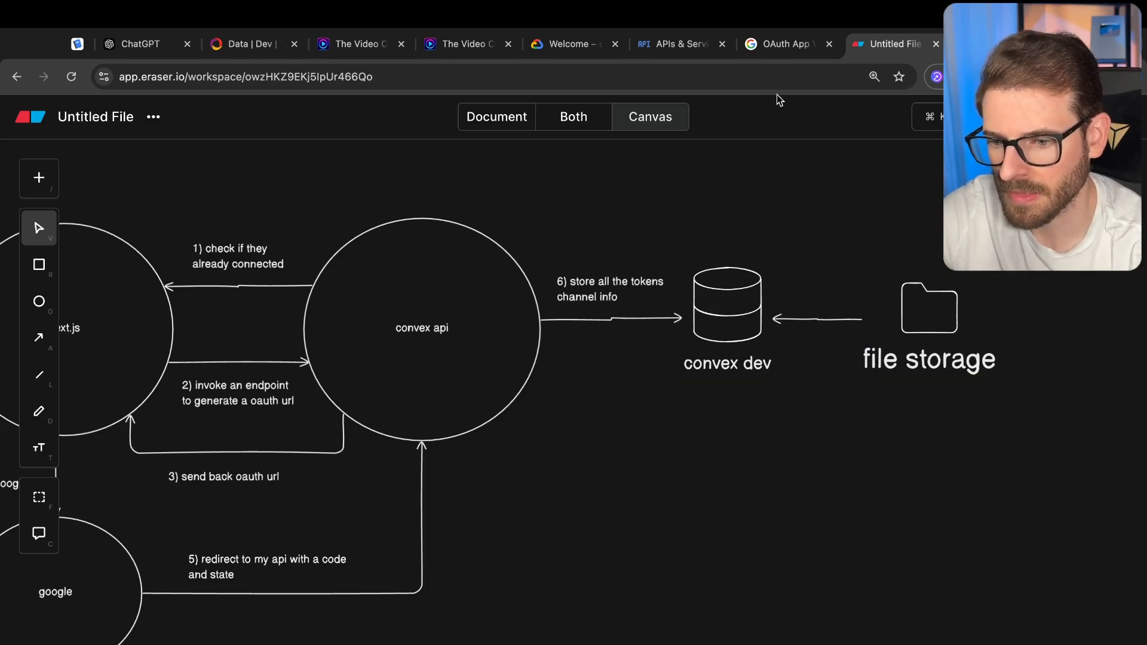
mouse_move(838, 263)
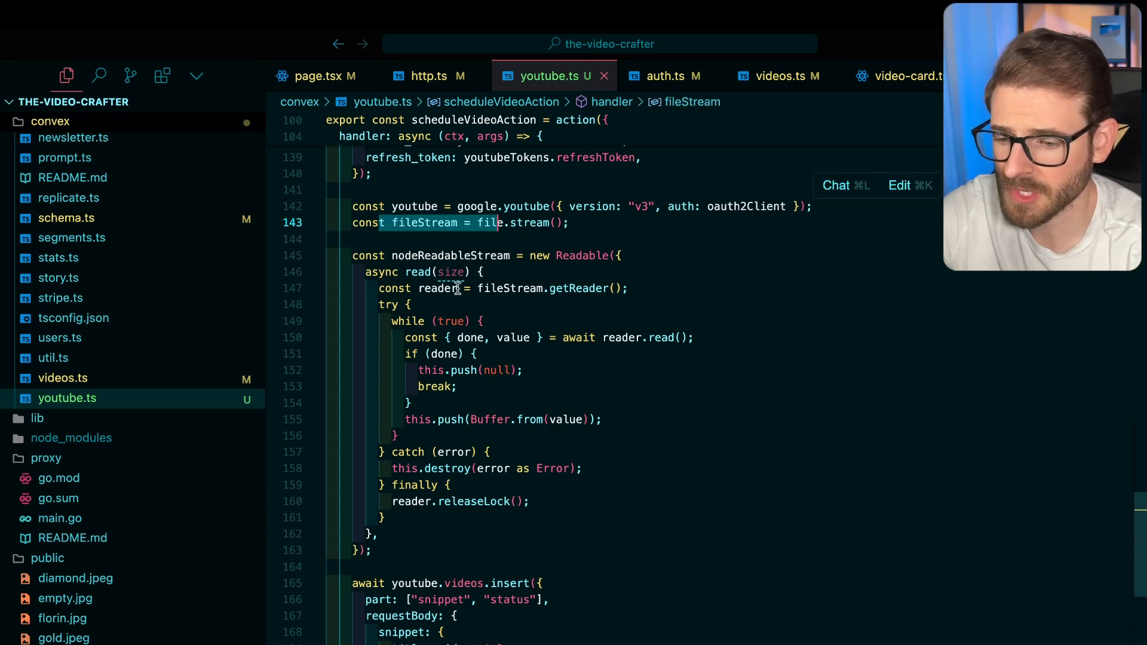
scroll(down, 3)
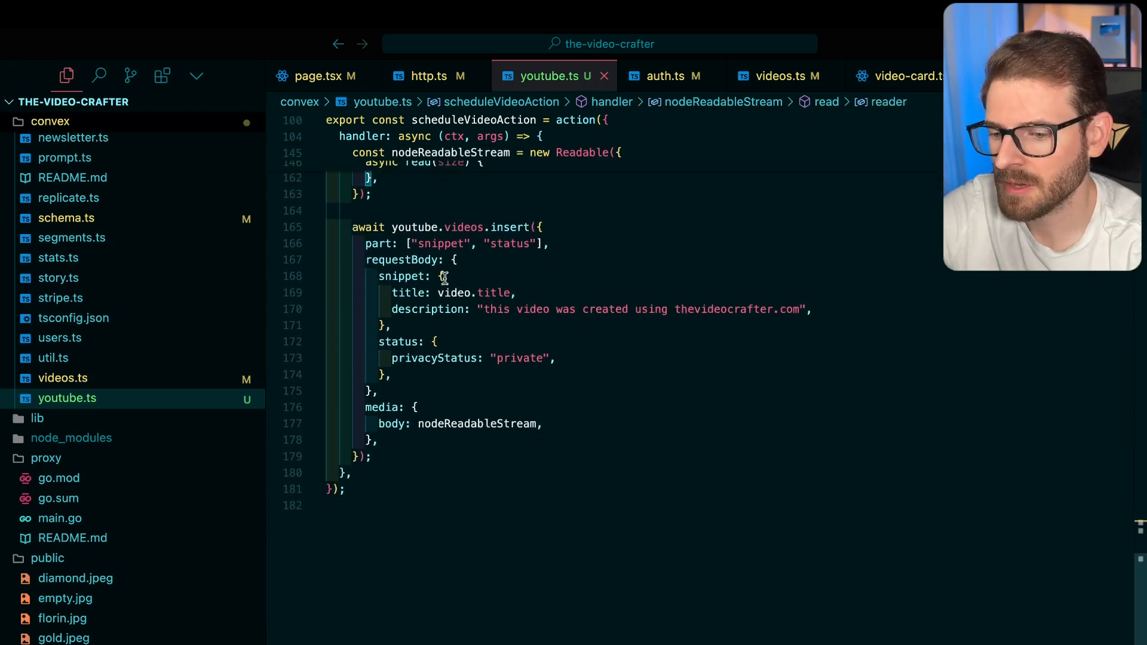
click(355, 227)
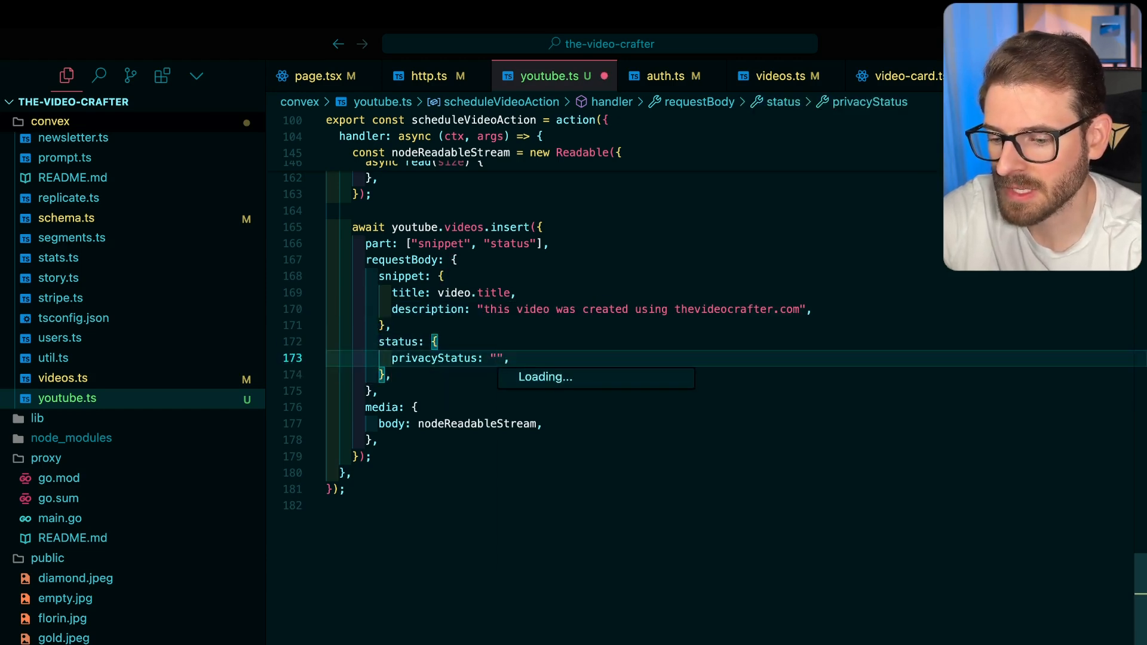
text(unlised)
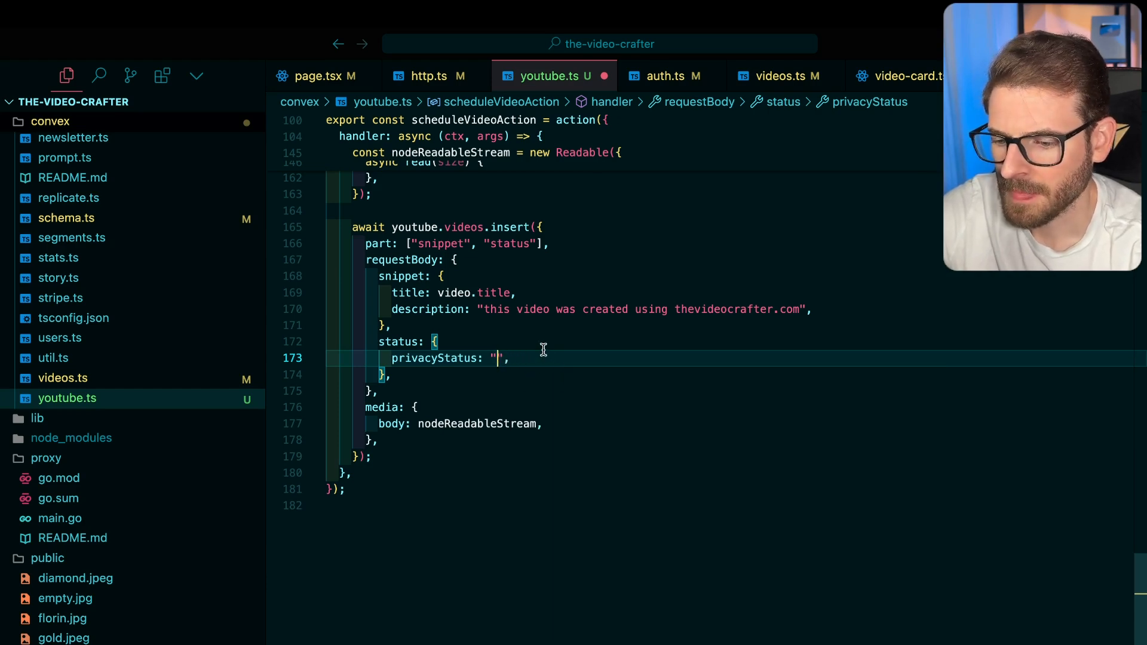
text(private)
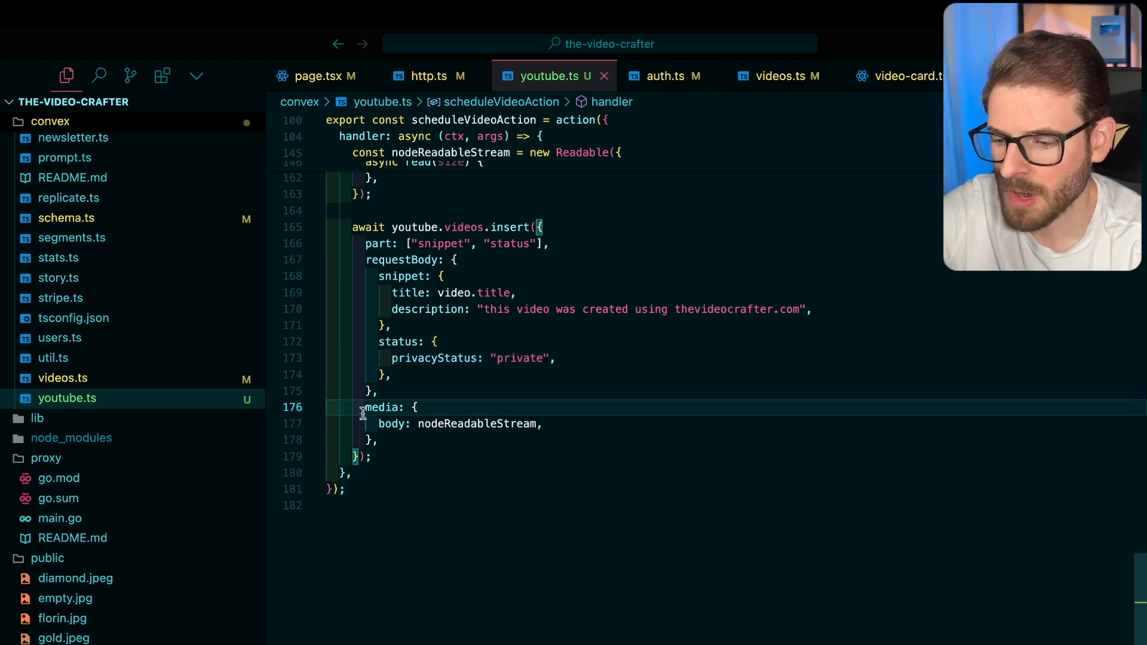
double_click(476, 423)
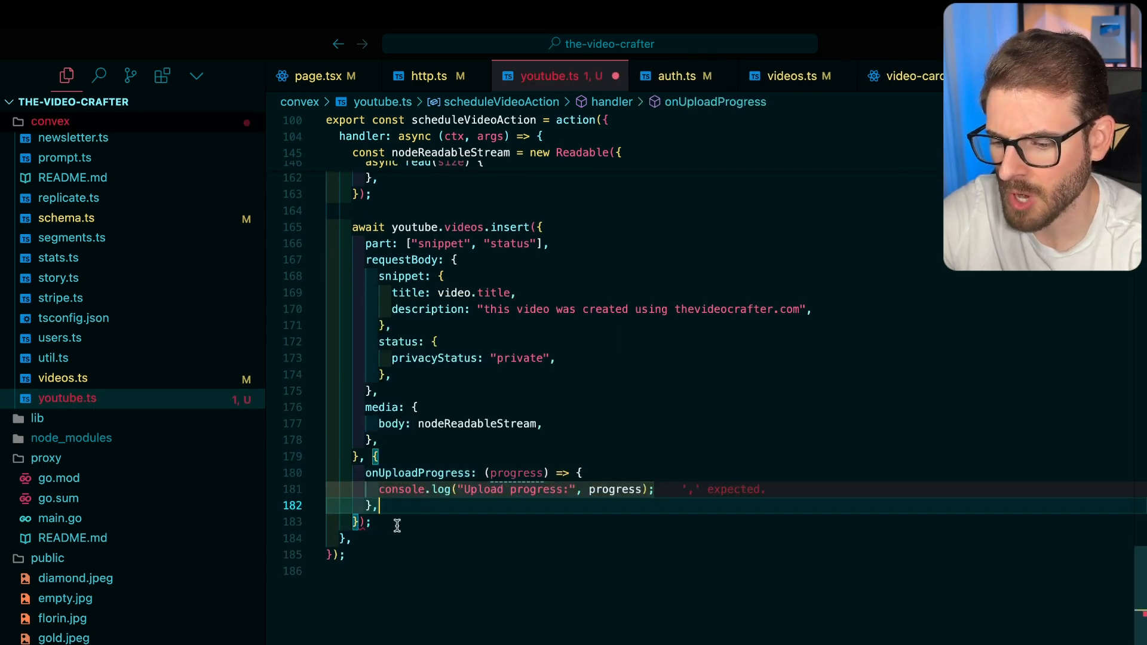
double_click(518, 473)
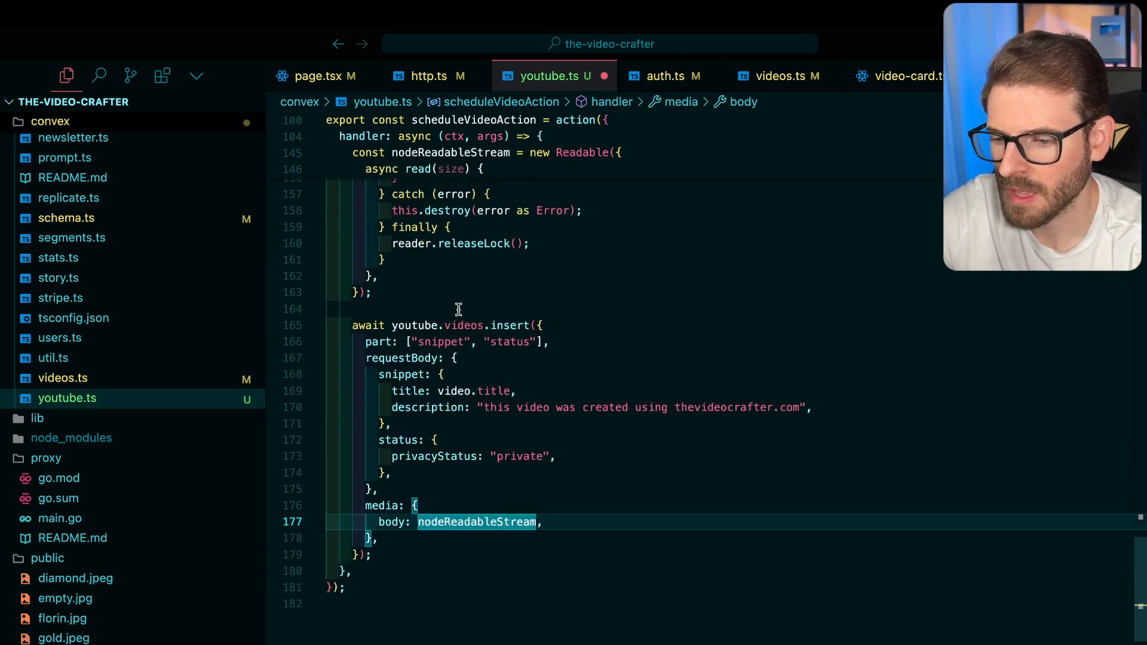
scroll(up, 3)
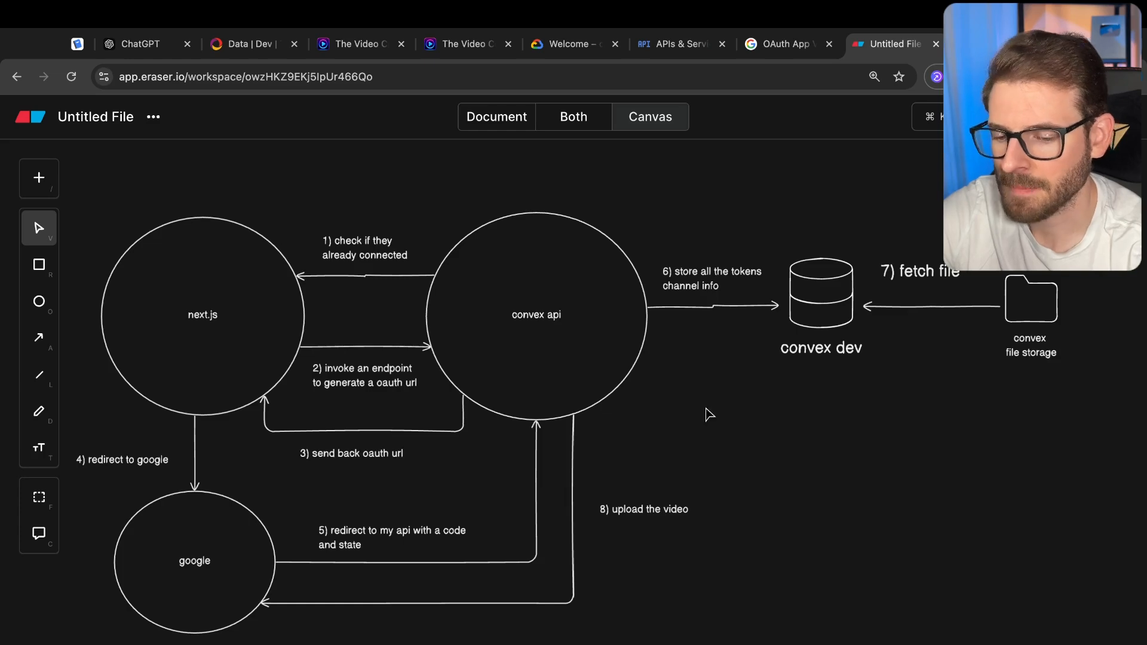
Move the convex dev database lower on the diagram, then return to Google Cloud Console
click(821, 297)
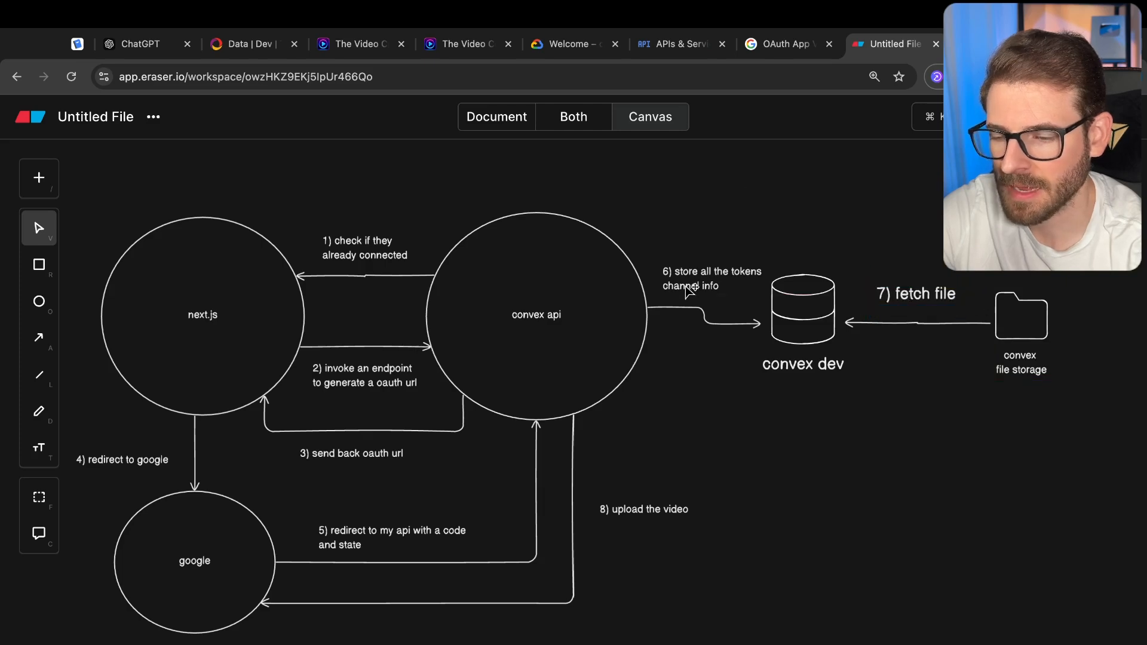
mouse_move(657, 181)
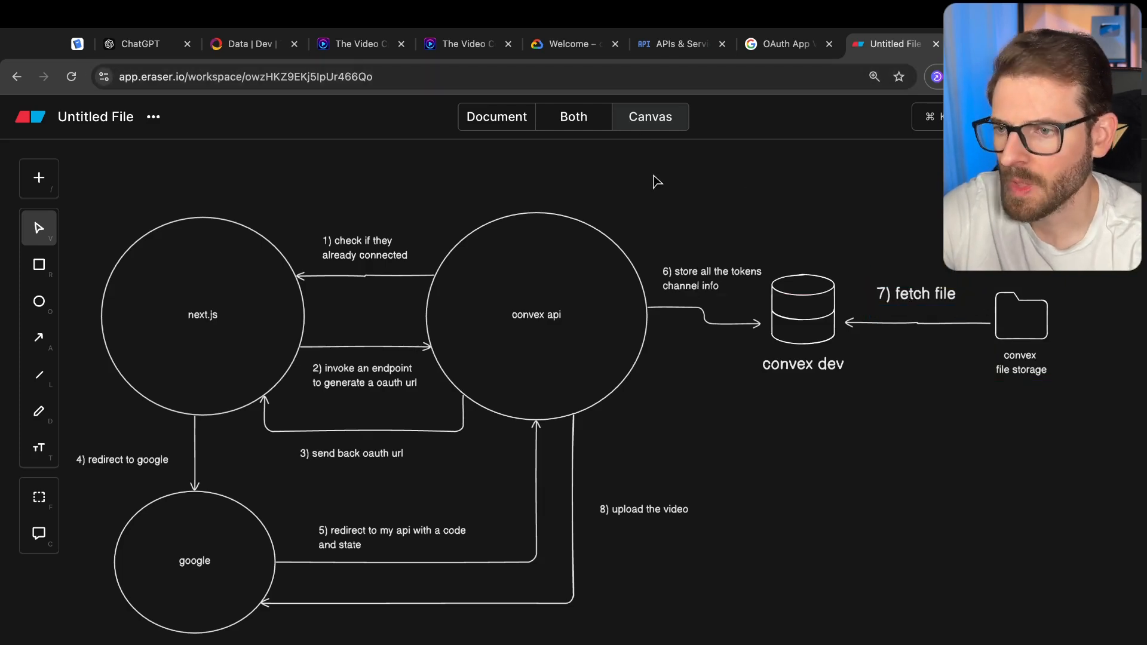
click(674, 43)
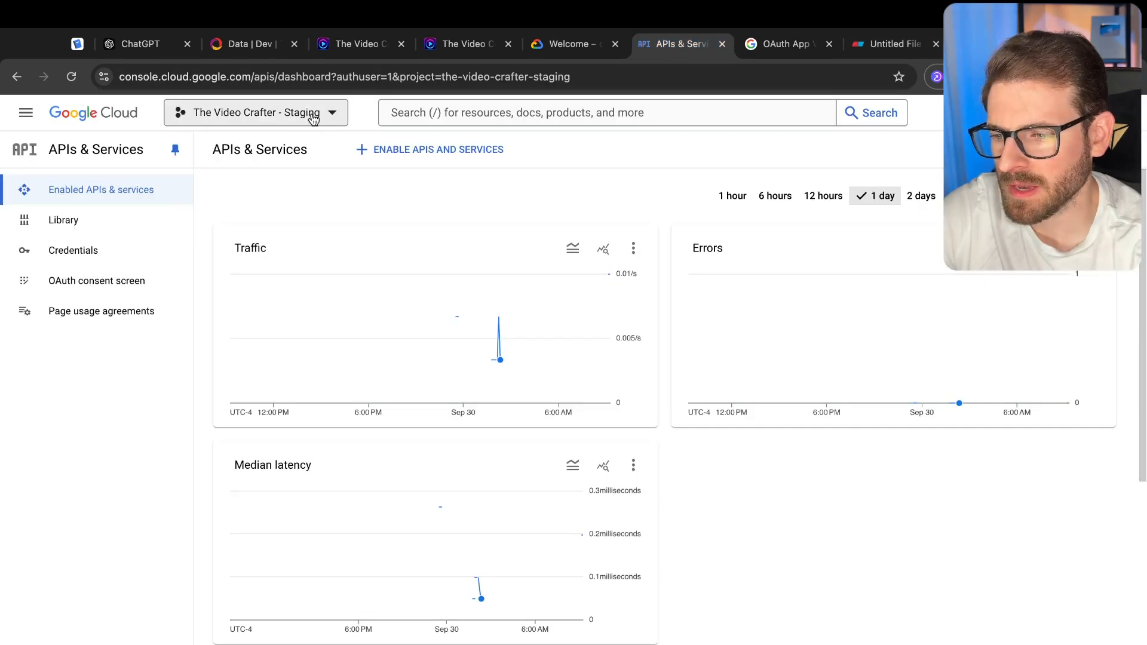
mouse_move(515, 63)
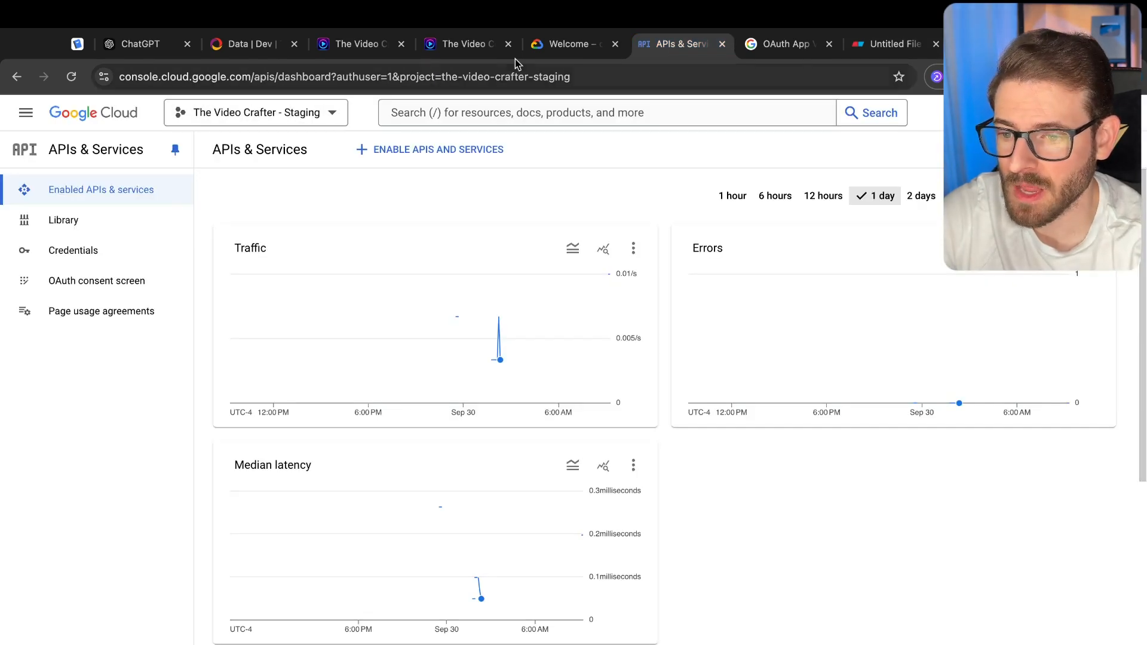
Switch to The Video Crafter tab showing localhost:3000/videos
click(351, 44)
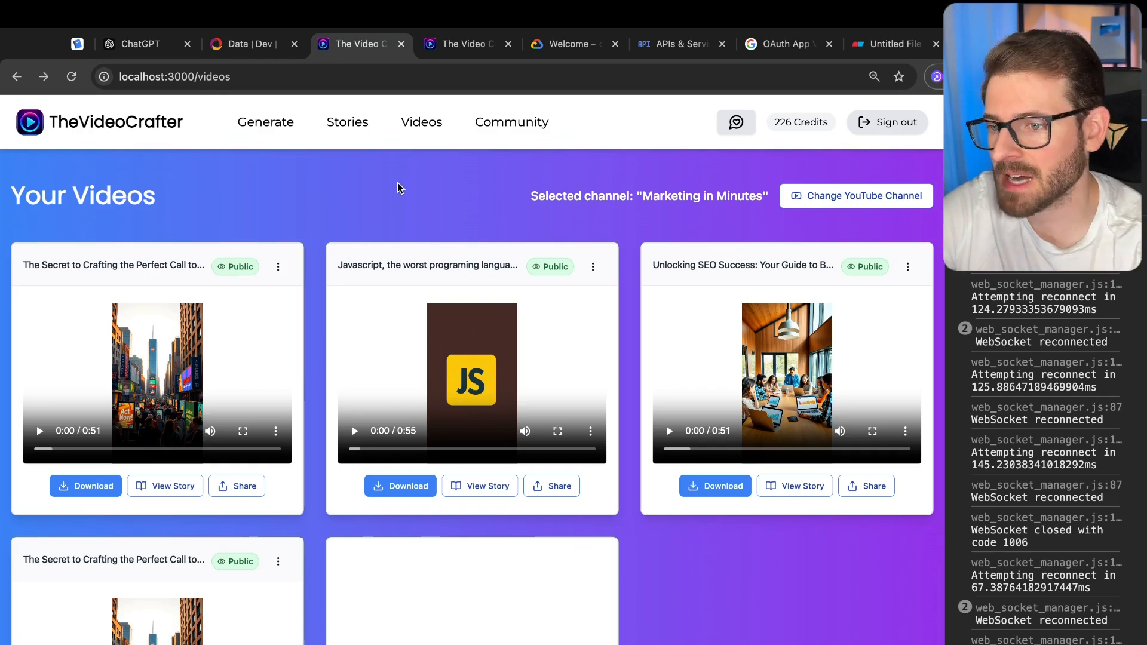
mouse_move(337, 194)
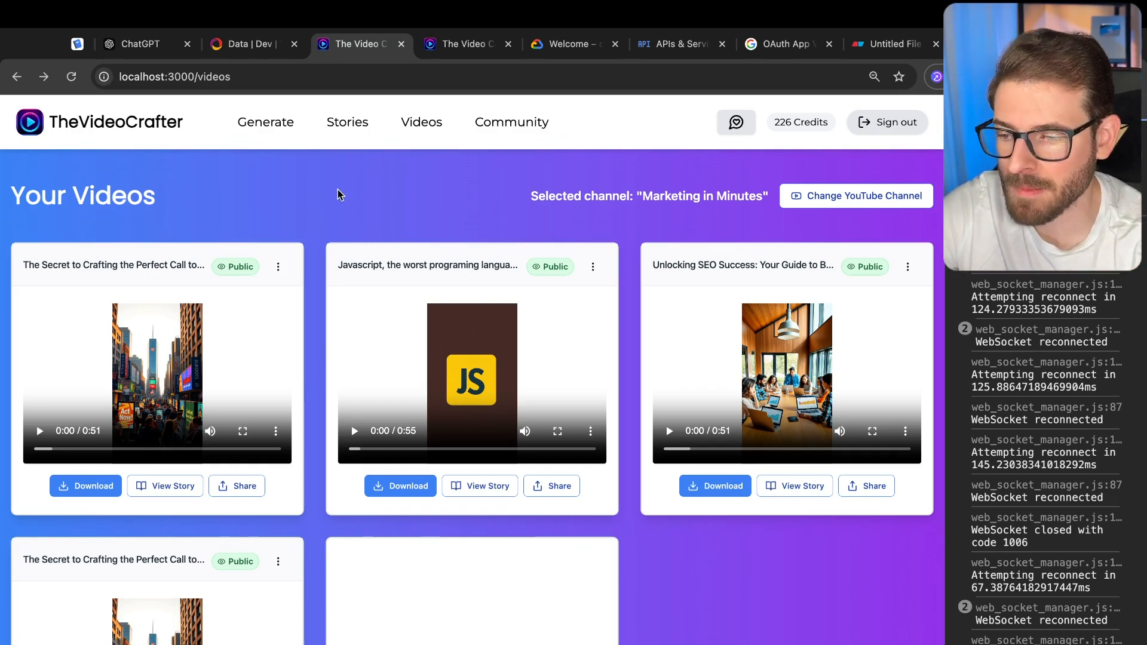
mouse_move(416, 195)
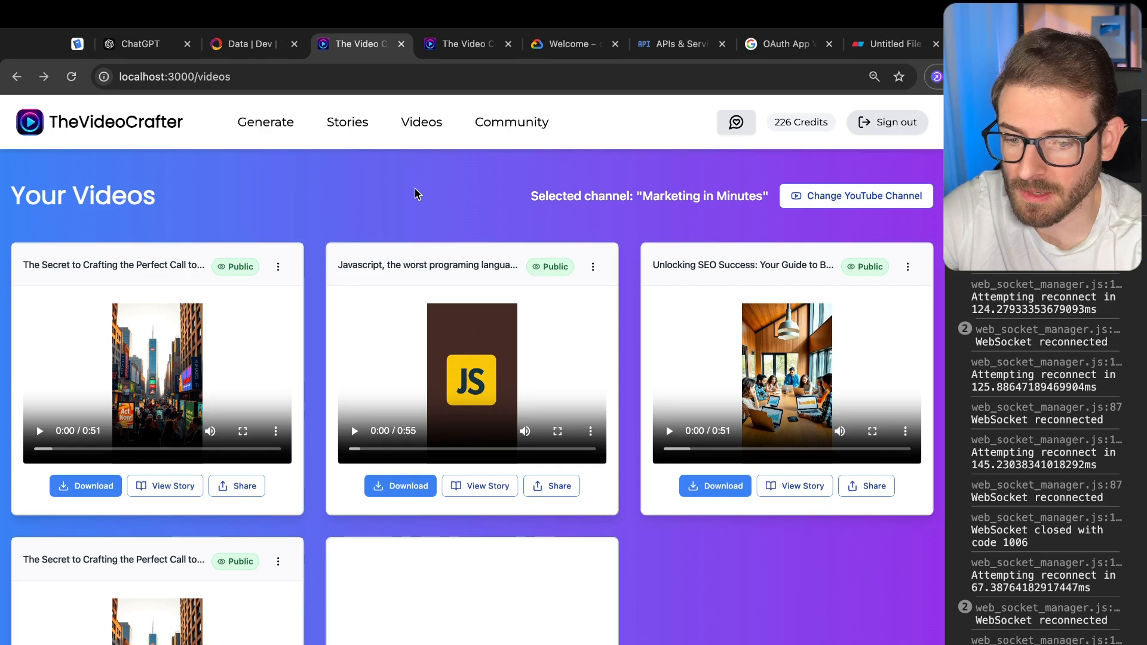
mouse_move(611, 175)
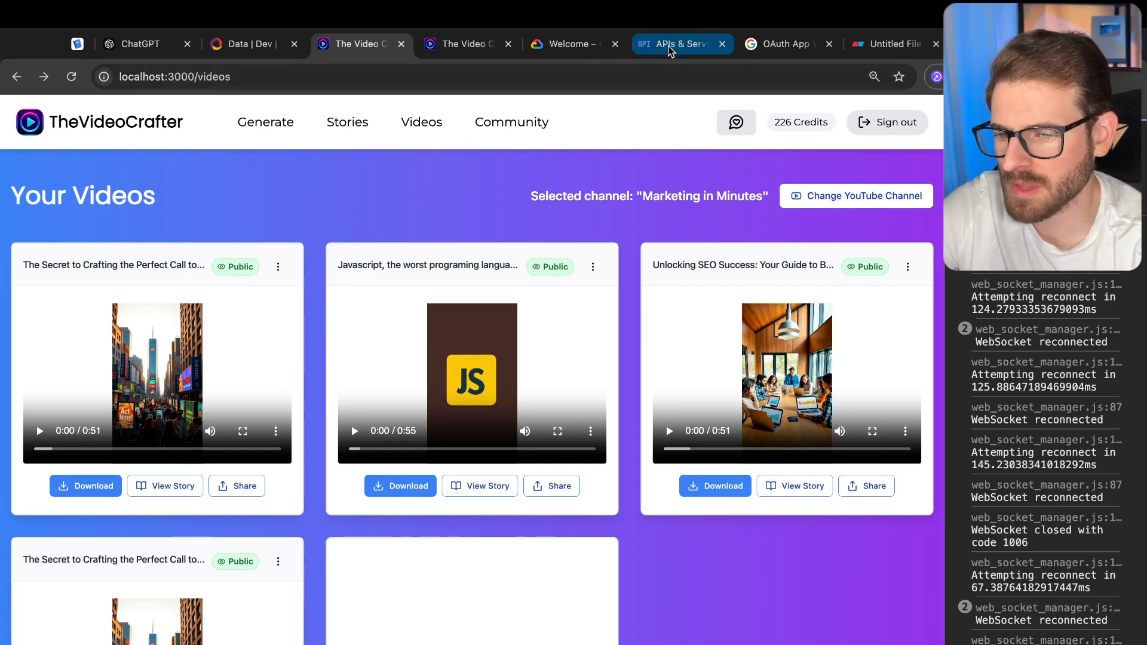
mouse_move(680, 44)
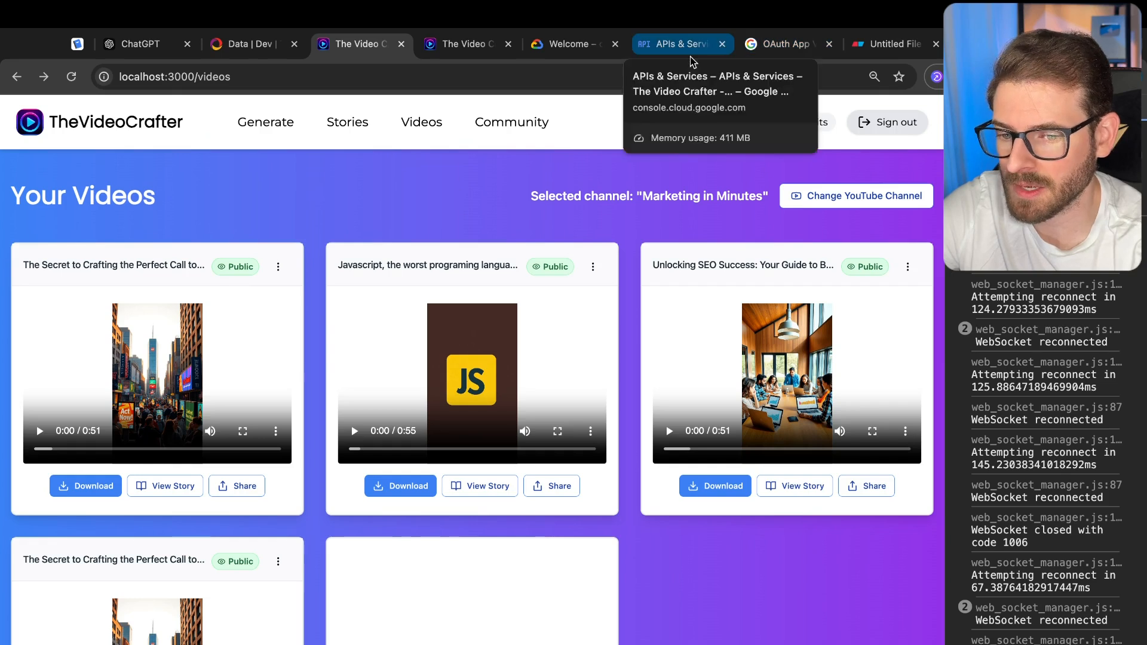
mouse_move(479, 193)
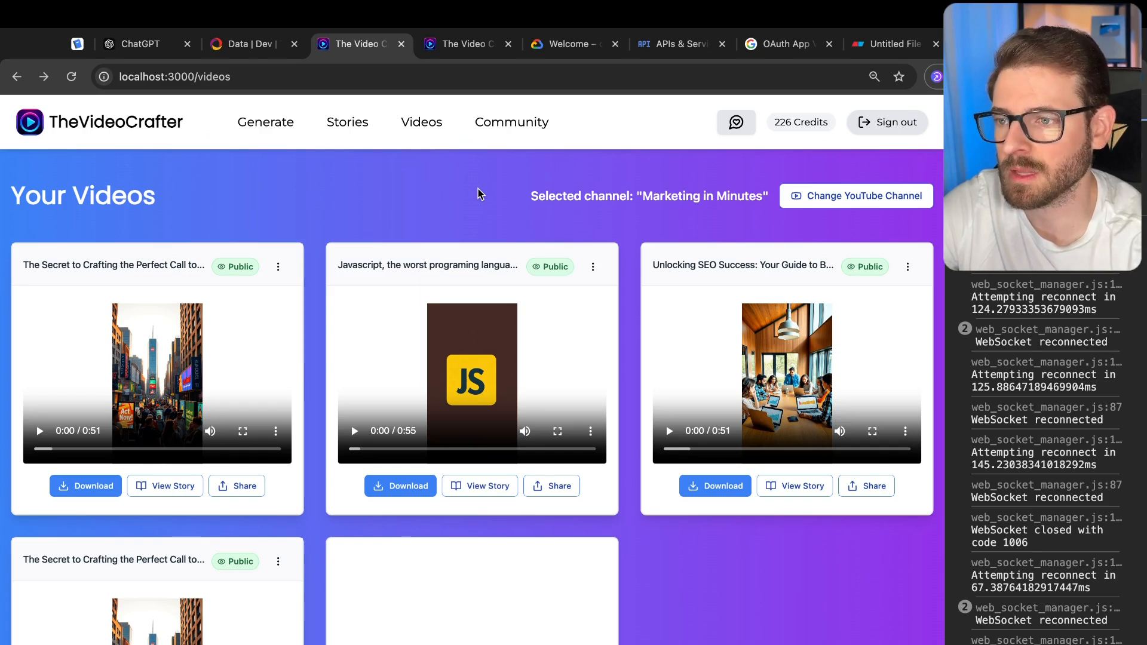
mouse_move(442, 204)
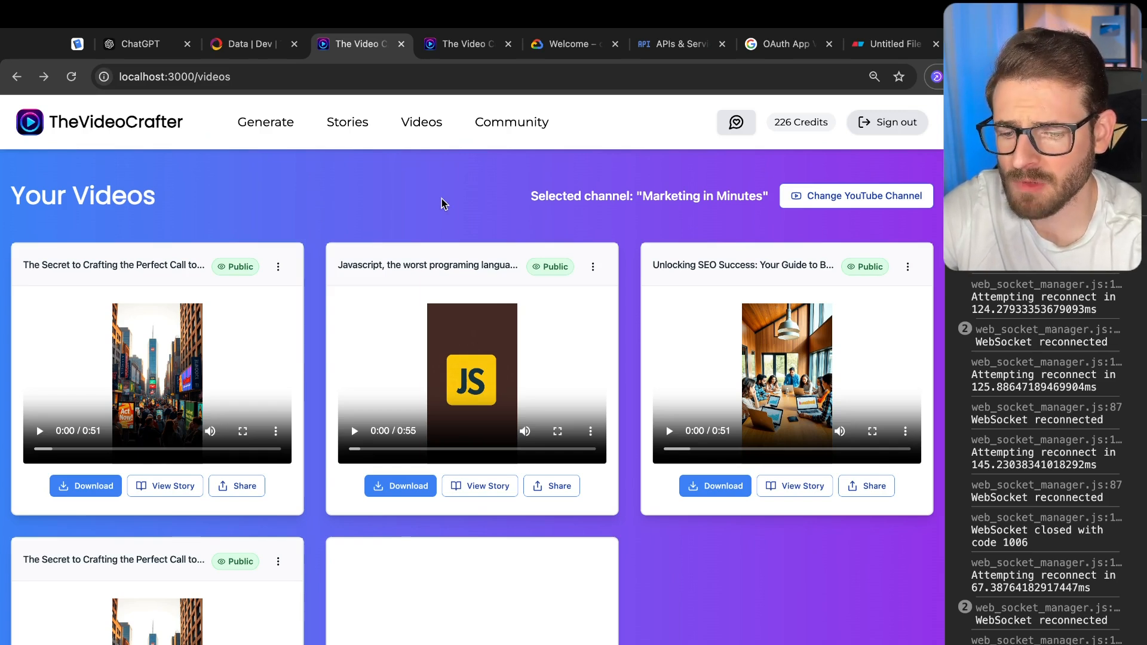